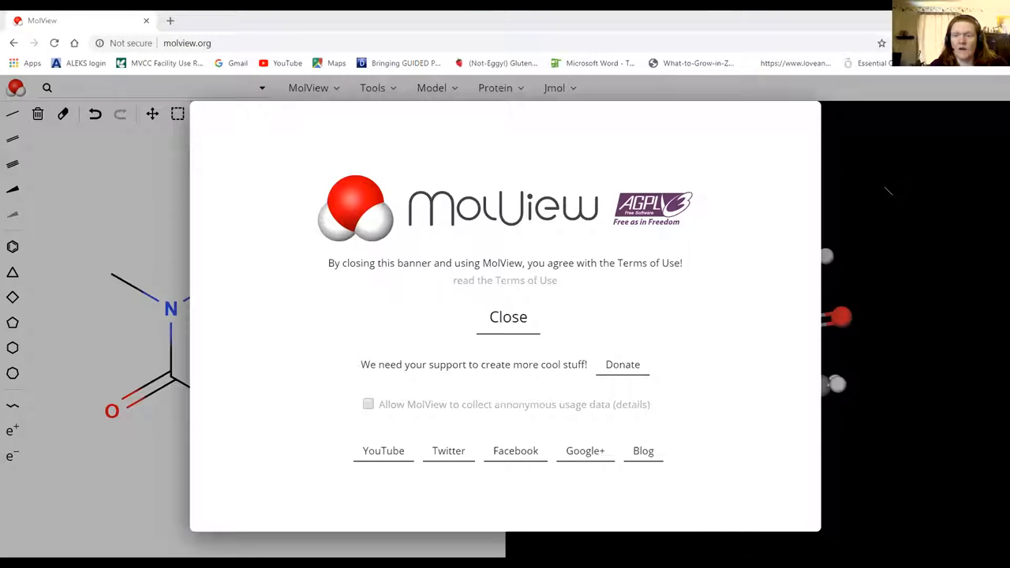
{"action": "mouse_move", "coordinate": [898, 172]}
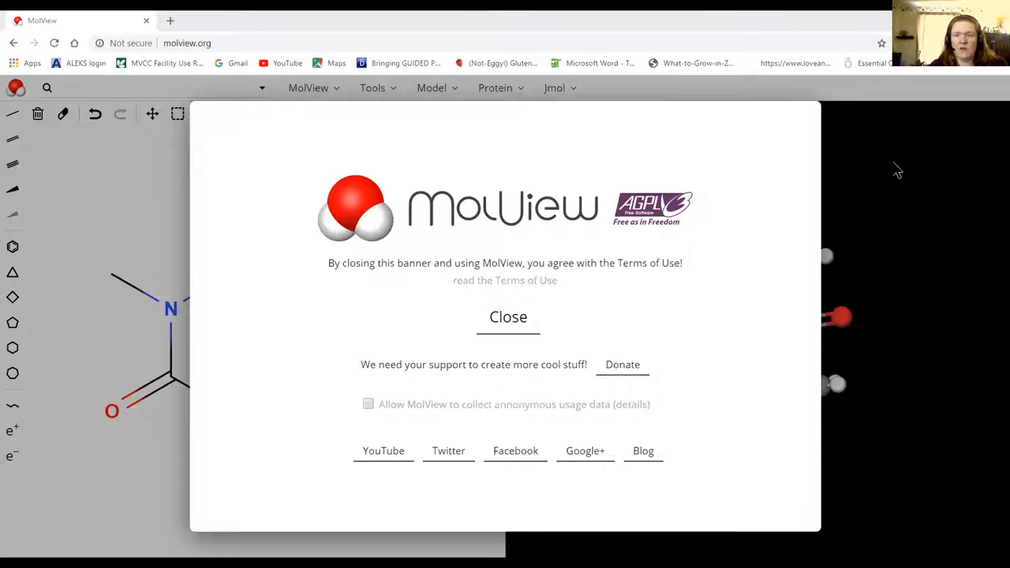
{"action": "mouse_move", "coordinate": [808, 126]}
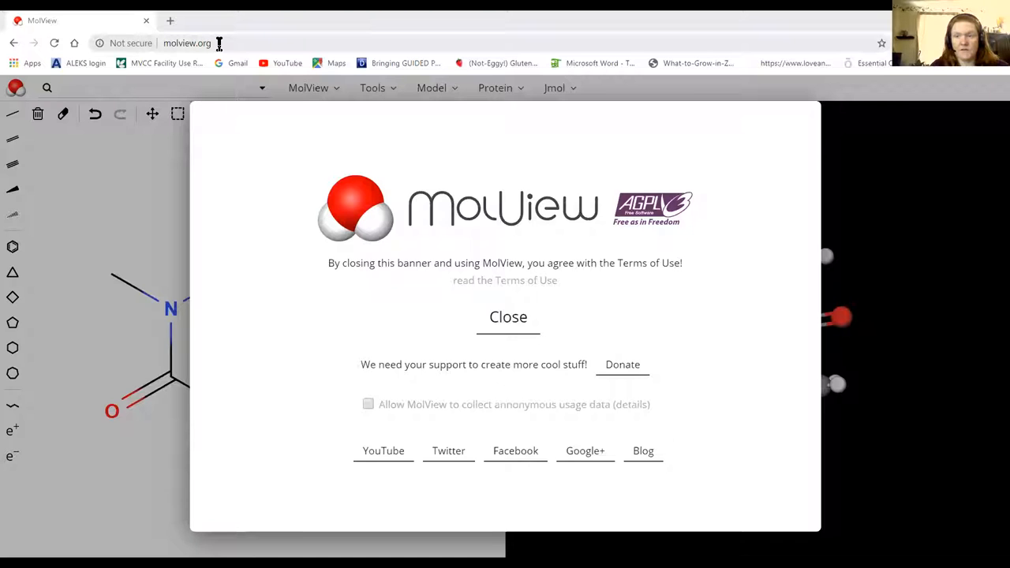
{"action": "mouse_move", "coordinate": [227, 67]}
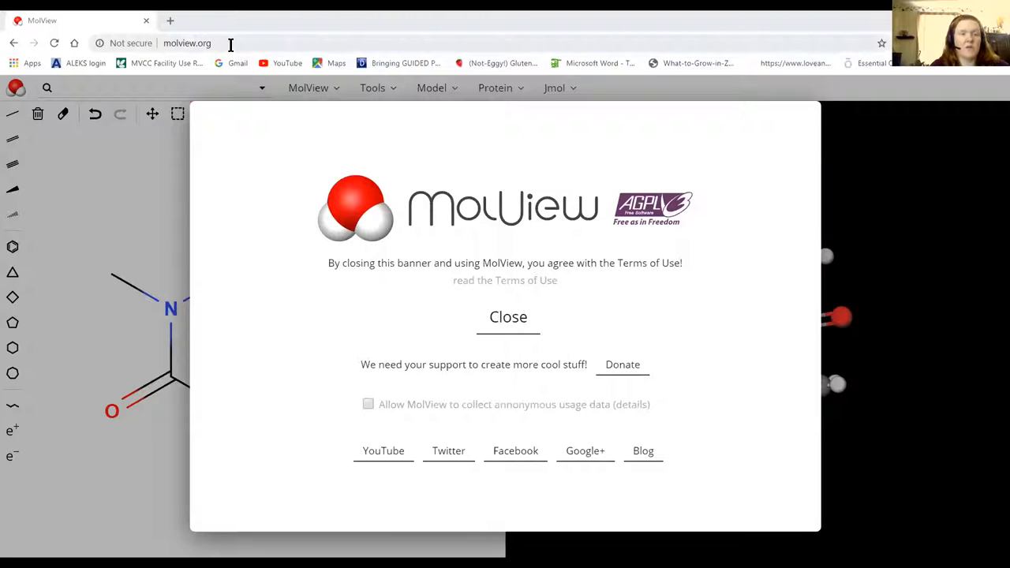
{"action": "mouse_move", "coordinate": [689, 389]}
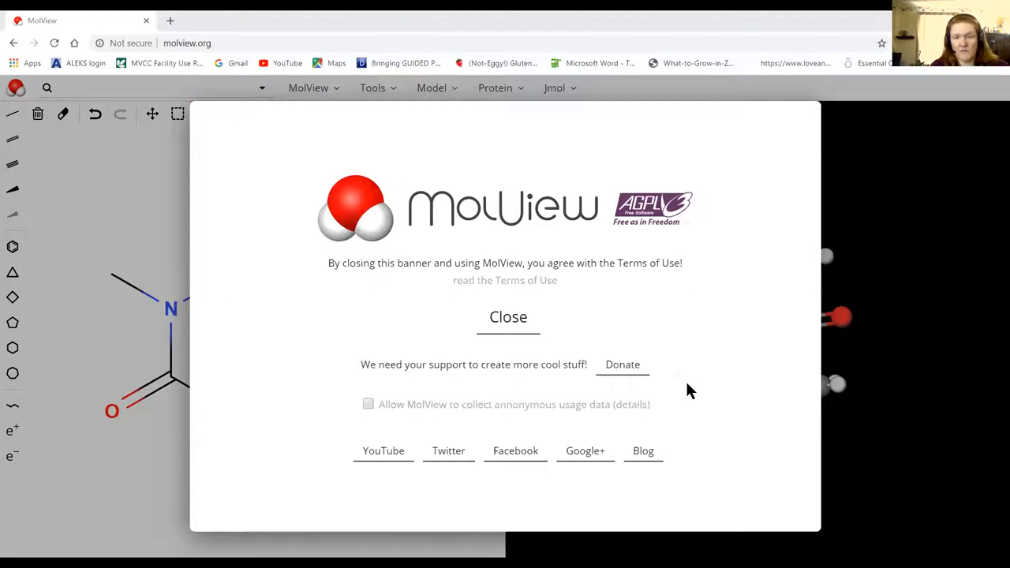
Close the welcome banner and put the cursor in the compound search box
{"action": "left_click", "coordinate": [509, 318]}
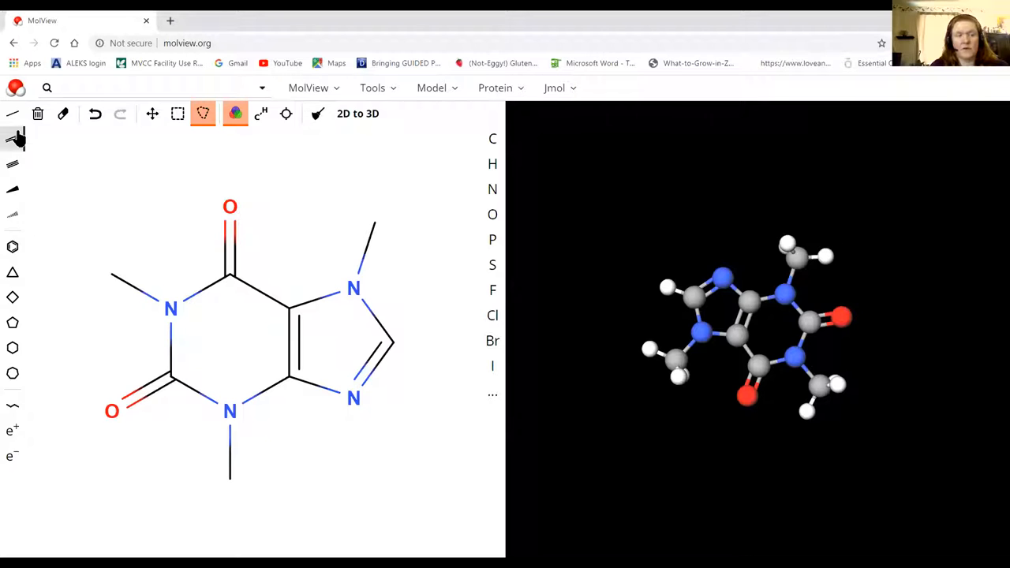
{"action": "mouse_move", "coordinate": [37, 114]}
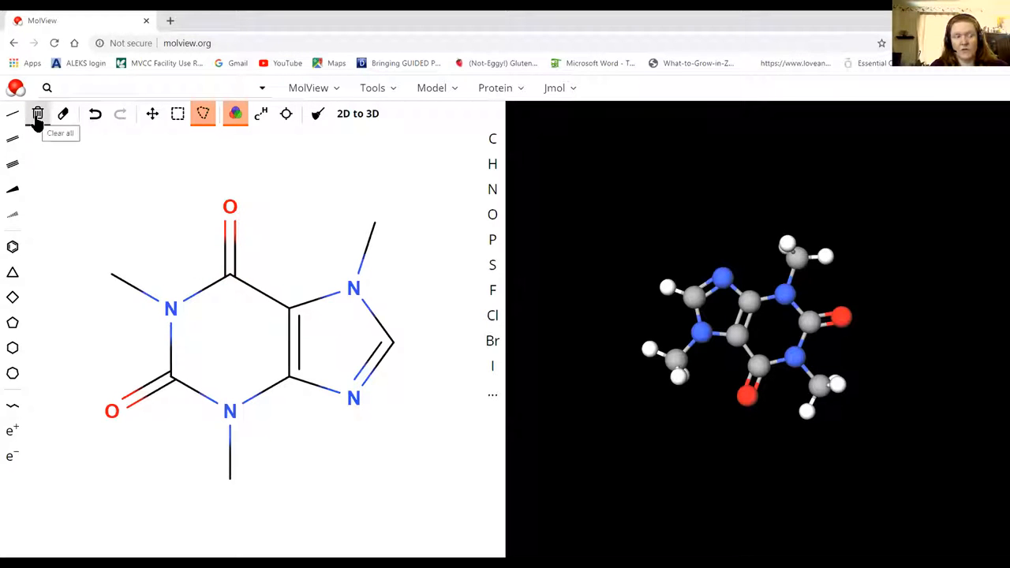
{"action": "mouse_move", "coordinate": [266, 316]}
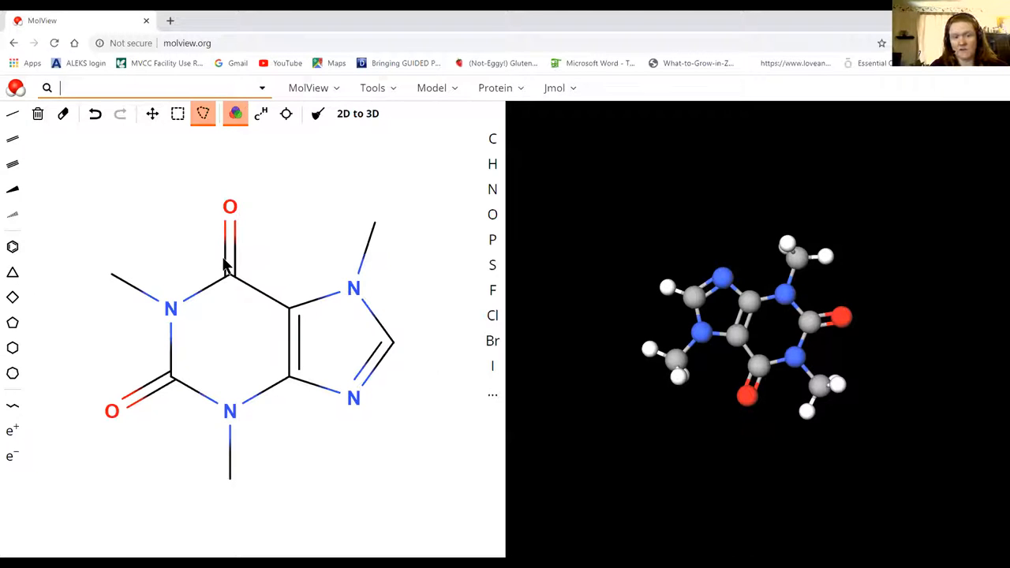
{"action": "left_click", "coordinate": [144, 88]}
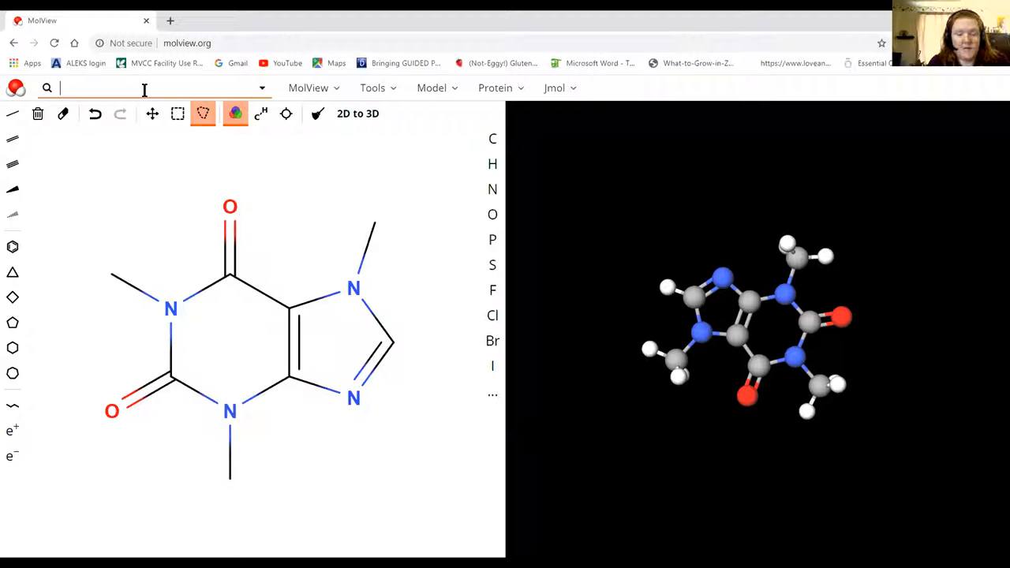
Enter 'polonium' in the search box to list matching compounds
{"action": "type", "text": "polonium"}
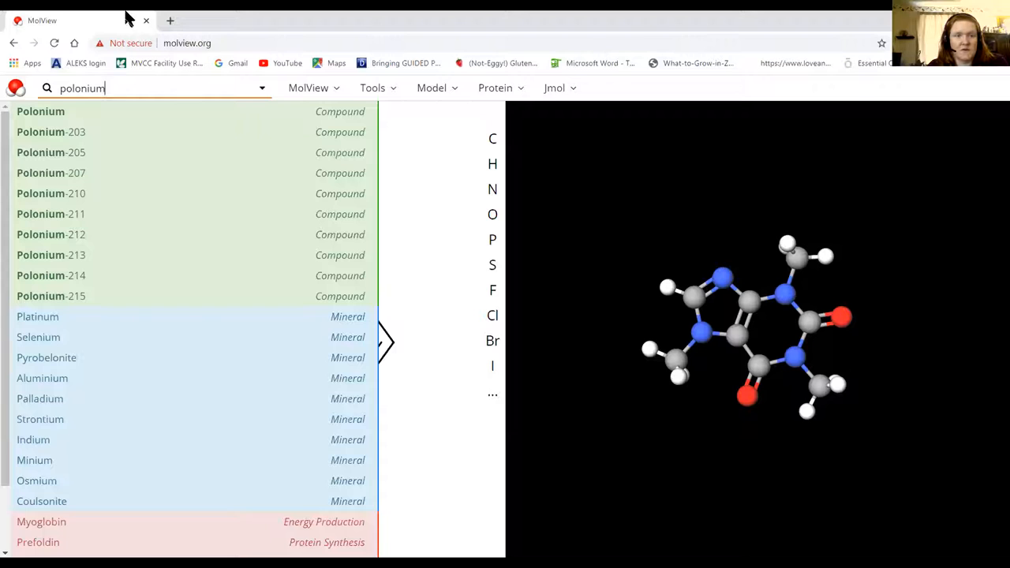
Show Advanced Search databases: PubChem, RCSB Protein Data Bank, Crystallography Open Database
{"action": "left_click", "coordinate": [261, 87]}
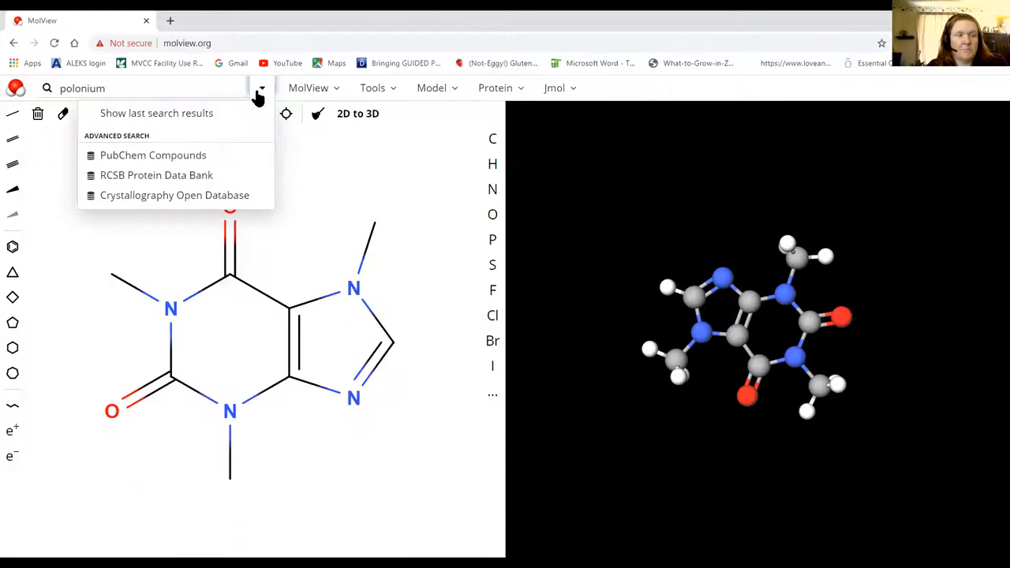
{"action": "mouse_move", "coordinate": [249, 195]}
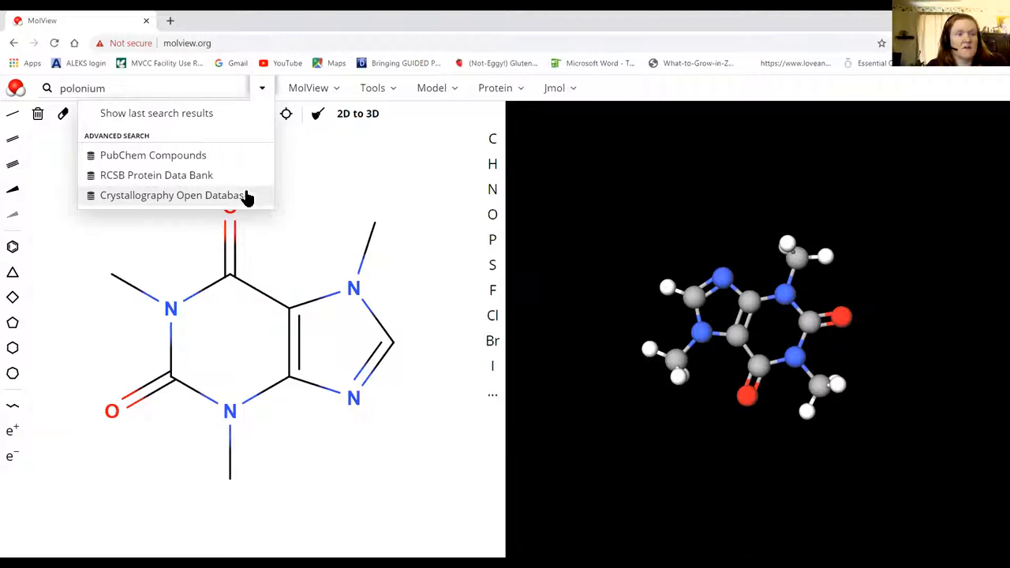
{"action": "mouse_move", "coordinate": [213, 201]}
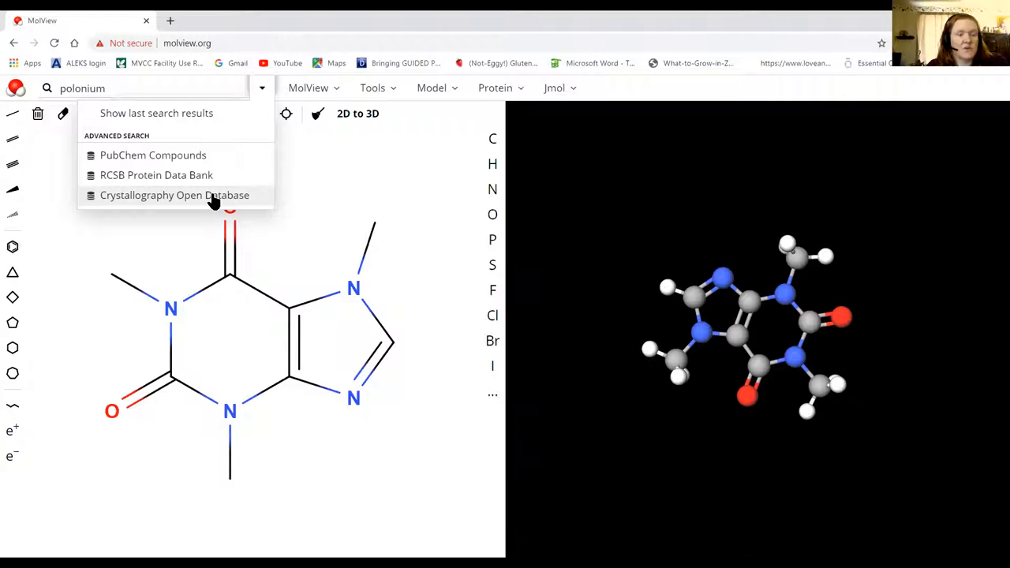
{"action": "triple_click", "coordinate": [83, 88]}
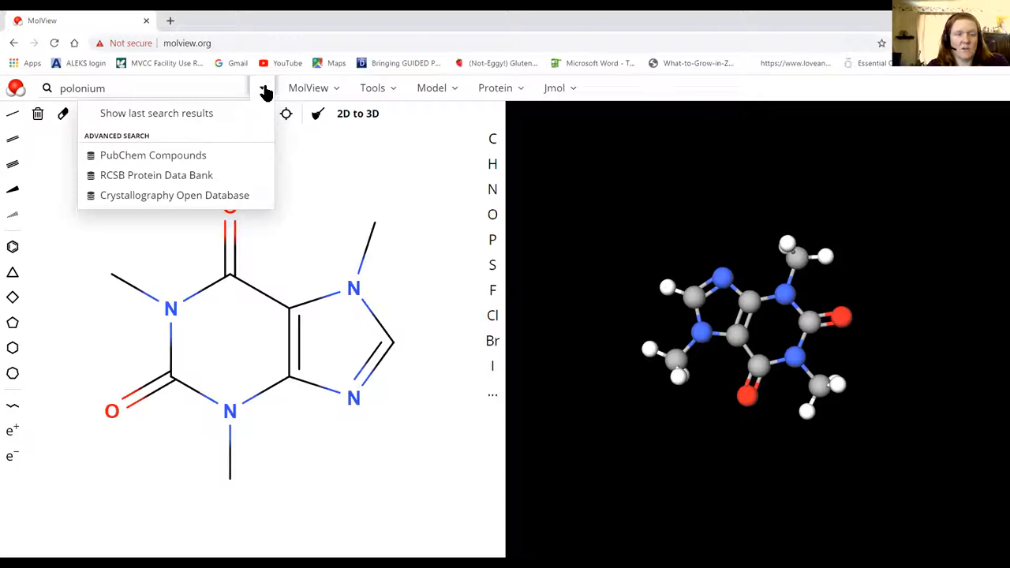
{"action": "mouse_move", "coordinate": [238, 203]}
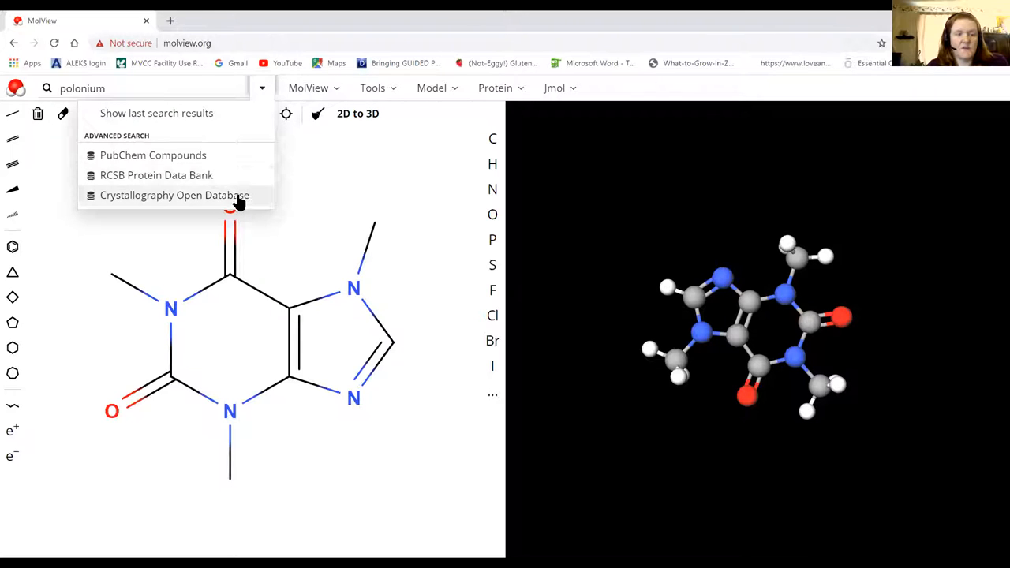
{"action": "mouse_move", "coordinate": [113, 205]}
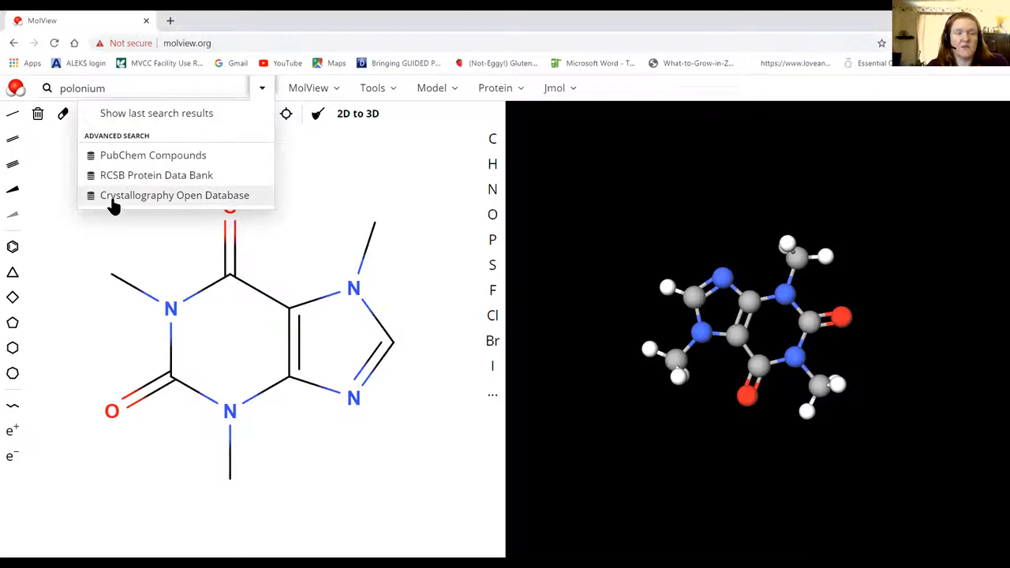
{"action": "mouse_move", "coordinate": [150, 203]}
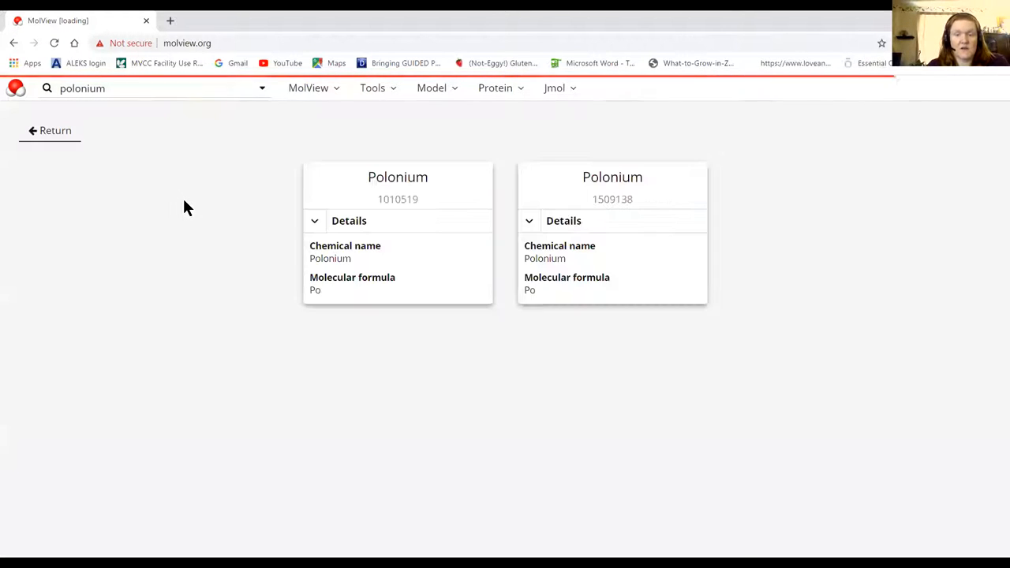
{"action": "mouse_move", "coordinate": [612, 181]}
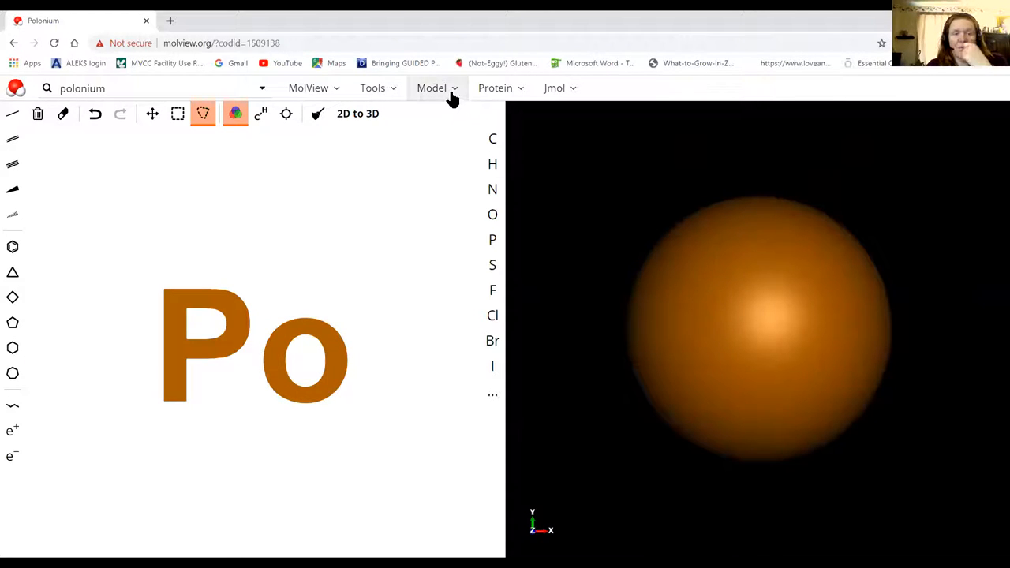
Set the Model menu's rendering engine to Jmol, showing polonium's unit cell
{"action": "left_click", "coordinate": [431, 88]}
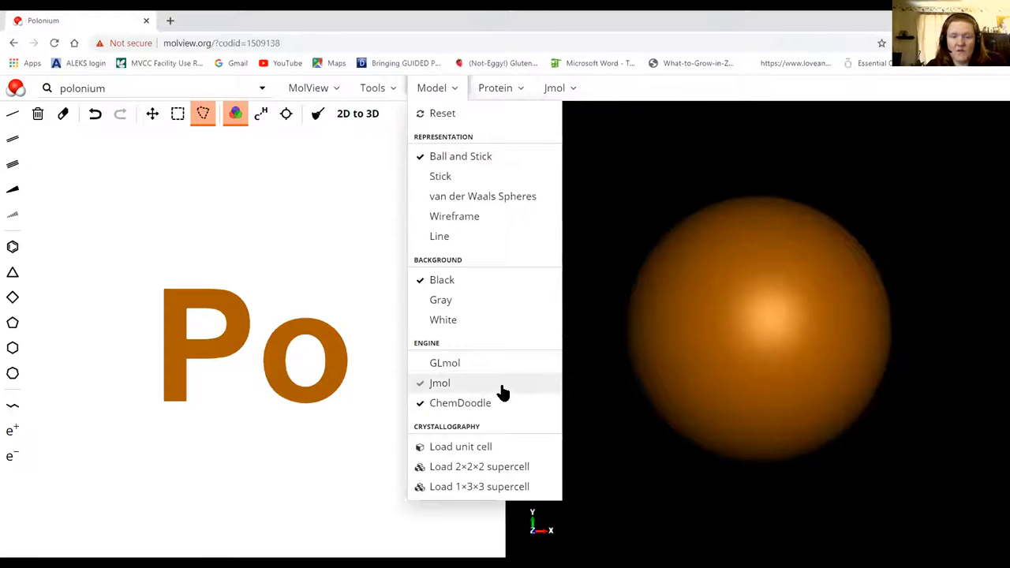
{"action": "mouse_move", "coordinate": [493, 391]}
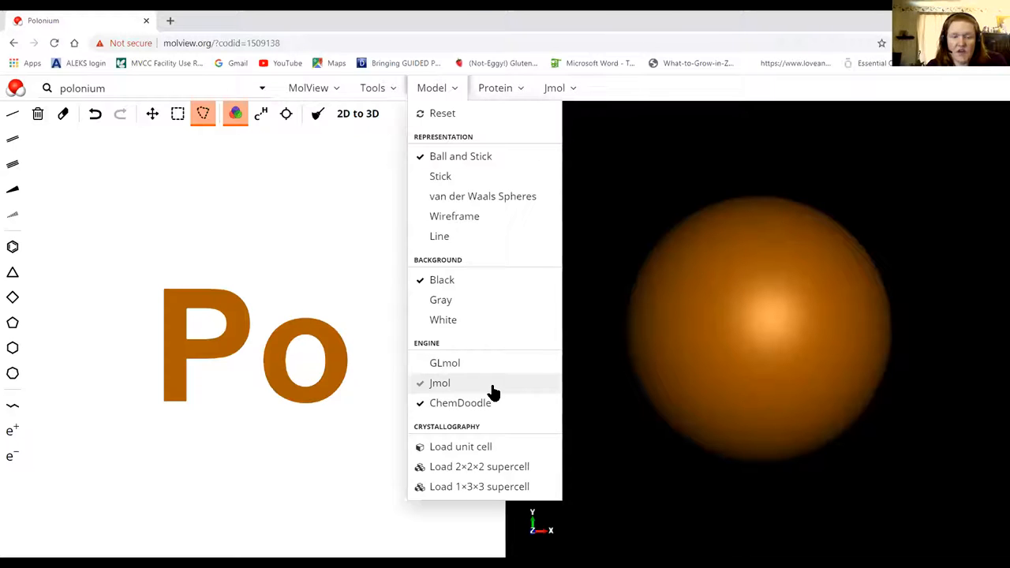
{"action": "left_click", "coordinate": [440, 383]}
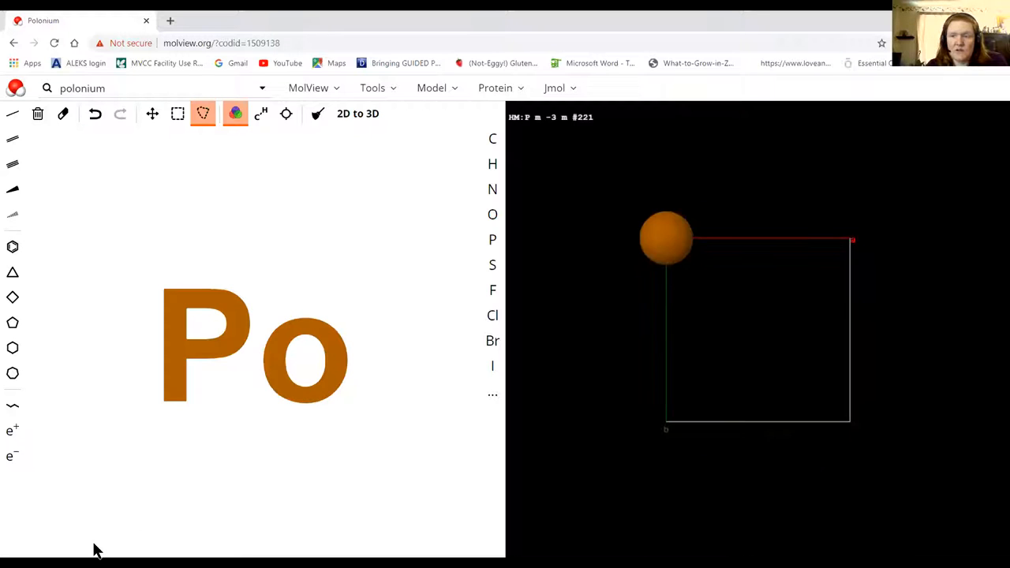
{"action": "mouse_move", "coordinate": [682, 300]}
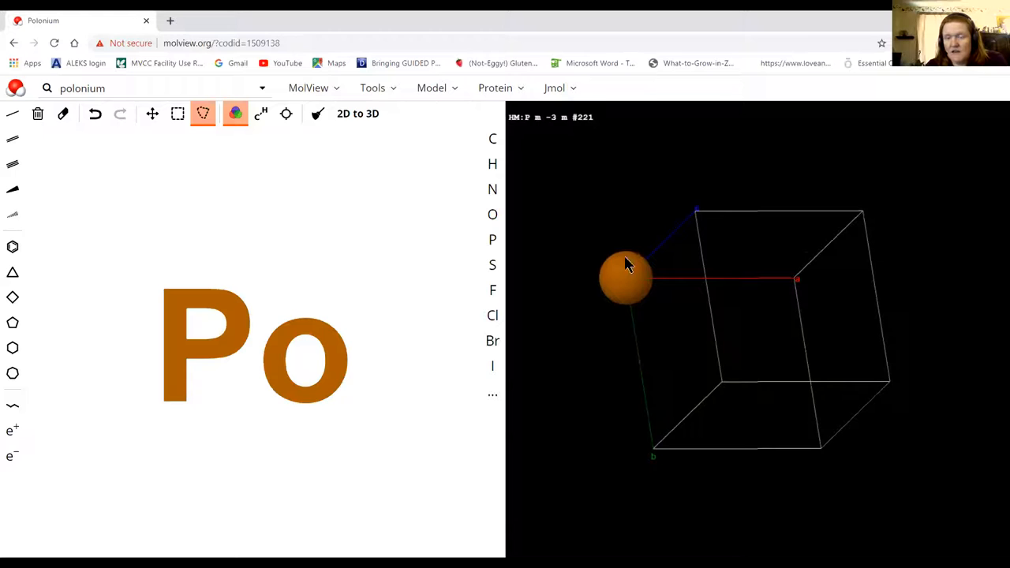
{"action": "left_click_drag", "start_coordinate": [627, 272], "coordinate": [679, 259]}
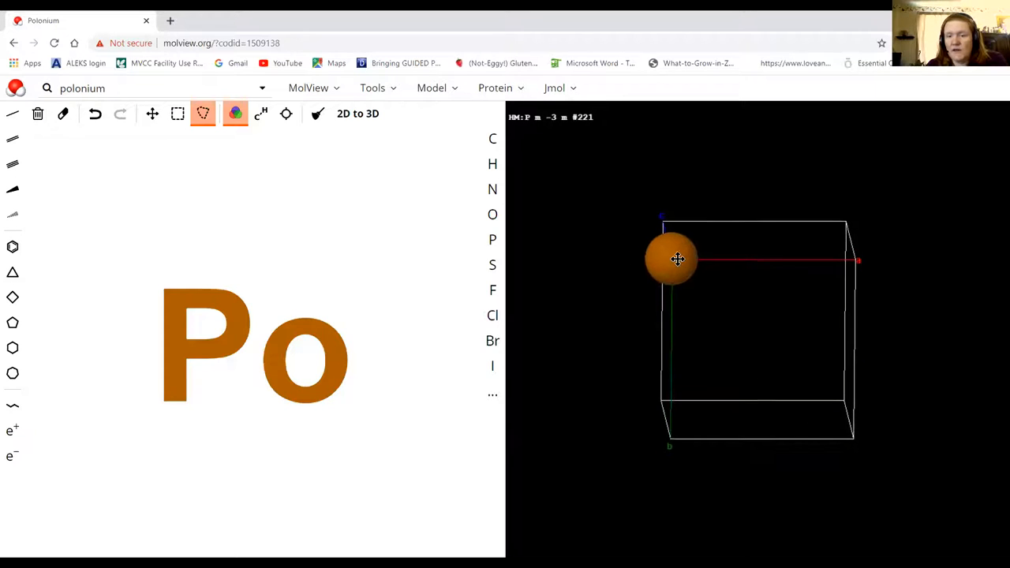
{"action": "left_click_drag", "start_coordinate": [677, 259], "coordinate": [699, 271]}
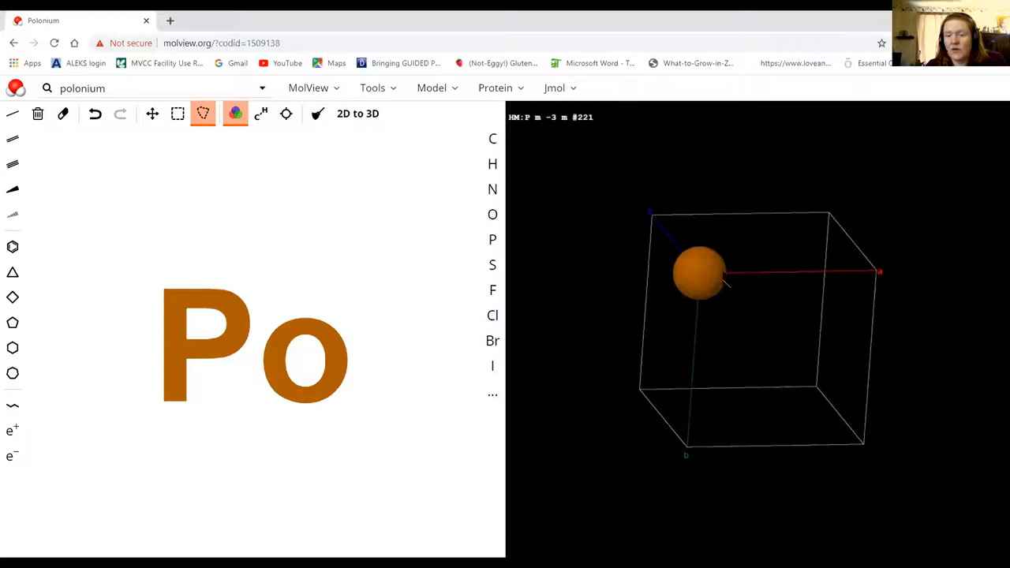
{"action": "mouse_move", "coordinate": [738, 281]}
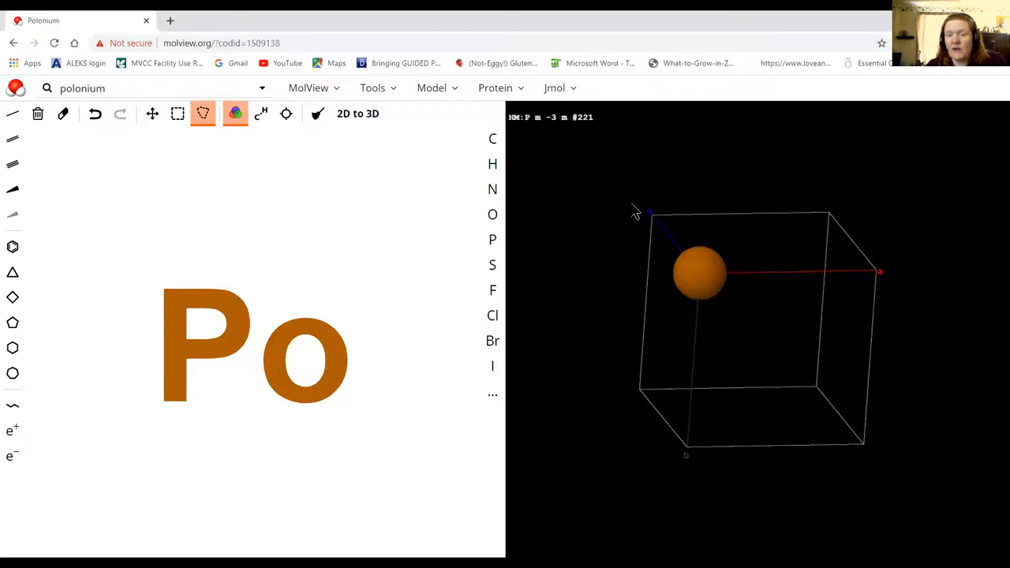
{"action": "mouse_move", "coordinate": [644, 197]}
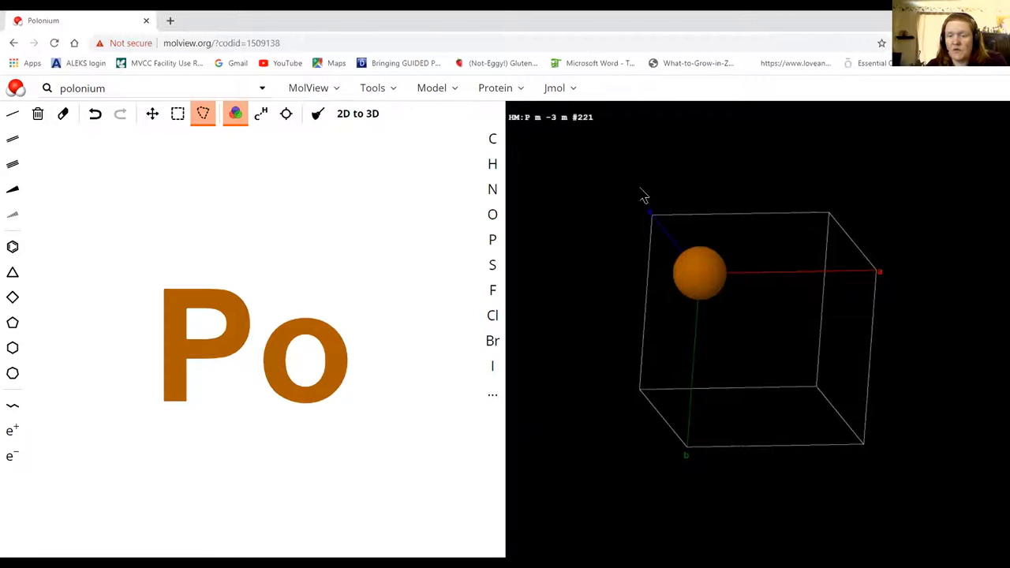
{"action": "left_click_drag", "start_coordinate": [699, 272], "coordinate": [627, 265]}
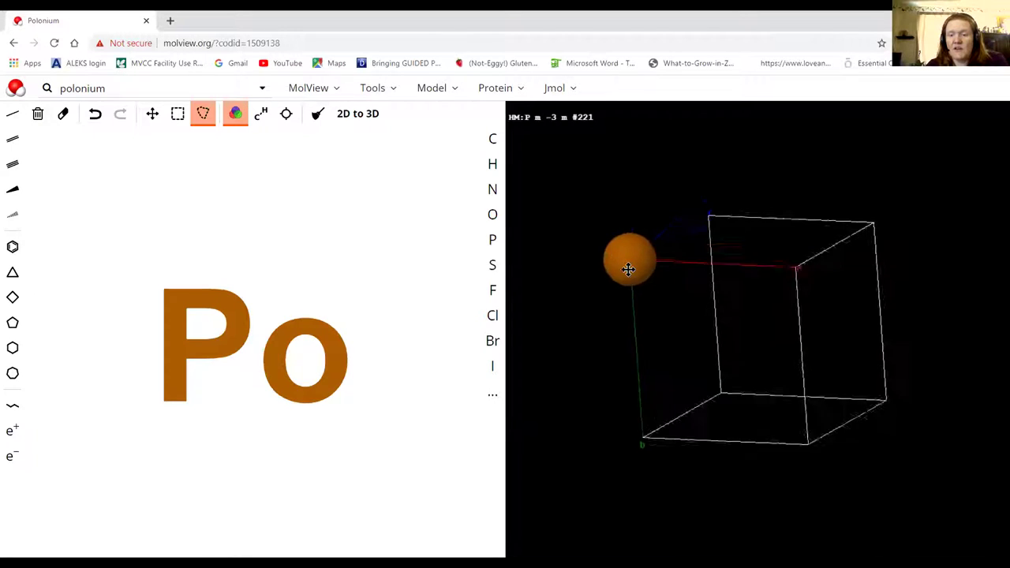
{"action": "left_click_drag", "start_coordinate": [628, 268], "coordinate": [676, 304]}
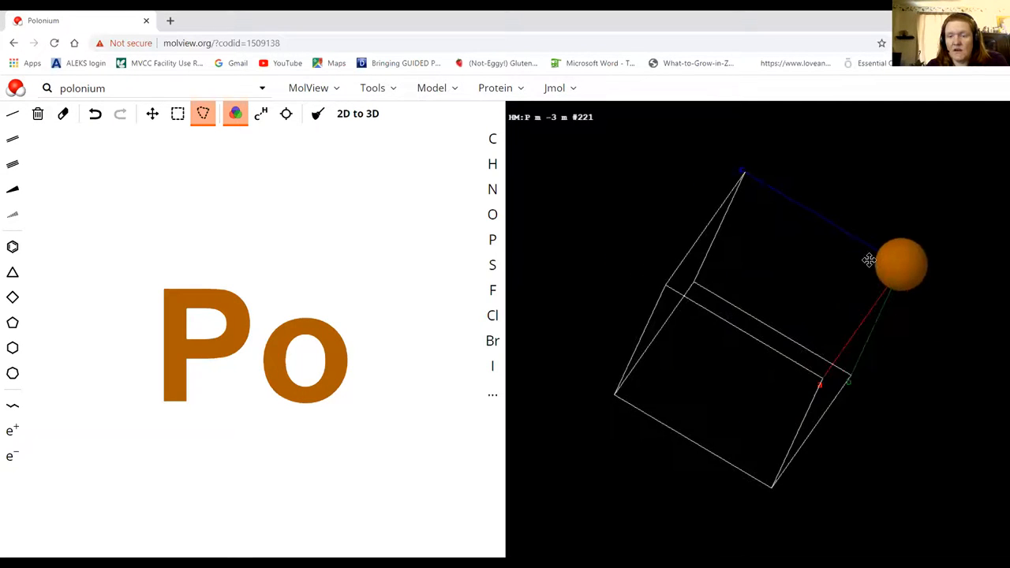
{"action": "left_click_drag", "start_coordinate": [869, 260], "coordinate": [574, 265]}
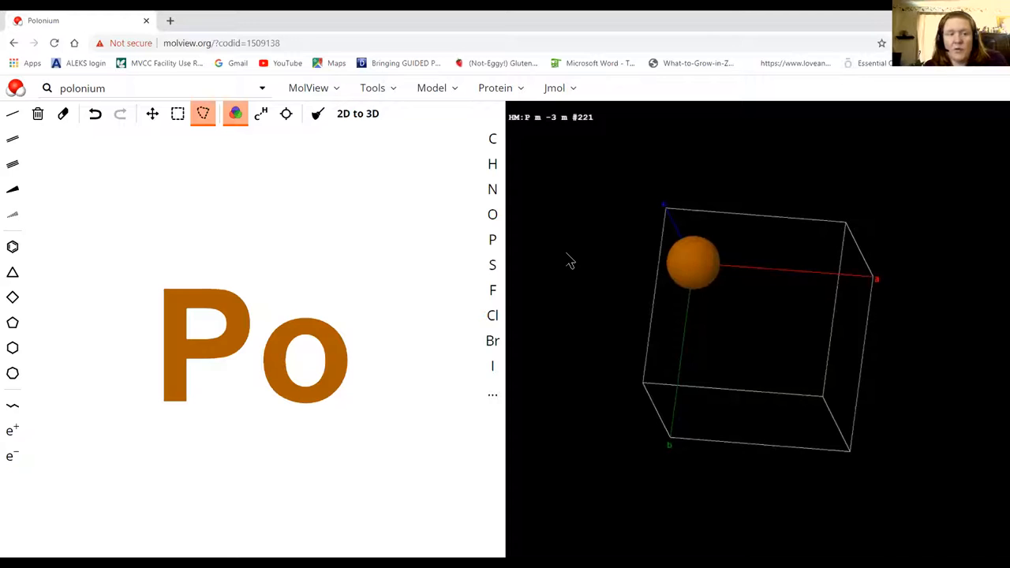
{"action": "mouse_move", "coordinate": [825, 337]}
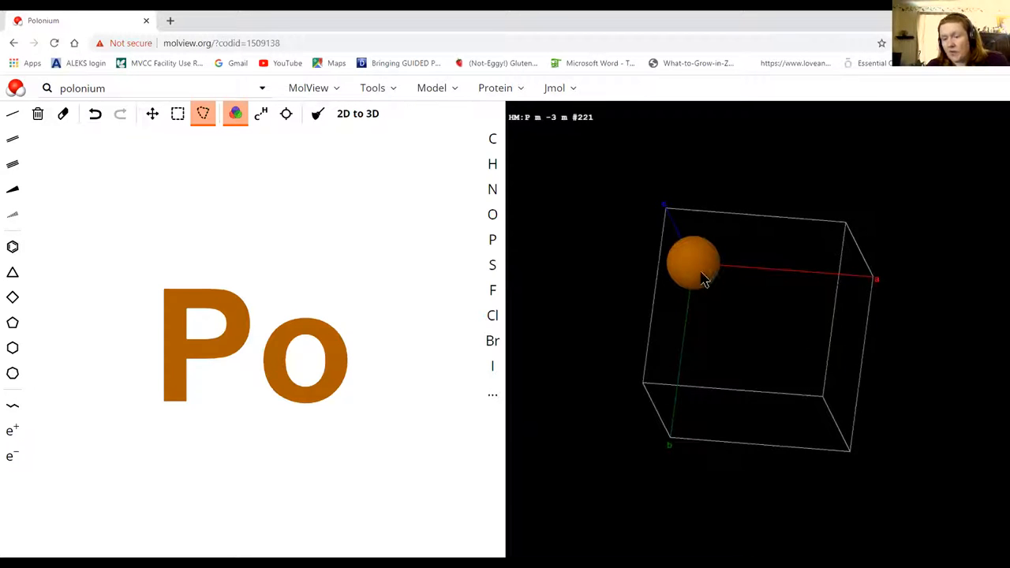
{"action": "left_click_drag", "start_coordinate": [702, 280], "coordinate": [674, 229]}
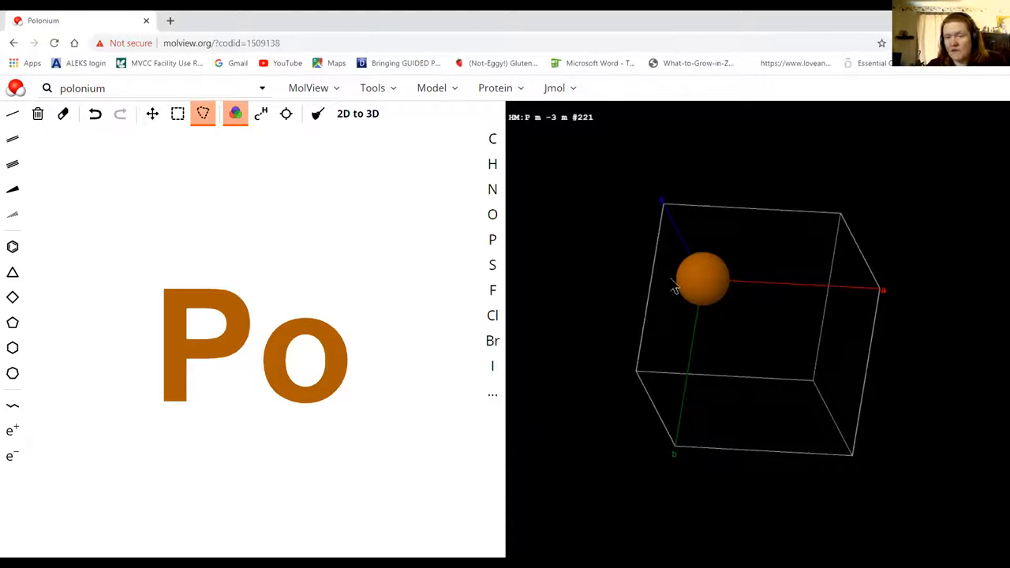
{"action": "left_click_drag", "start_coordinate": [703, 285], "coordinate": [691, 323]}
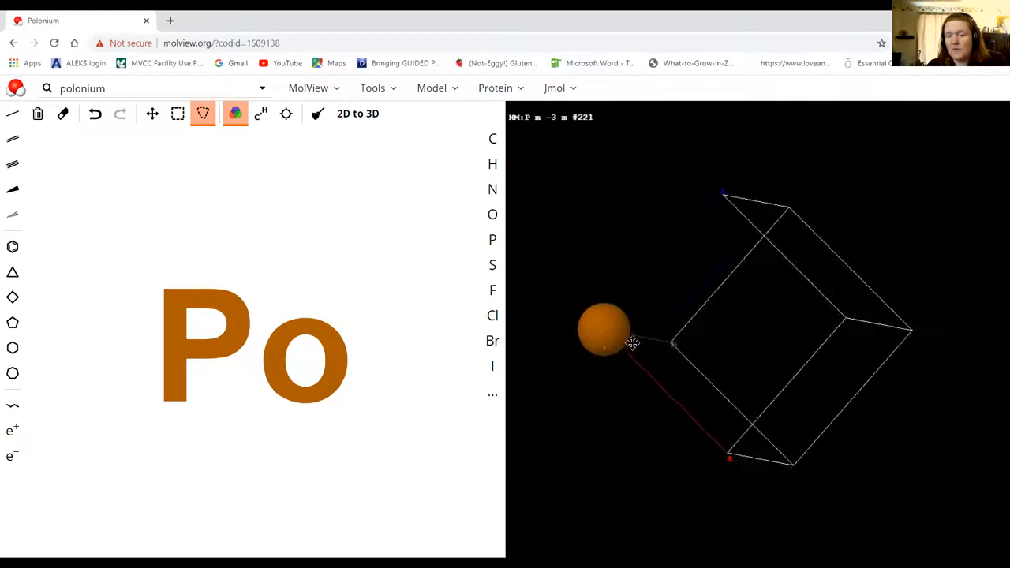
{"action": "left_click_drag", "start_coordinate": [631, 343], "coordinate": [662, 341]}
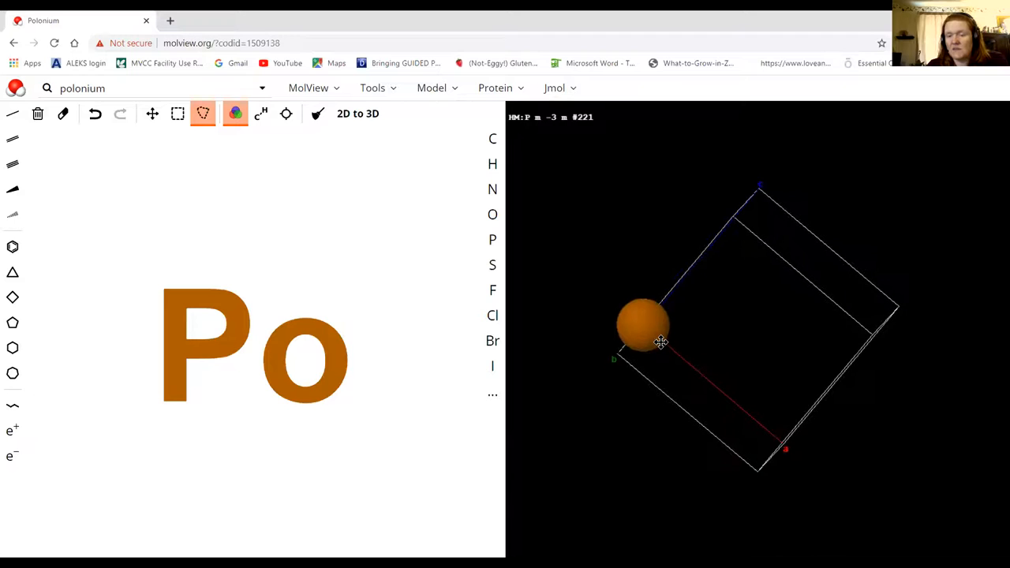
{"action": "left_click_drag", "start_coordinate": [659, 341], "coordinate": [588, 316]}
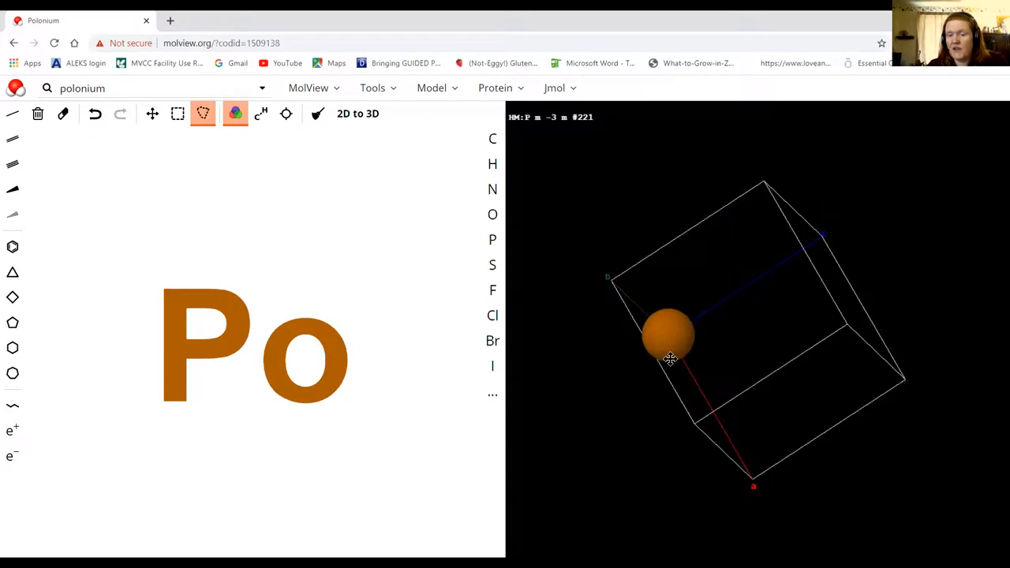
{"action": "left_click_drag", "start_coordinate": [671, 359], "coordinate": [706, 363]}
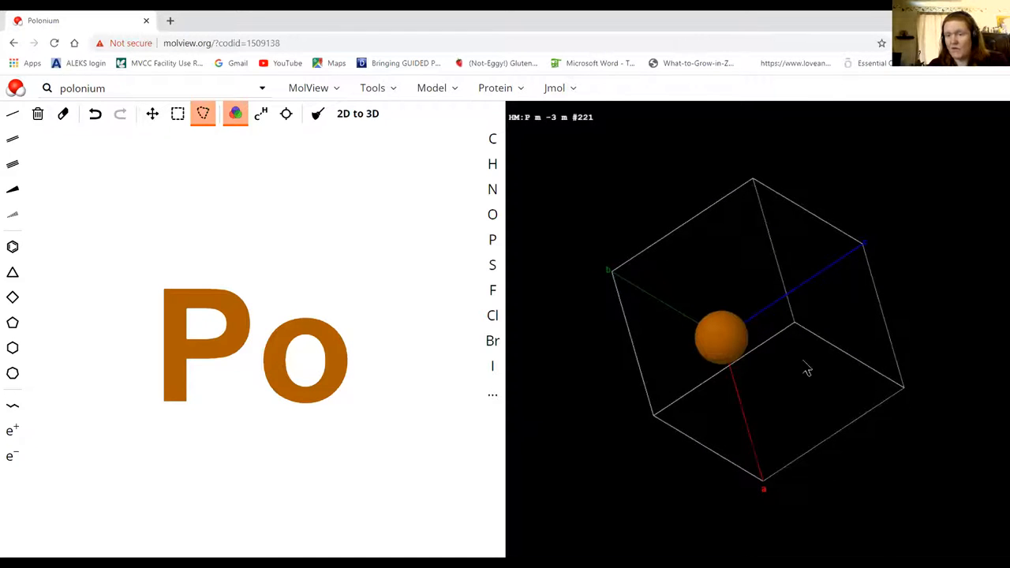
{"action": "mouse_move", "coordinate": [813, 434]}
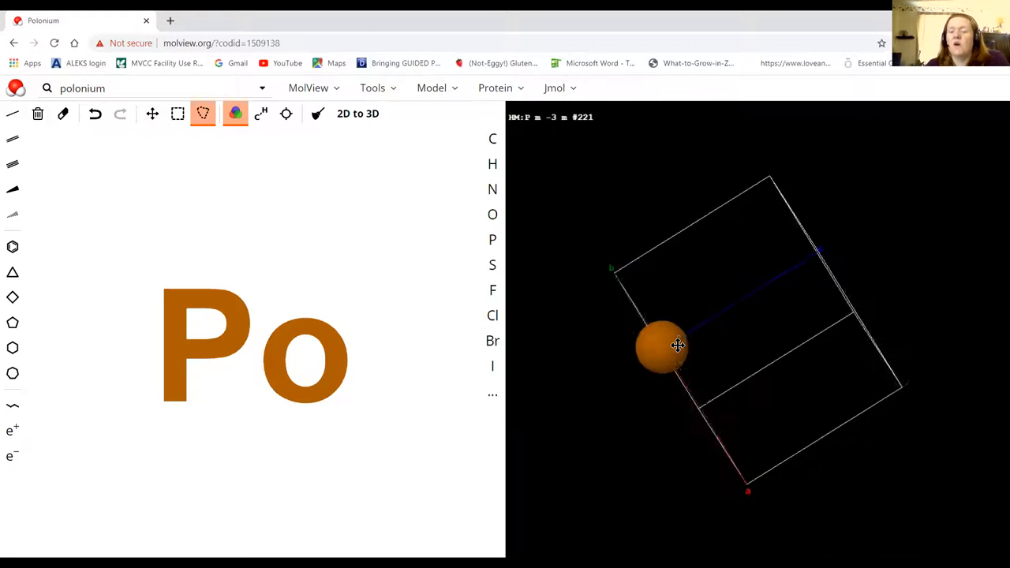
{"action": "left_click_drag", "start_coordinate": [677, 345], "coordinate": [630, 410]}
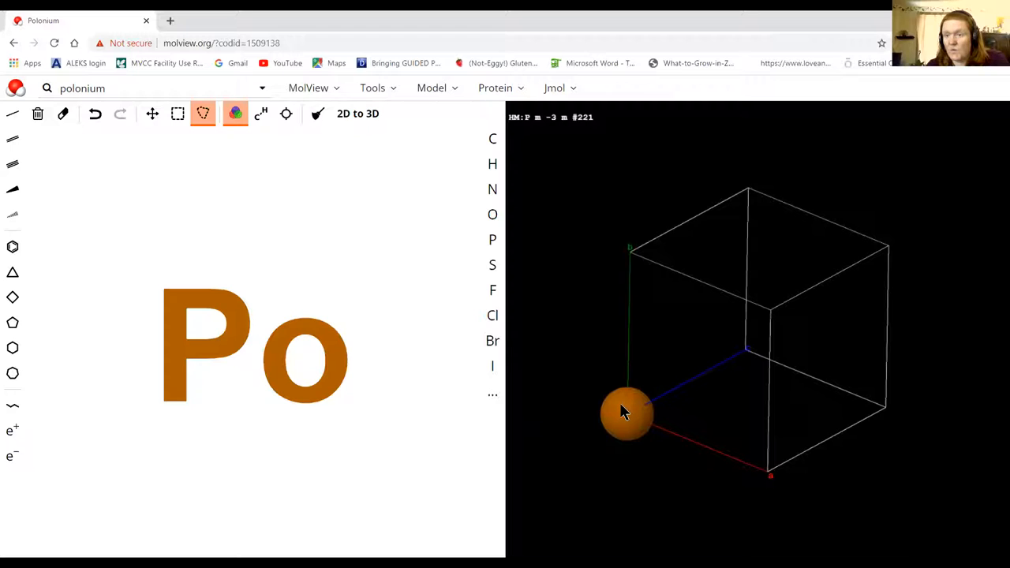
{"action": "mouse_move", "coordinate": [794, 487]}
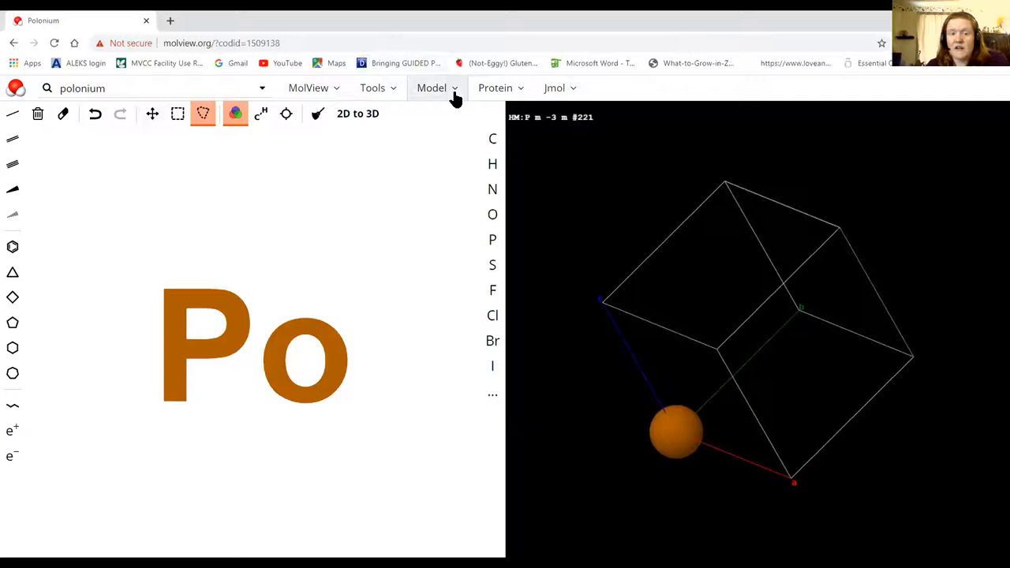
Load a 2×2×2 polonium supercell and rotate the eight-atom cube to a near-front view
{"action": "left_click", "coordinate": [430, 87]}
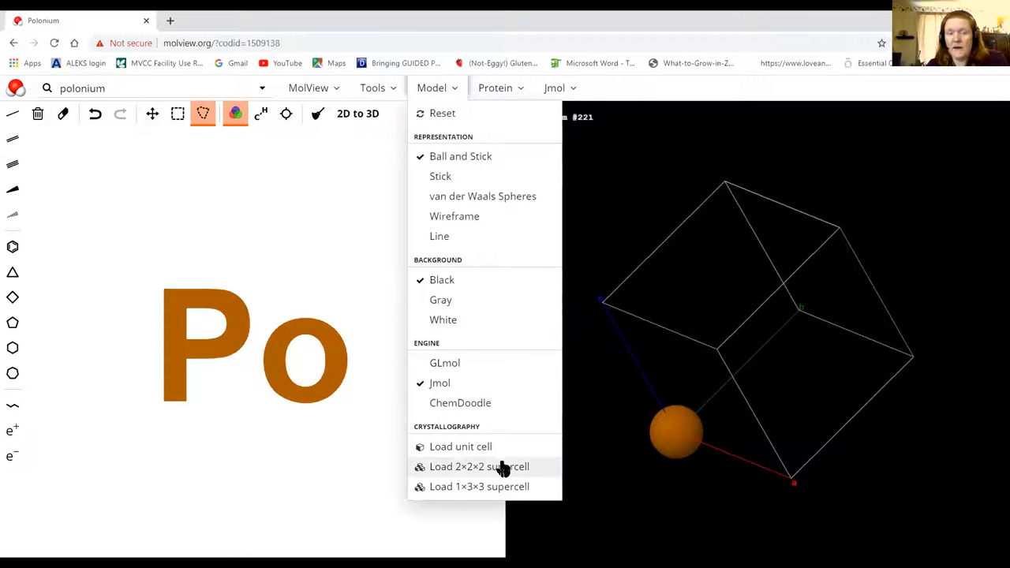
{"action": "left_click", "coordinate": [479, 467]}
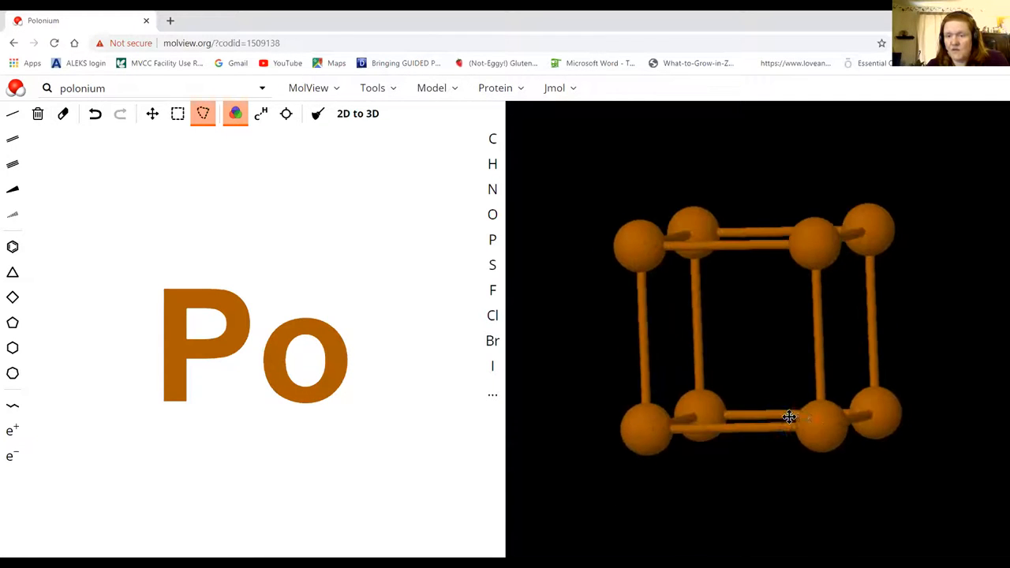
{"action": "left_click_drag", "start_coordinate": [789, 418], "coordinate": [813, 446]}
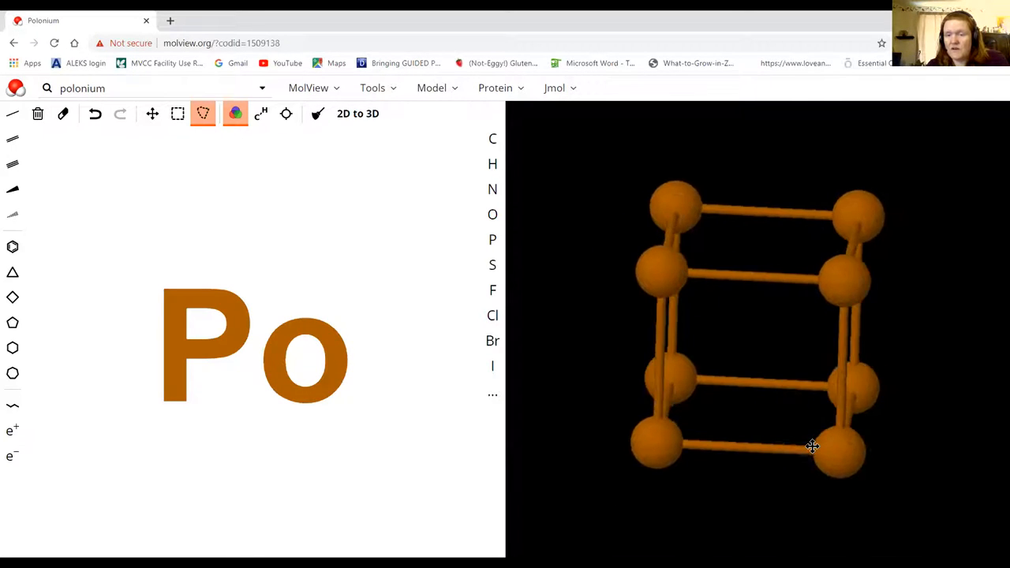
{"action": "left_click_drag", "start_coordinate": [813, 446], "coordinate": [876, 448]}
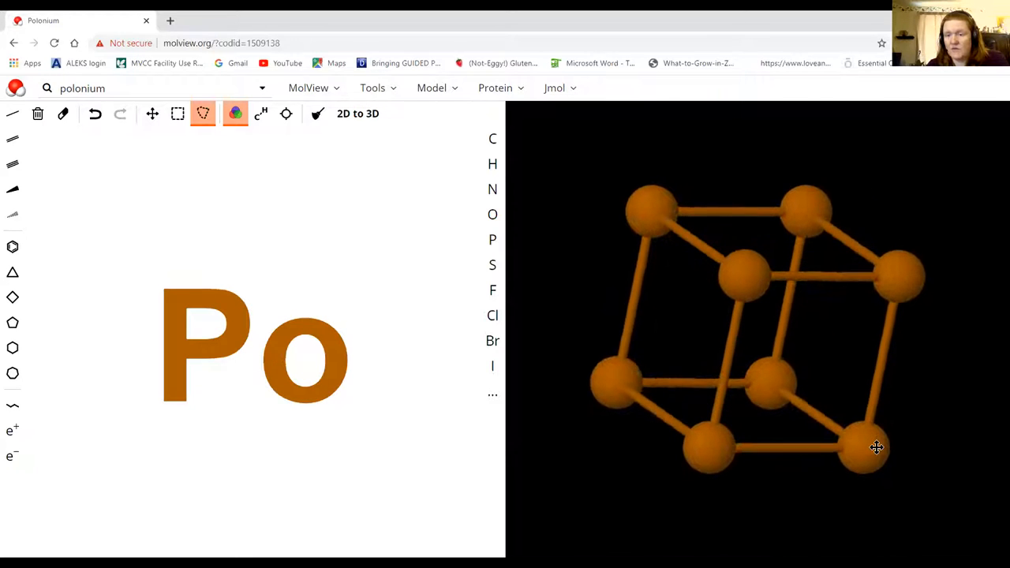
{"action": "left_click_drag", "start_coordinate": [876, 448], "coordinate": [711, 276]}
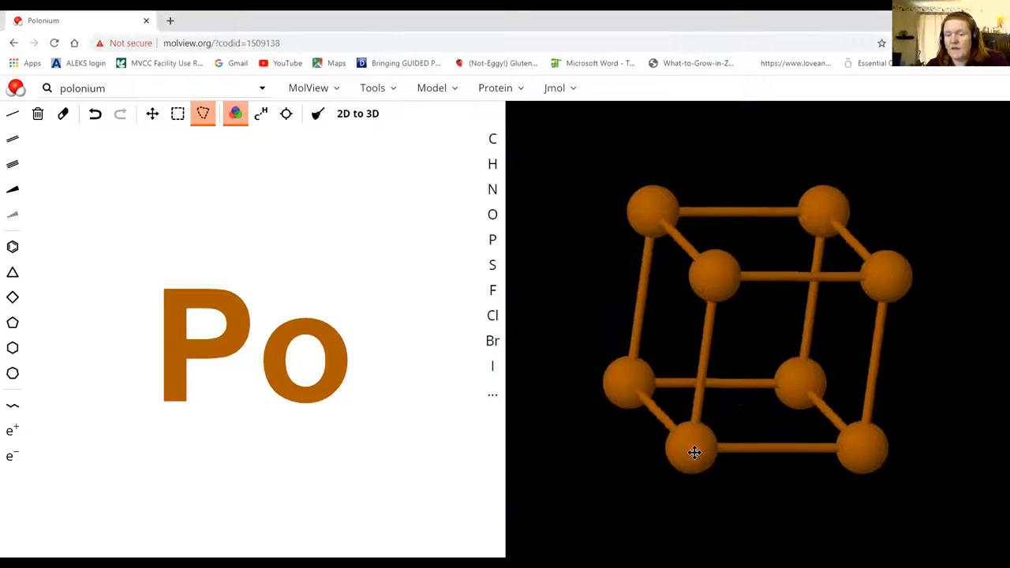
{"action": "left_click_drag", "start_coordinate": [694, 453], "coordinate": [777, 292]}
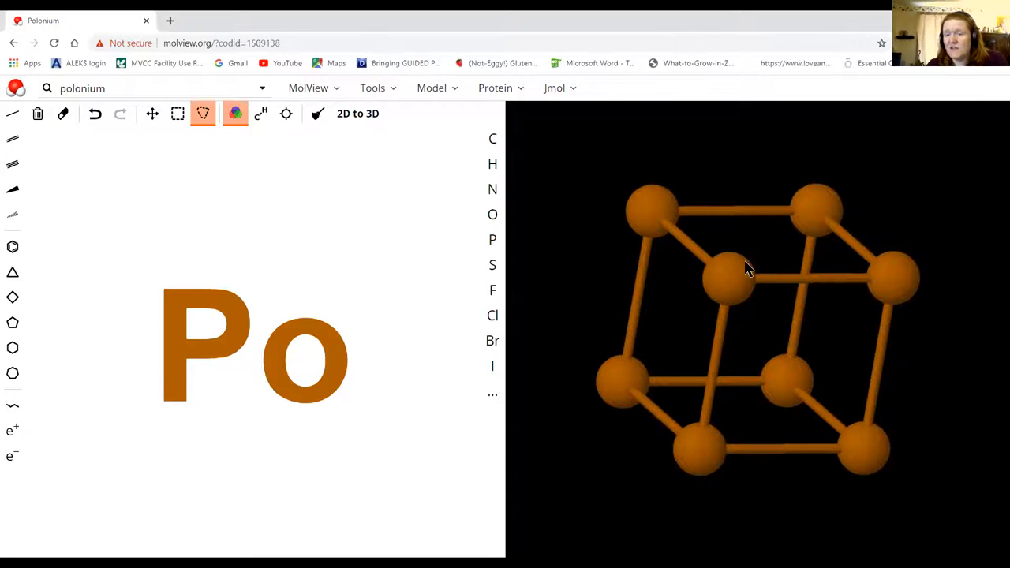
{"action": "left_click_drag", "start_coordinate": [750, 268], "coordinate": [714, 300]}
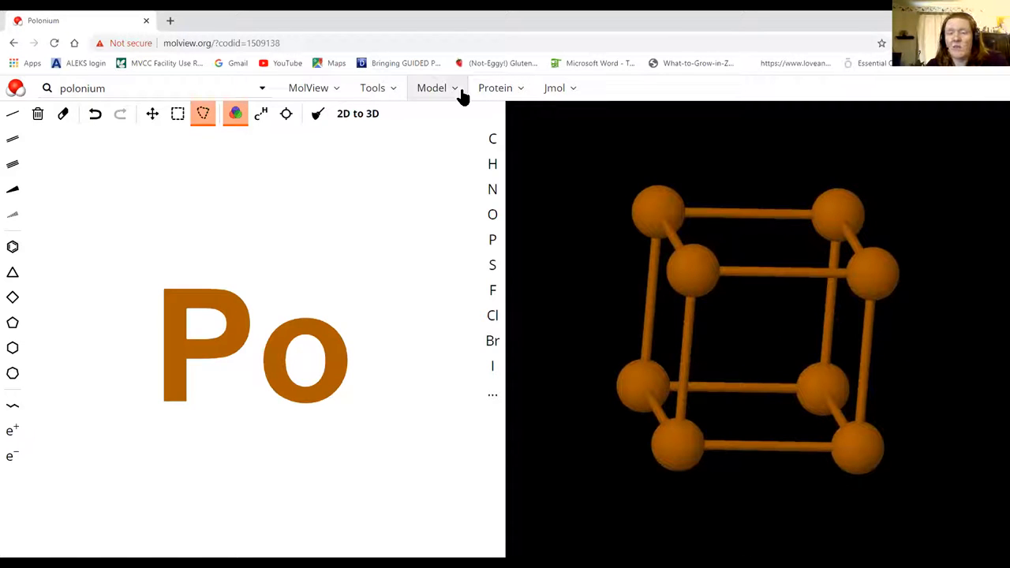
Render the supercell as van der Waals spheres and orbit the space-filling model
{"action": "left_click", "coordinate": [432, 87]}
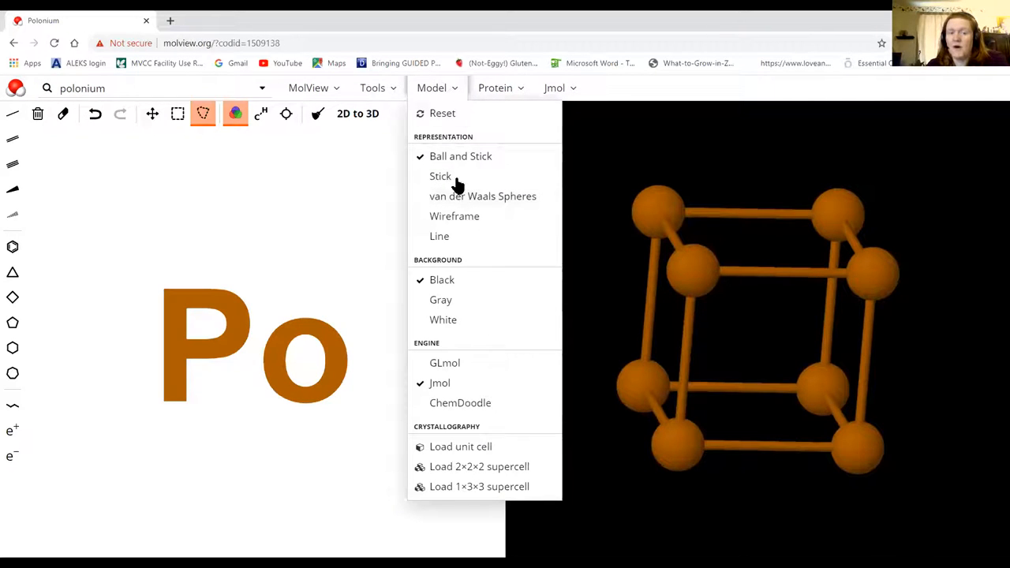
{"action": "left_click", "coordinate": [482, 196]}
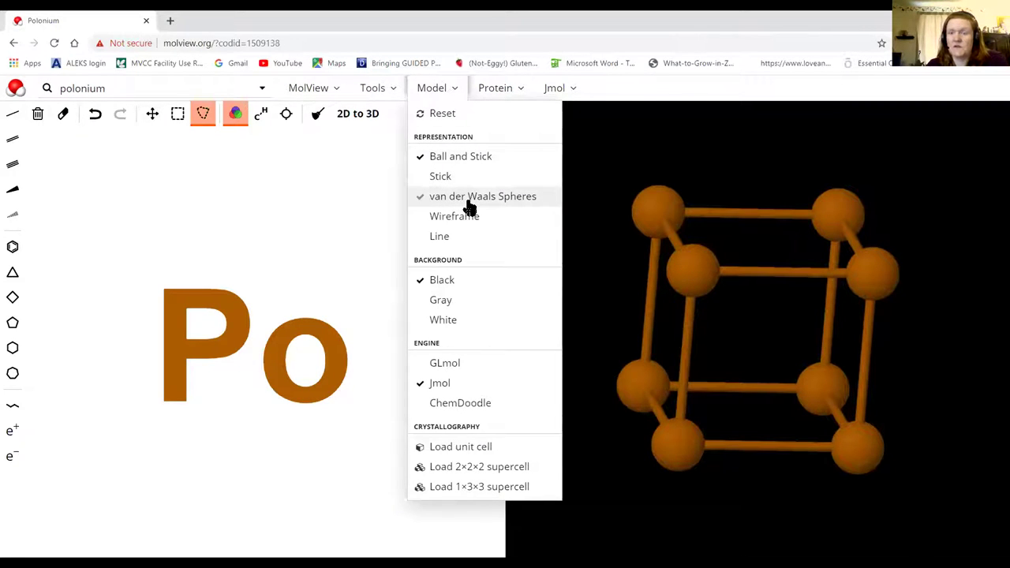
{"action": "left_click", "coordinate": [481, 196]}
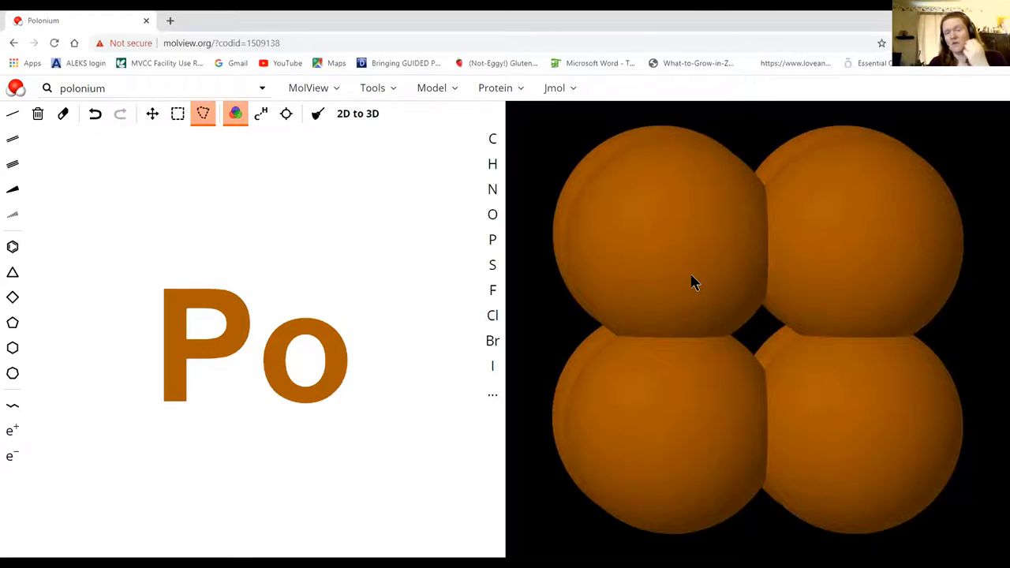
{"action": "left_click_drag", "start_coordinate": [694, 284], "coordinate": [692, 235]}
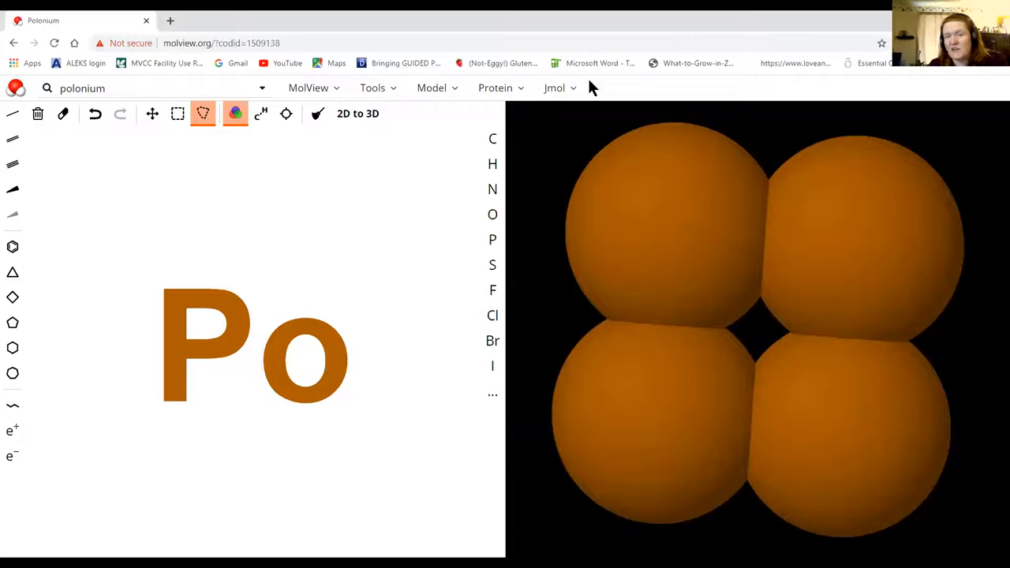
Switch the polonium supercell representation back to Ball and Stick
{"action": "left_click", "coordinate": [494, 87]}
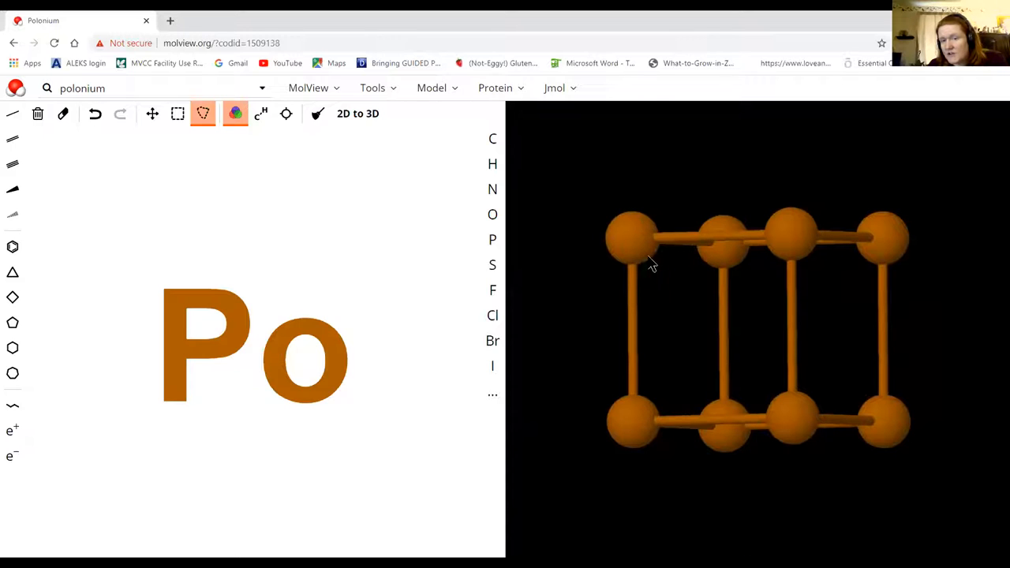
{"action": "mouse_move", "coordinate": [637, 261]}
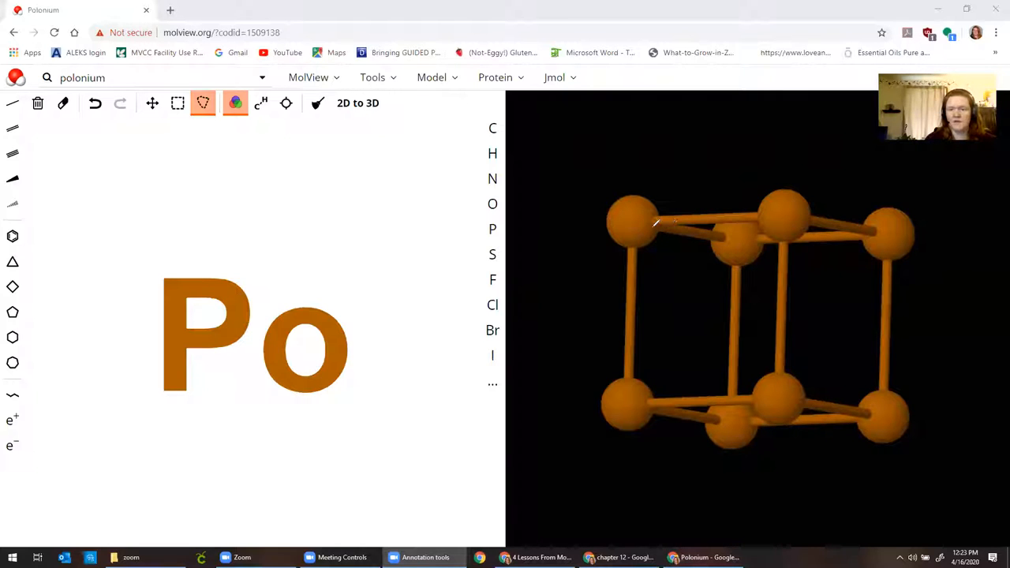
{"action": "mouse_move", "coordinate": [663, 227]}
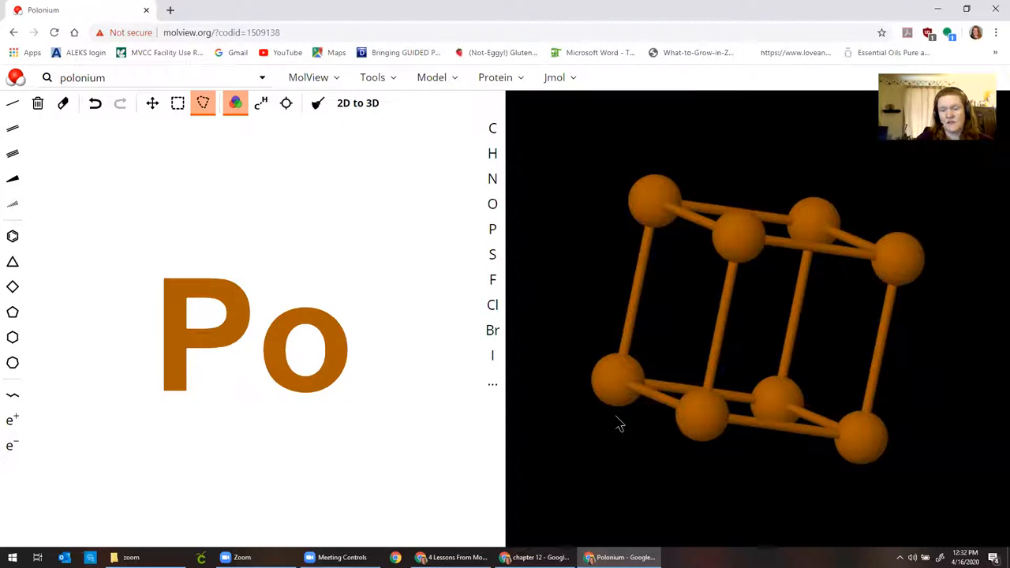
{"action": "mouse_move", "coordinate": [647, 292]}
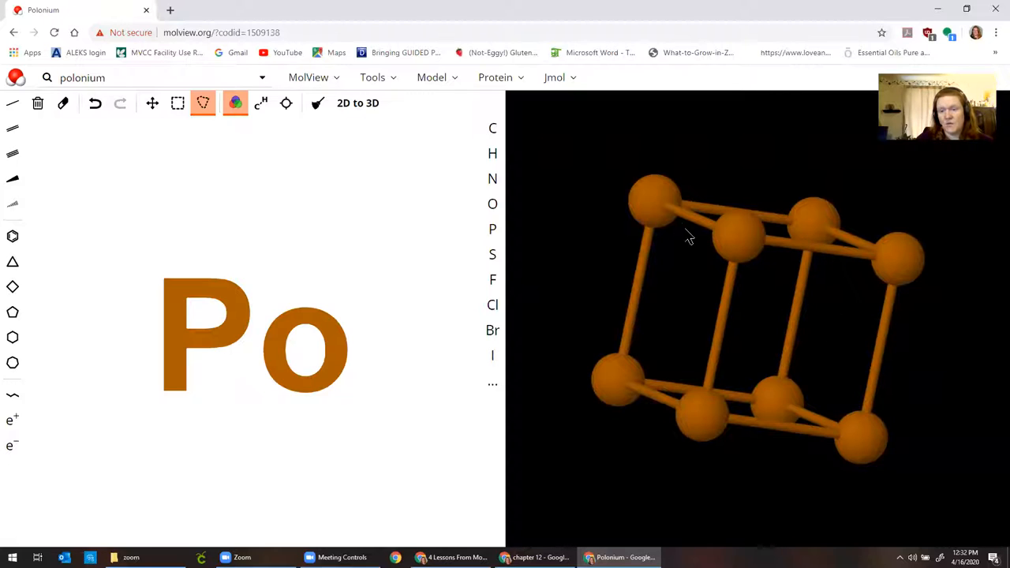
{"action": "mouse_move", "coordinate": [674, 227]}
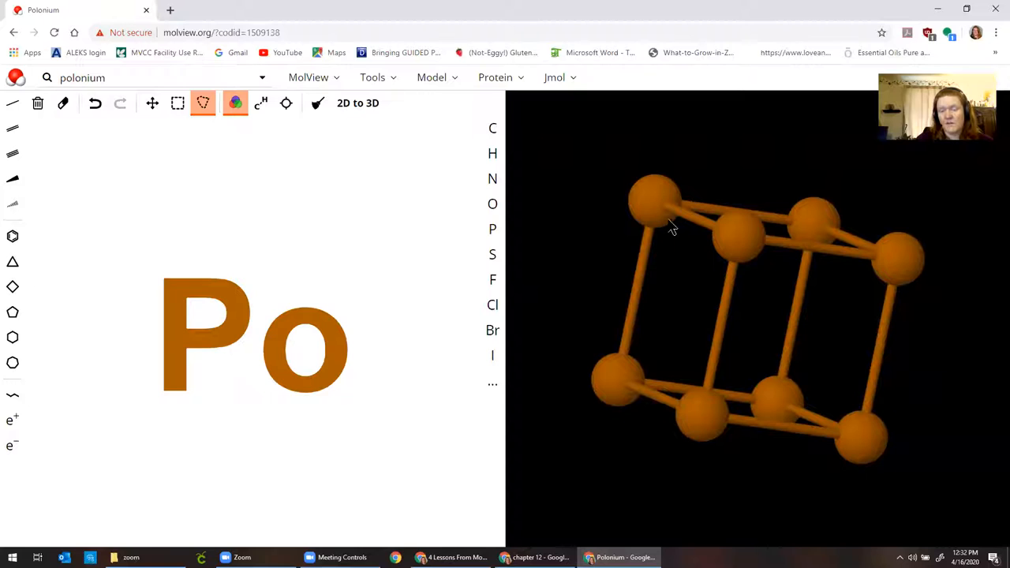
{"action": "mouse_move", "coordinate": [735, 243]}
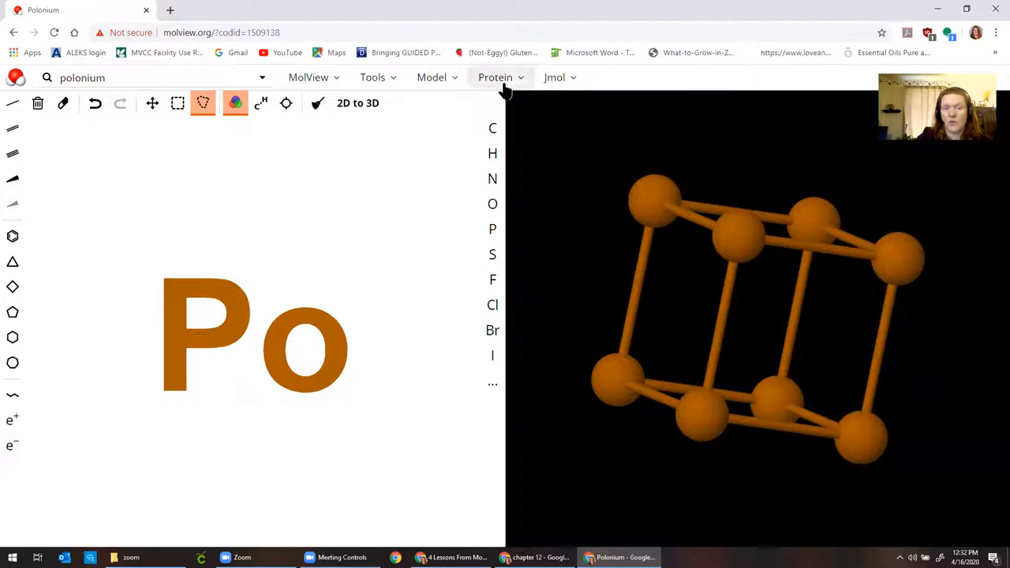
{"action": "left_click", "coordinate": [431, 78]}
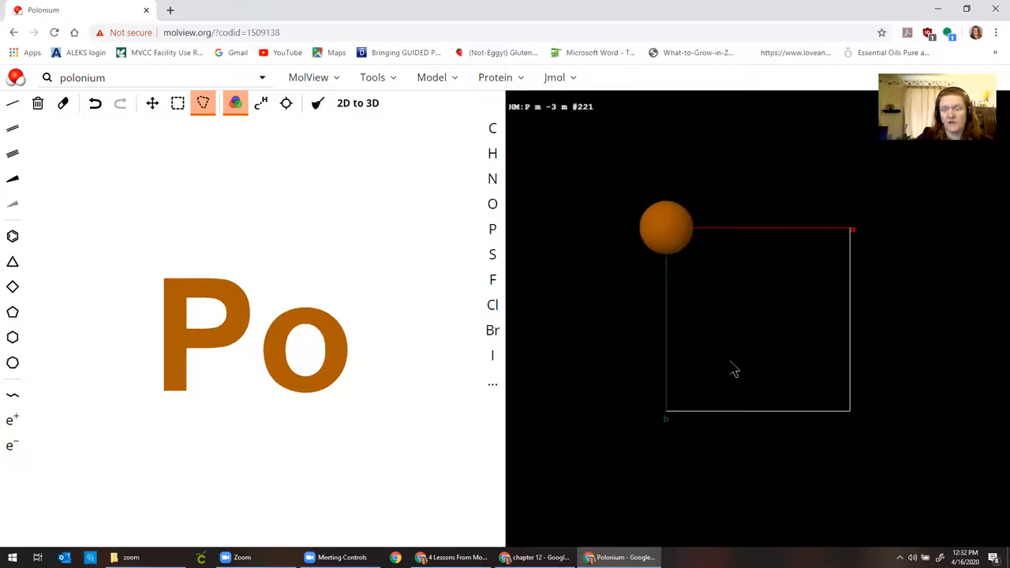
{"action": "left_click_drag", "start_coordinate": [734, 371], "coordinate": [692, 337]}
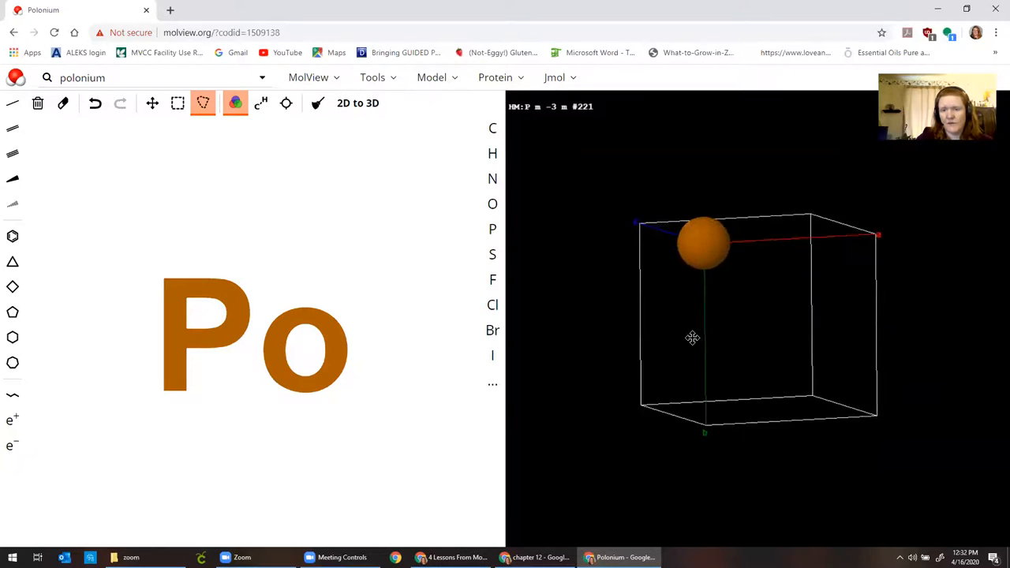
{"action": "left_click_drag", "start_coordinate": [692, 338], "coordinate": [671, 241]}
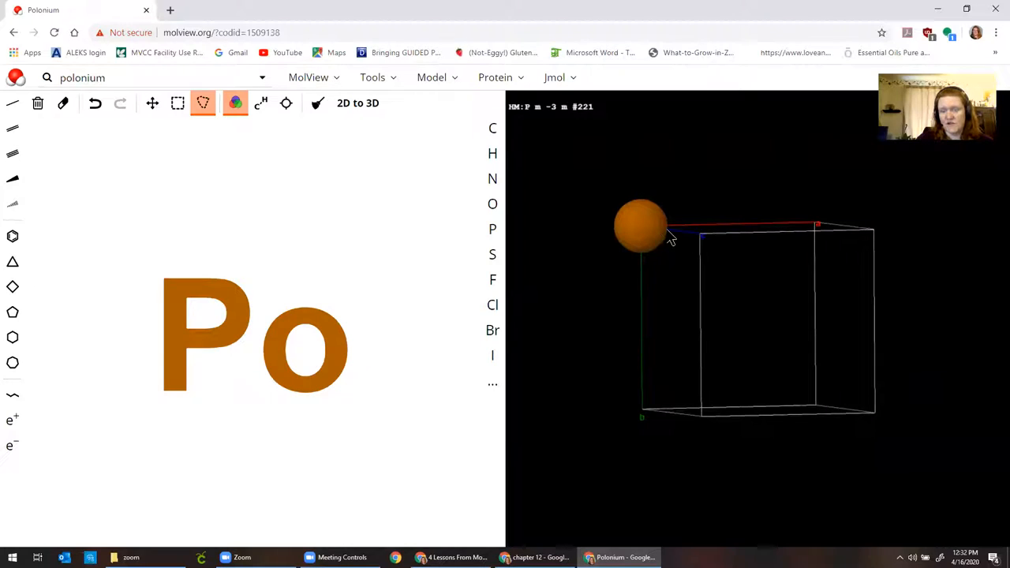
{"action": "mouse_move", "coordinate": [620, 209]}
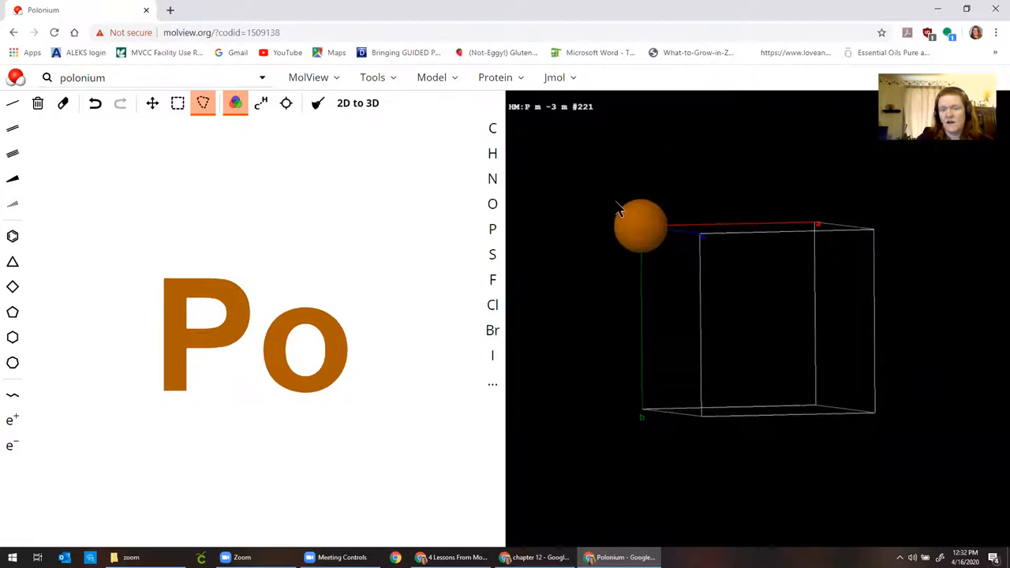
{"action": "mouse_move", "coordinate": [675, 185]}
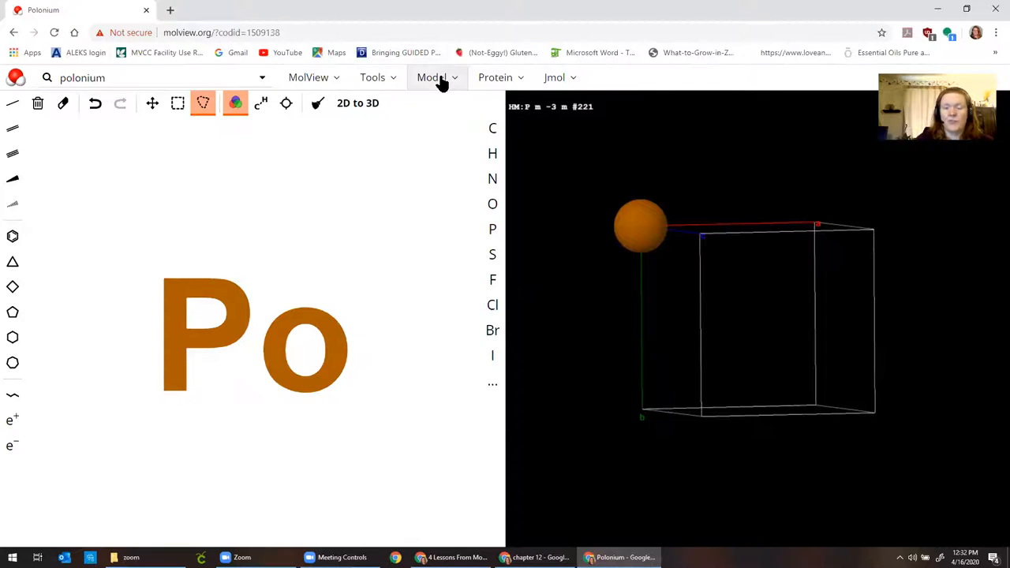
{"action": "left_click", "coordinate": [432, 77]}
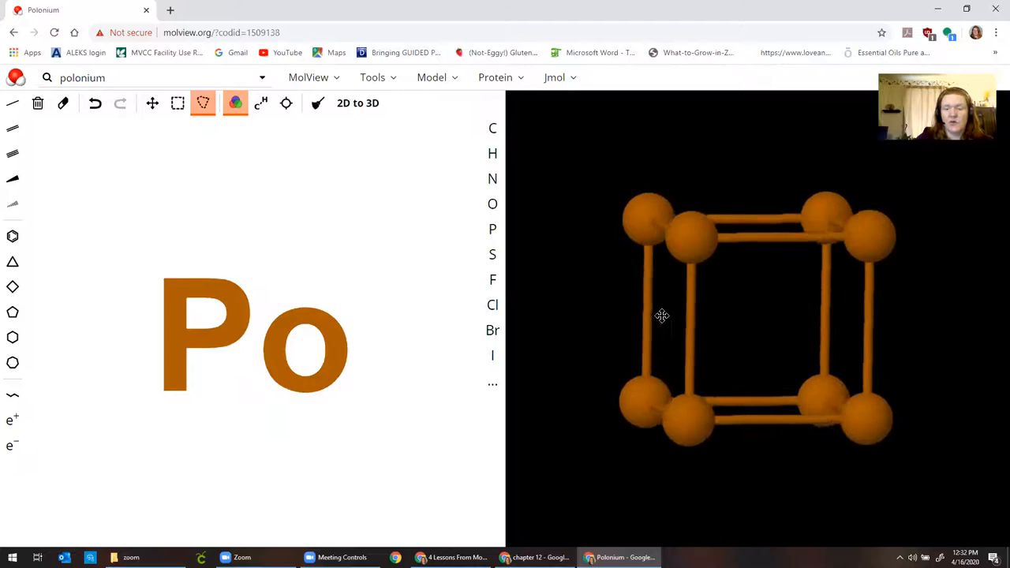
Turn the cubic cell to an angled view and open the Model menu
{"action": "left_click_drag", "start_coordinate": [662, 316], "coordinate": [693, 339]}
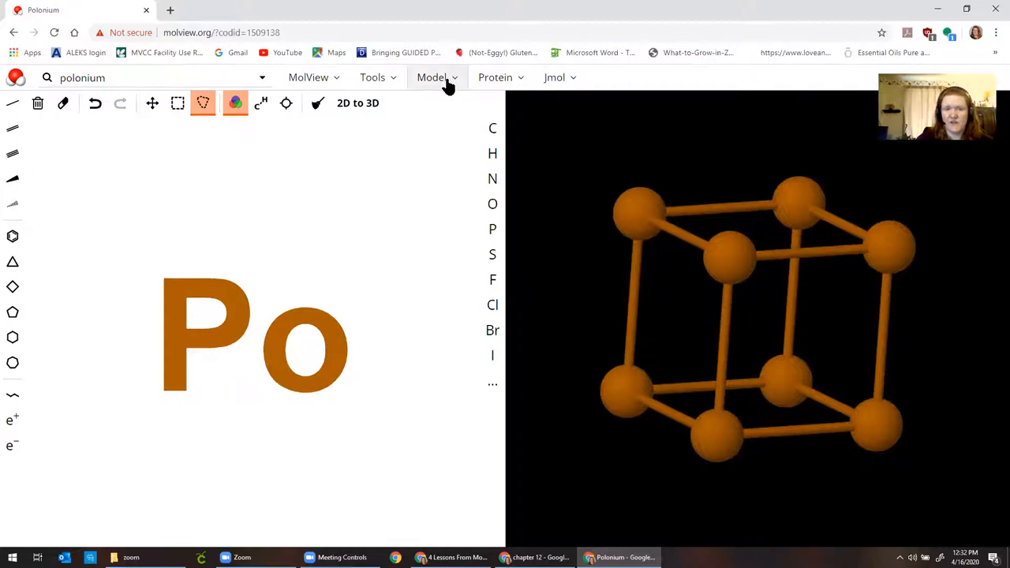
{"action": "left_click", "coordinate": [432, 78]}
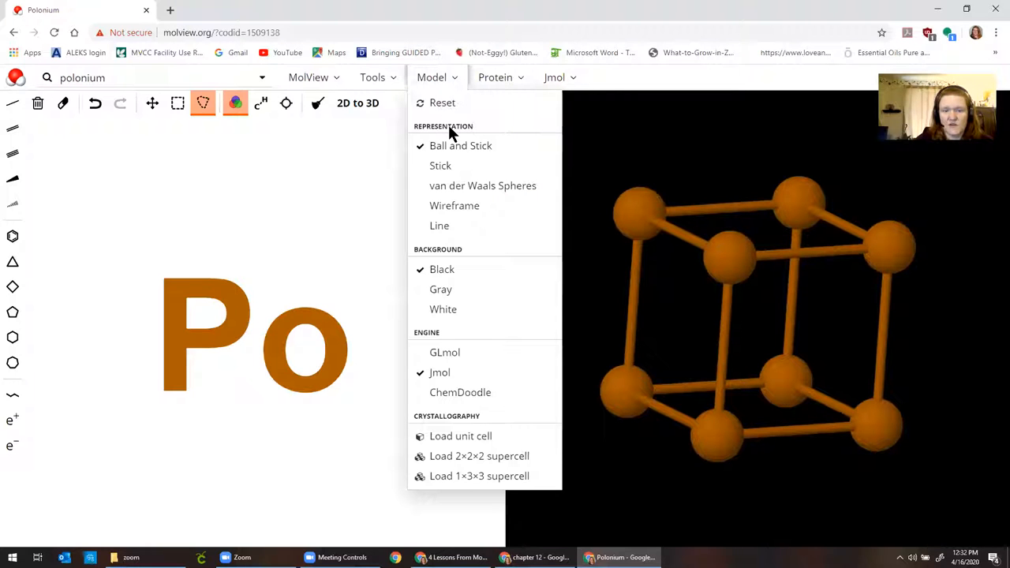
Draw atoms as van der Waals spheres and rotate until one cube face is seen straight on
{"action": "left_click", "coordinate": [482, 185]}
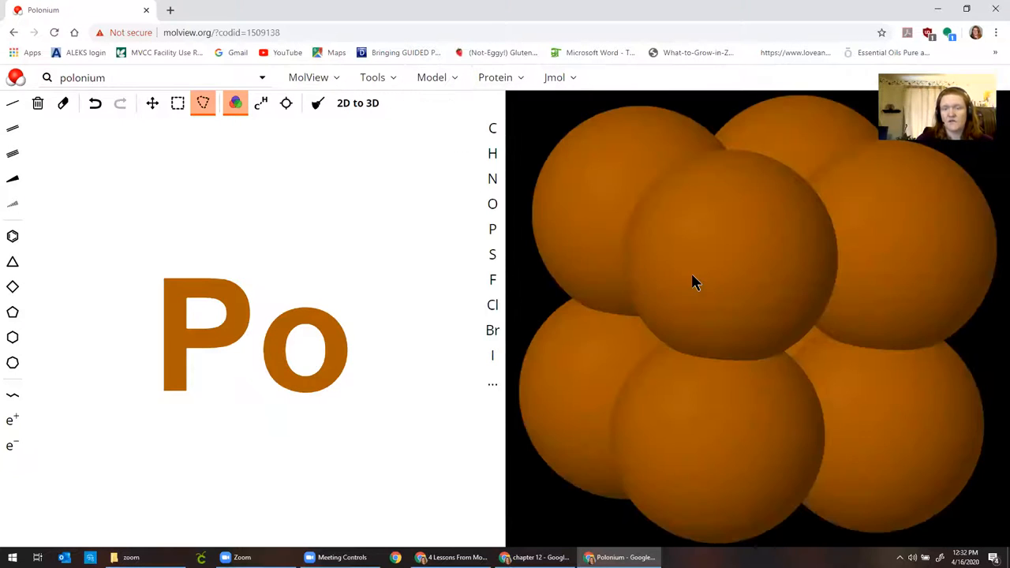
{"action": "left_click_drag", "start_coordinate": [695, 282], "coordinate": [849, 338]}
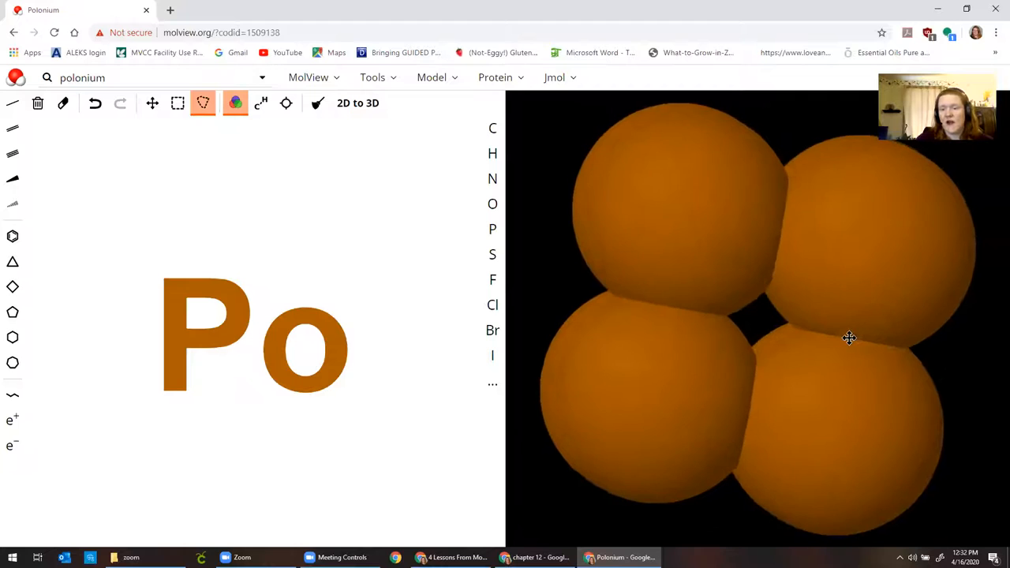
{"action": "left_click_drag", "start_coordinate": [848, 338], "coordinate": [738, 315]}
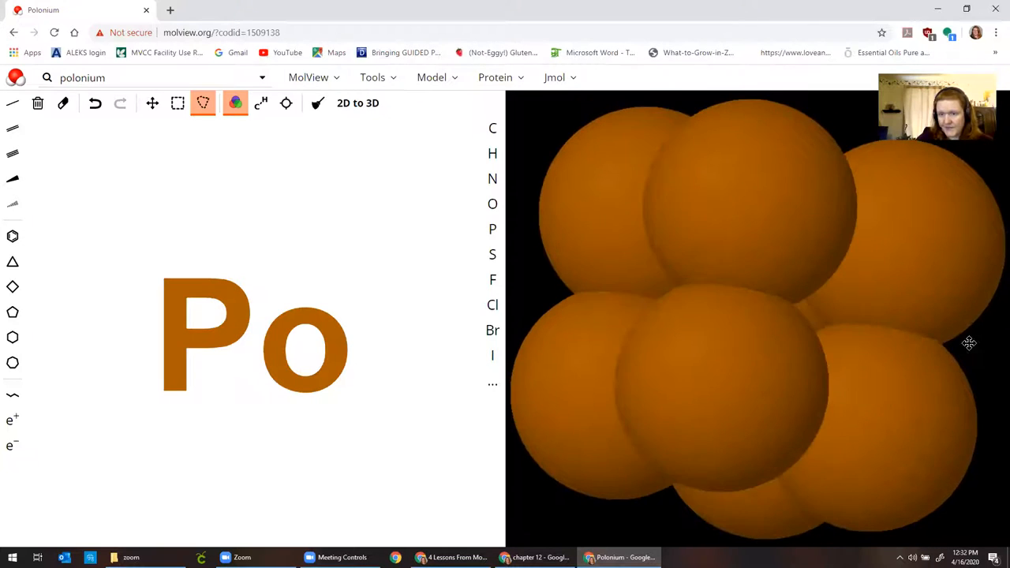
{"action": "left_click_drag", "start_coordinate": [968, 342], "coordinate": [793, 380]}
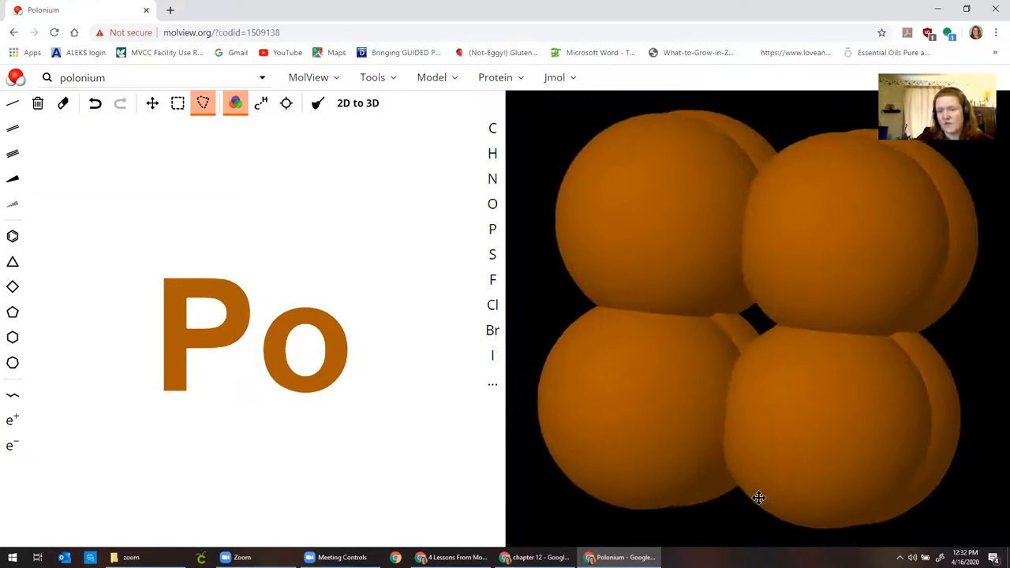
{"action": "left_click_drag", "start_coordinate": [759, 498], "coordinate": [808, 444]}
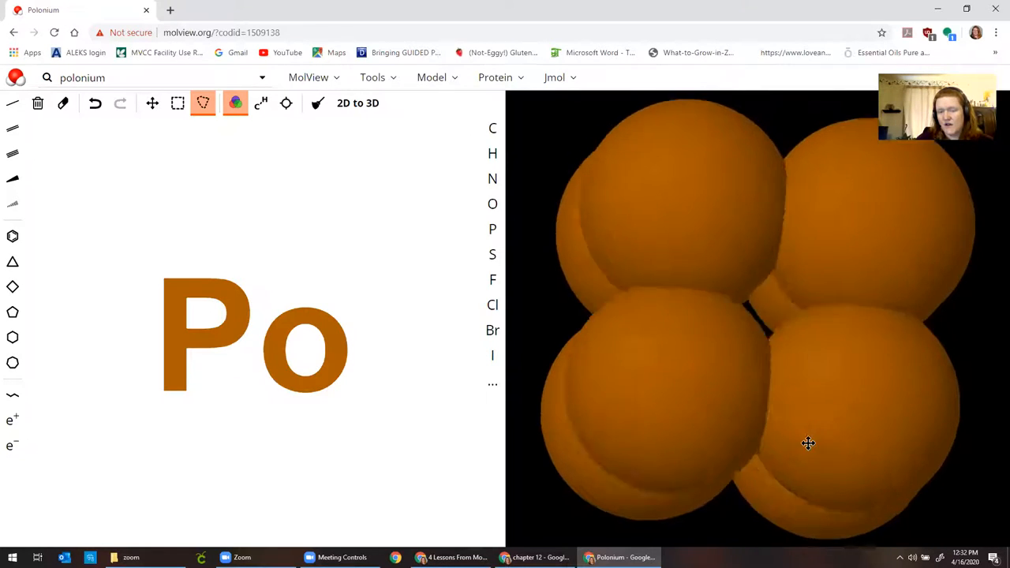
{"action": "left_click_drag", "start_coordinate": [808, 443], "coordinate": [808, 339]}
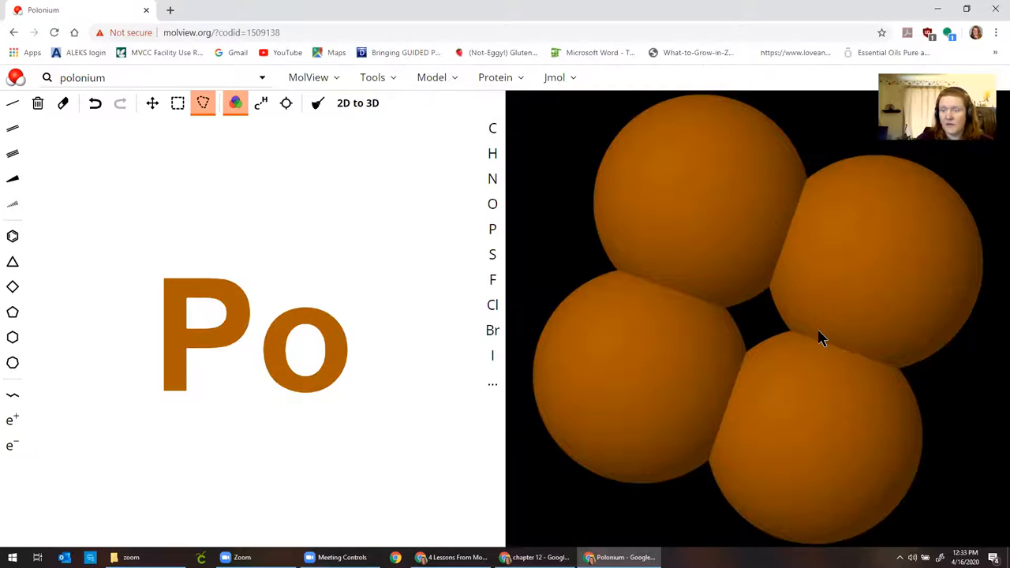
{"action": "left_click_drag", "start_coordinate": [821, 338], "coordinate": [655, 355]}
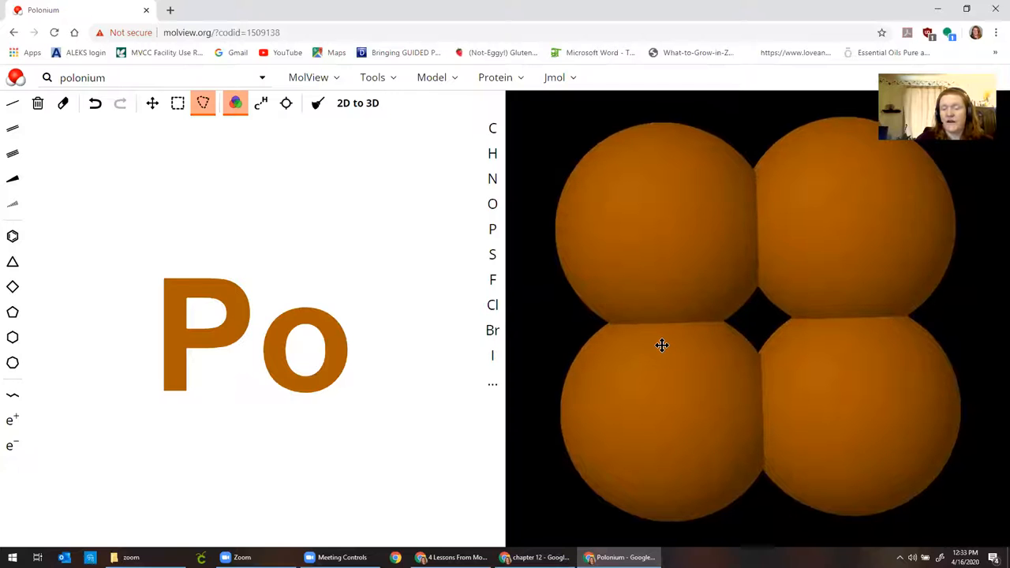
{"action": "mouse_move", "coordinate": [666, 354]}
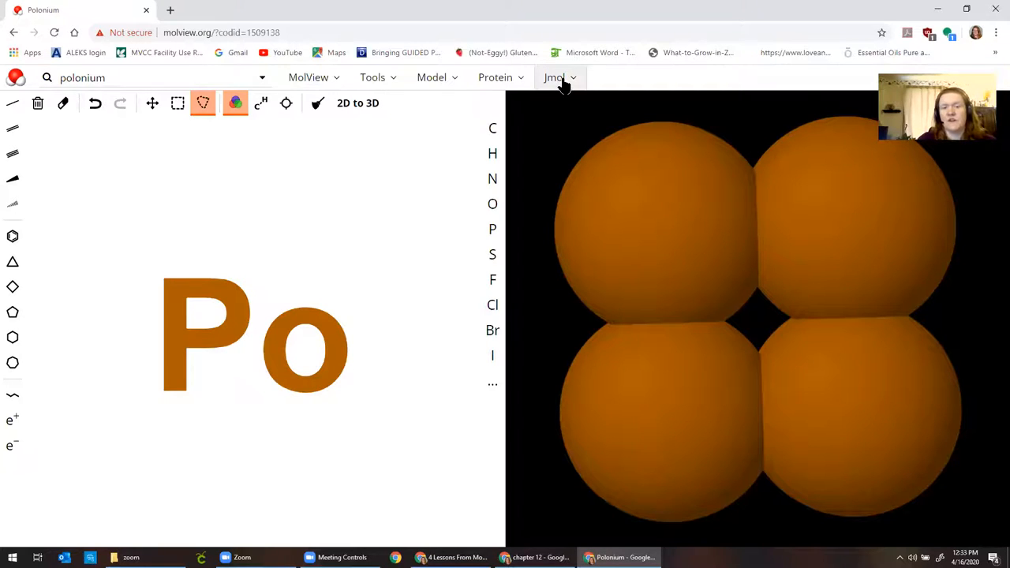
Turn on distance measurement in the Jmol menu and dismiss the accuracy warning
{"action": "left_click", "coordinate": [432, 77]}
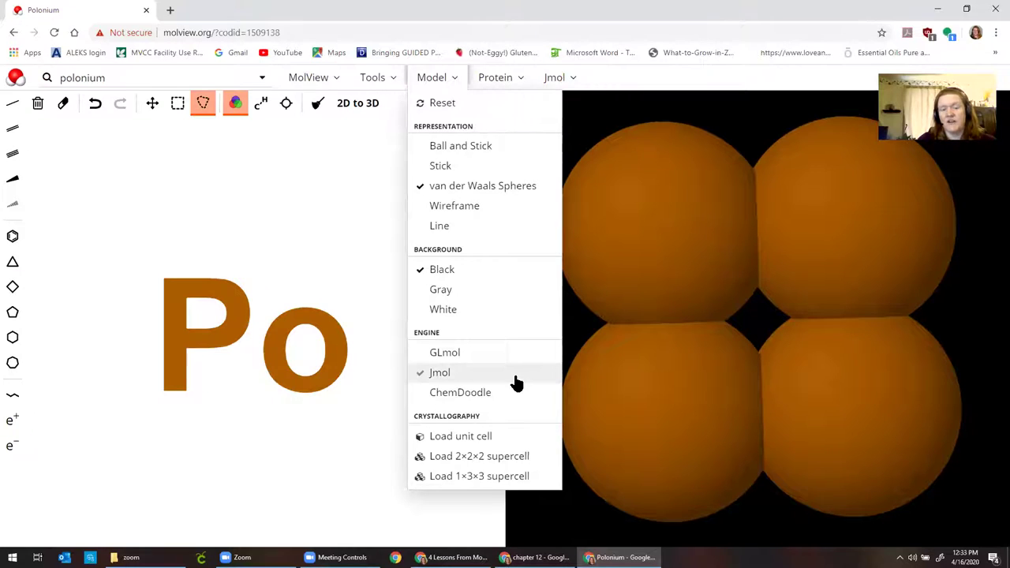
{"action": "left_click", "coordinate": [554, 78]}
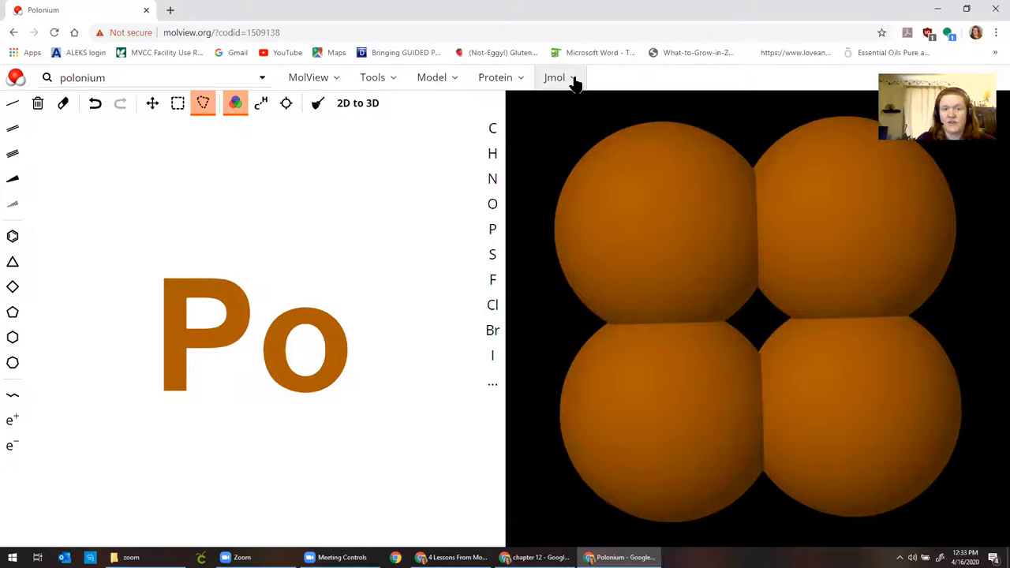
{"action": "left_click", "coordinate": [554, 77]}
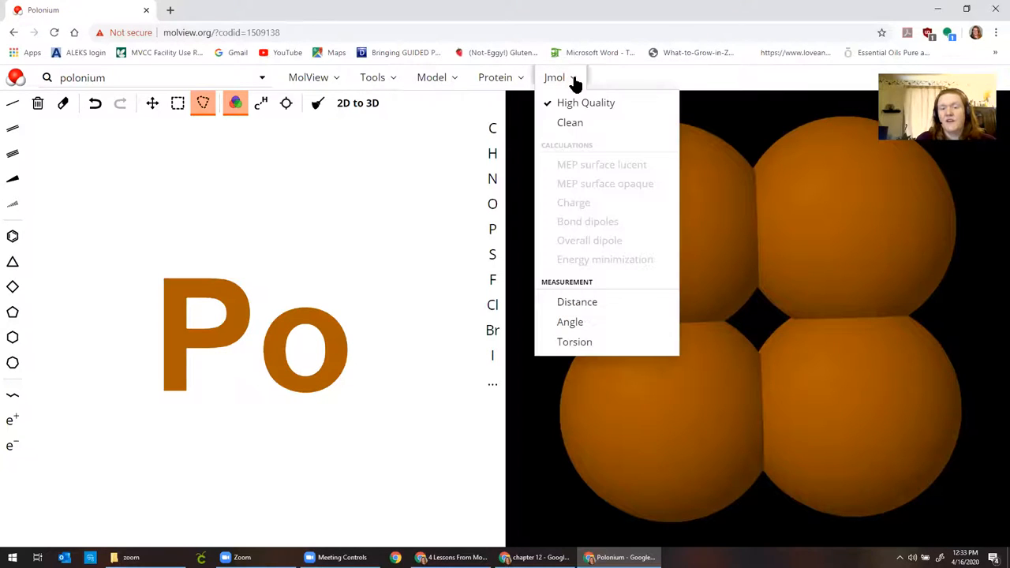
{"action": "mouse_move", "coordinate": [587, 231]}
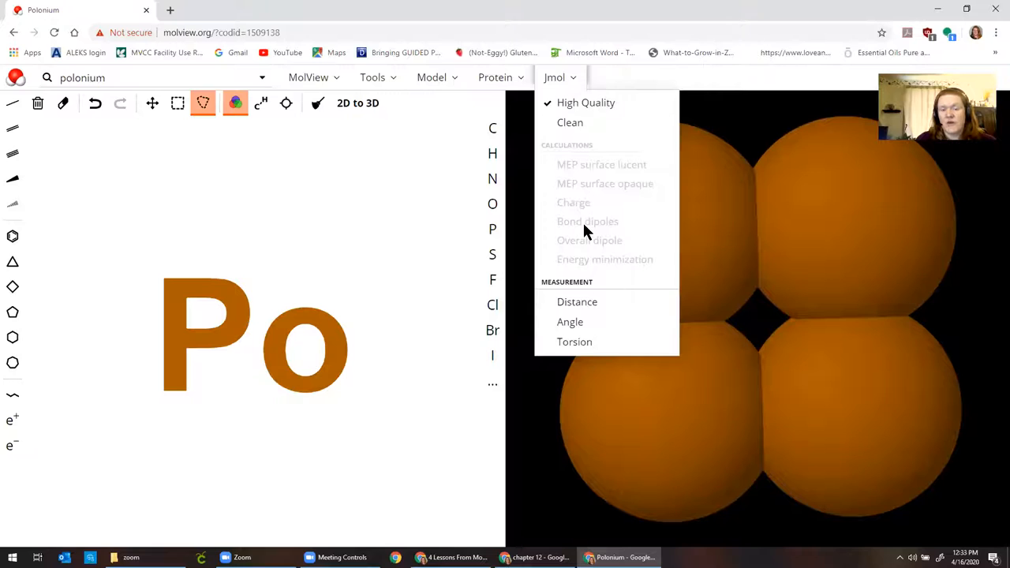
{"action": "left_click", "coordinate": [569, 322]}
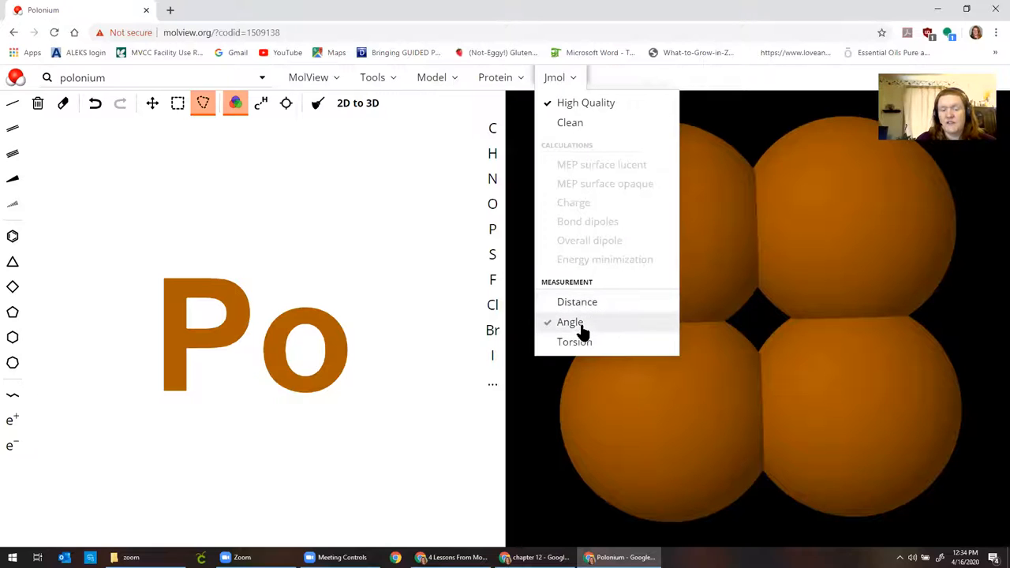
{"action": "left_click", "coordinate": [570, 322]}
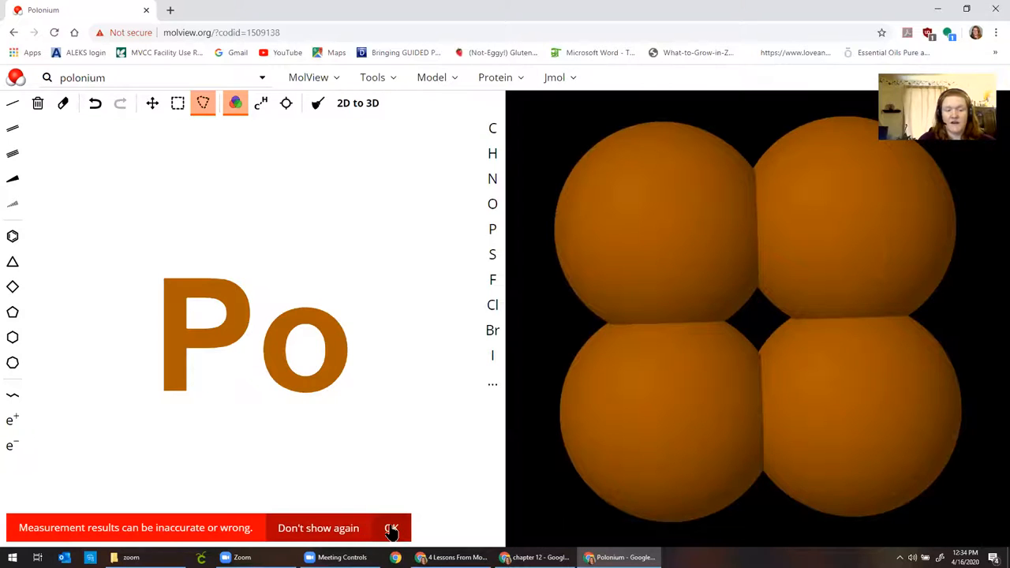
{"action": "left_click", "coordinate": [394, 527]}
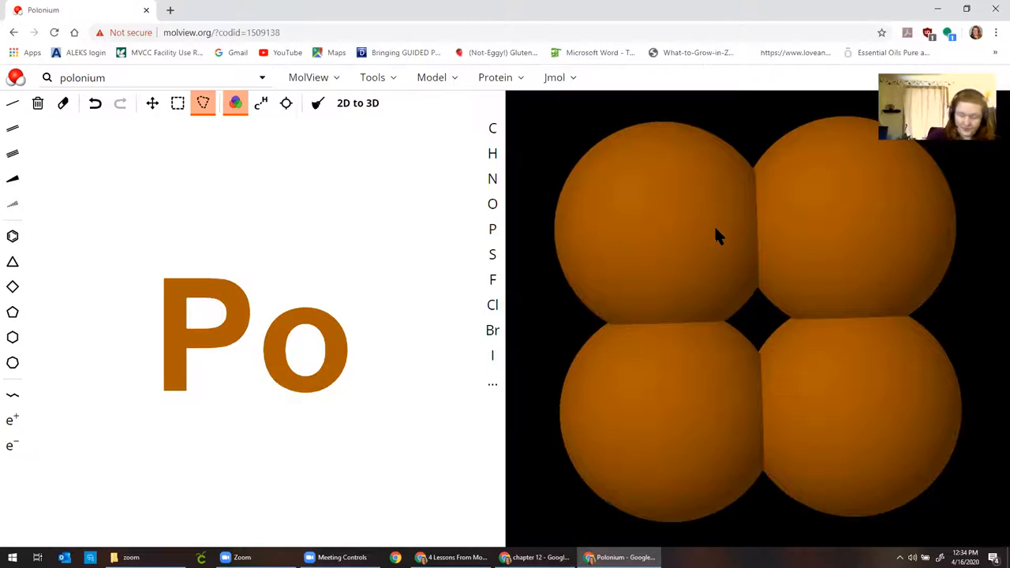
{"action": "mouse_move", "coordinate": [645, 219]}
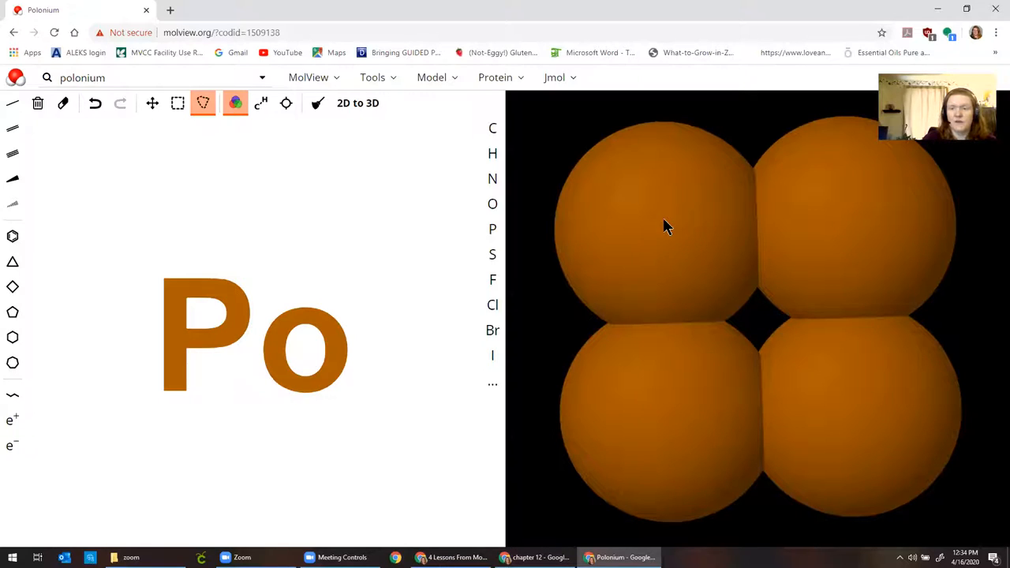
{"action": "mouse_move", "coordinate": [663, 229]}
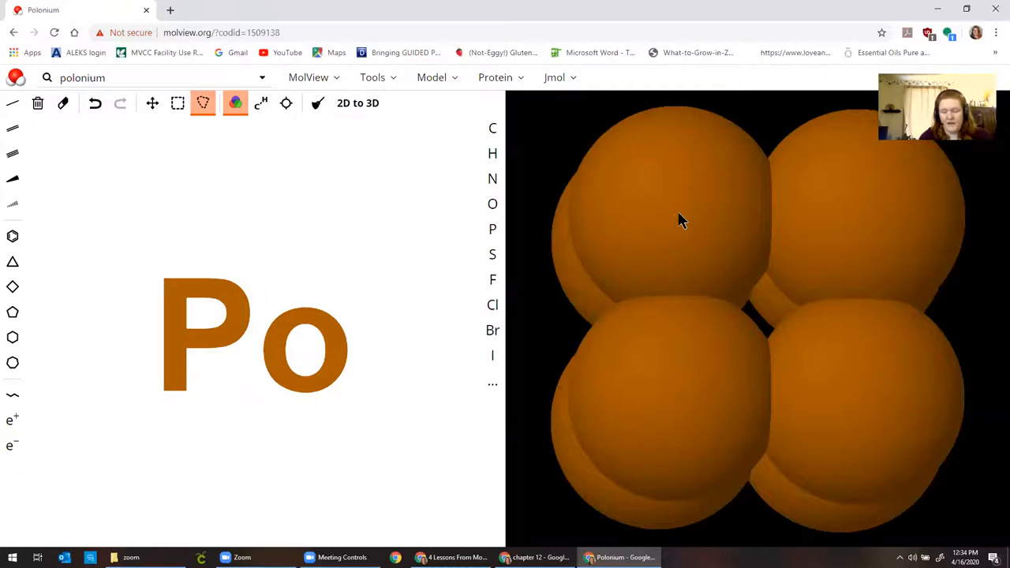
Tilt the polonium cell slightly and reopen the Jmol measurement options
{"action": "left_click_drag", "start_coordinate": [678, 213], "coordinate": [675, 403]}
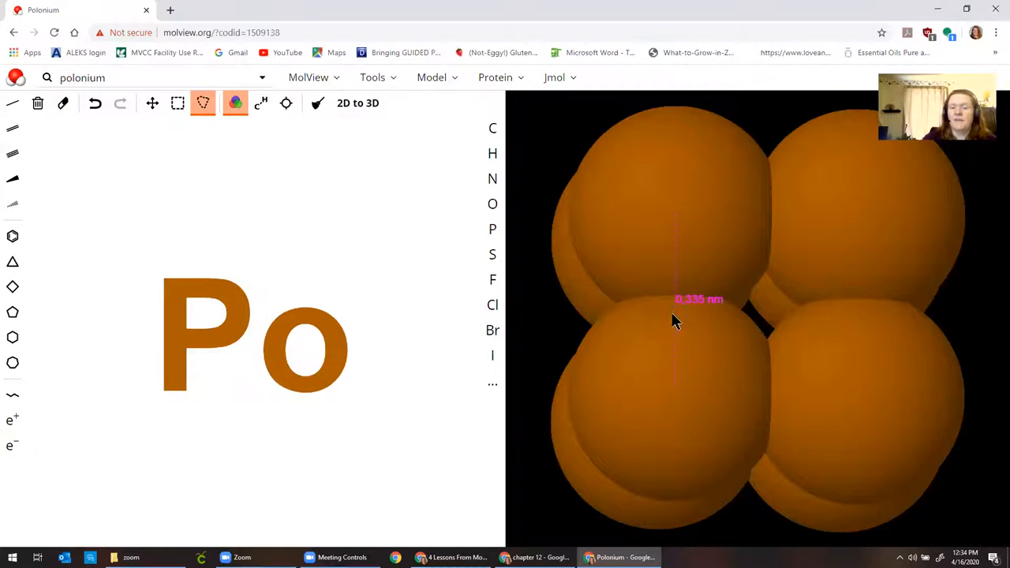
{"action": "mouse_move", "coordinate": [555, 92]}
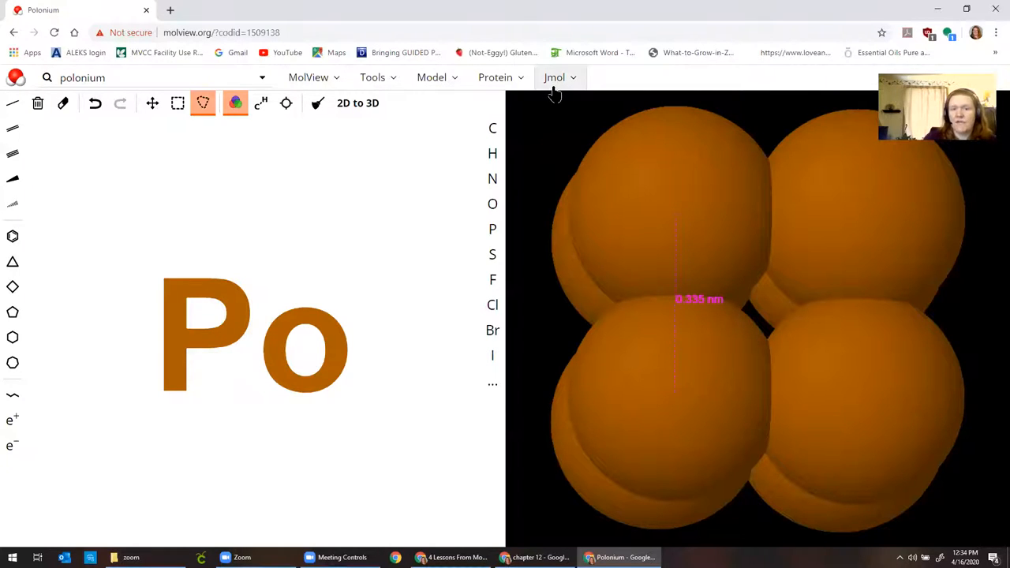
{"action": "left_click", "coordinate": [554, 77]}
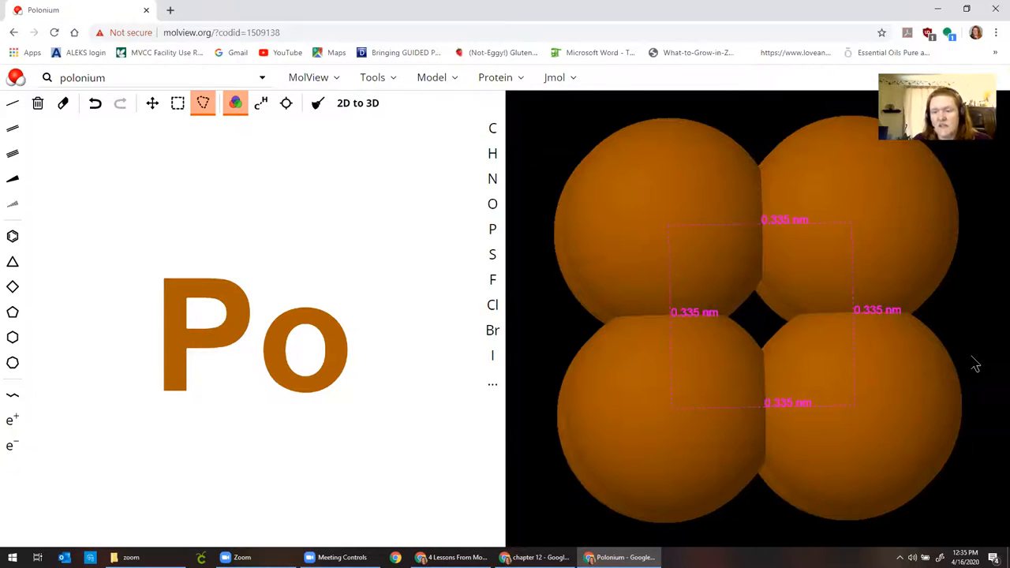
Turn to the back layer and measure a 0.335 nm edge between adjacent Po spheres
{"action": "left_click_drag", "start_coordinate": [977, 364], "coordinate": [879, 409]}
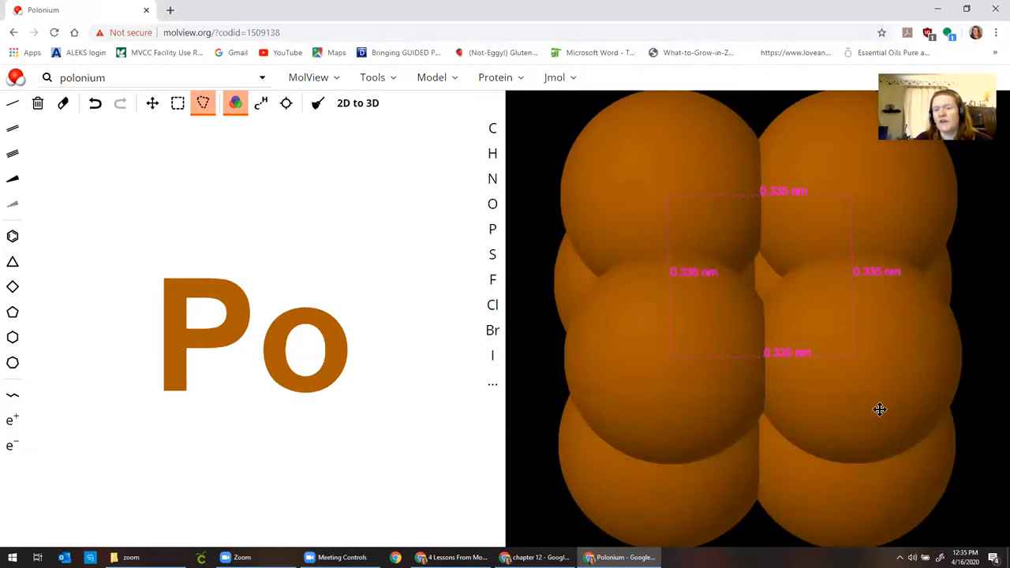
{"action": "left_click_drag", "start_coordinate": [880, 409], "coordinate": [875, 305]}
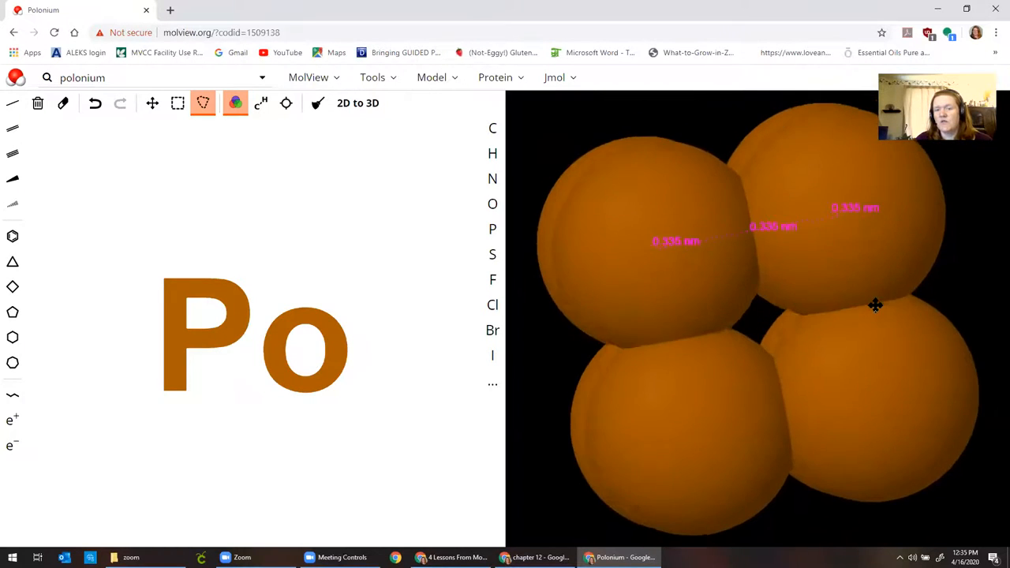
{"action": "left_click_drag", "start_coordinate": [876, 305], "coordinate": [871, 295]}
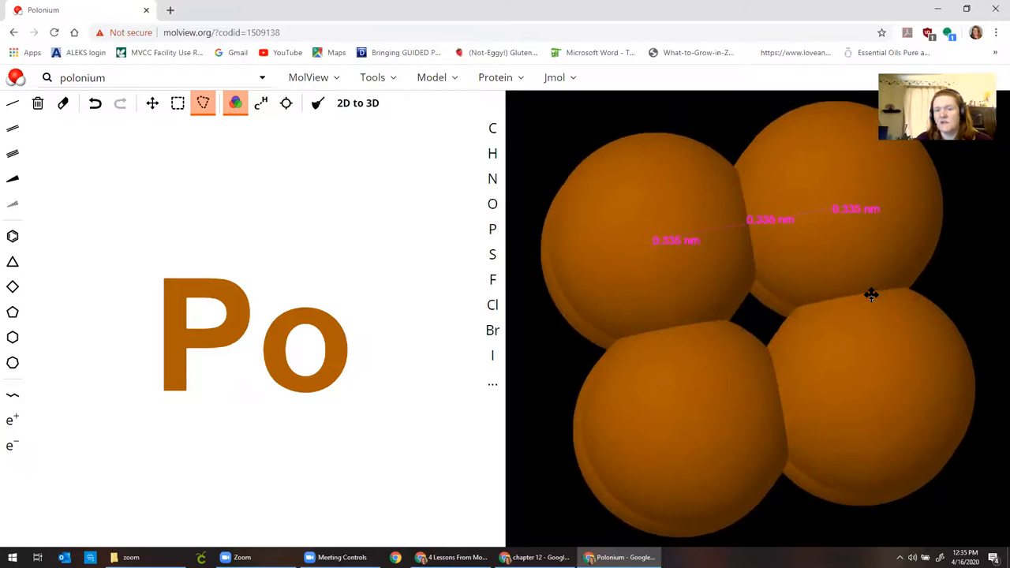
{"action": "left_click", "coordinate": [554, 77]}
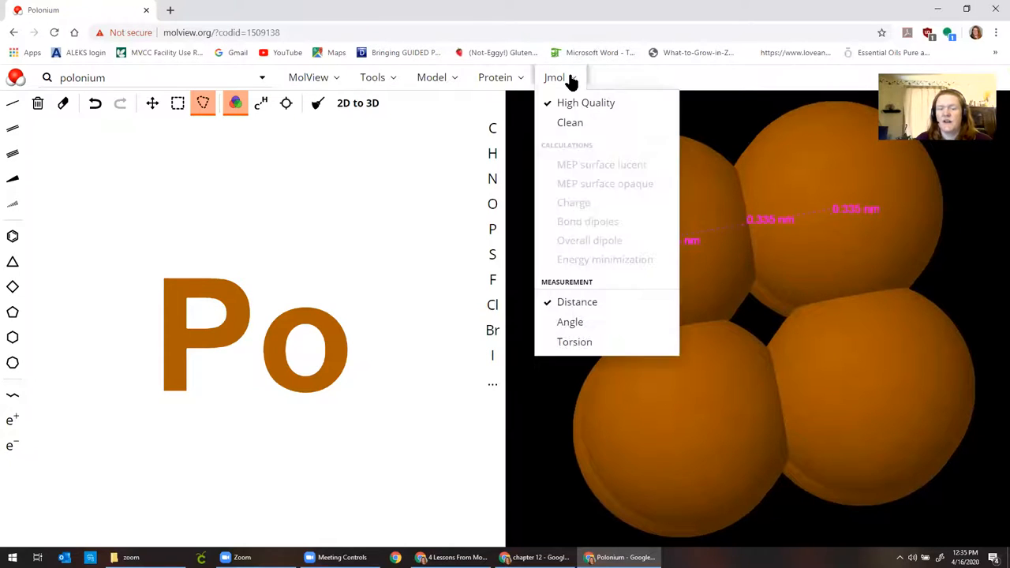
{"action": "left_click", "coordinate": [685, 261]}
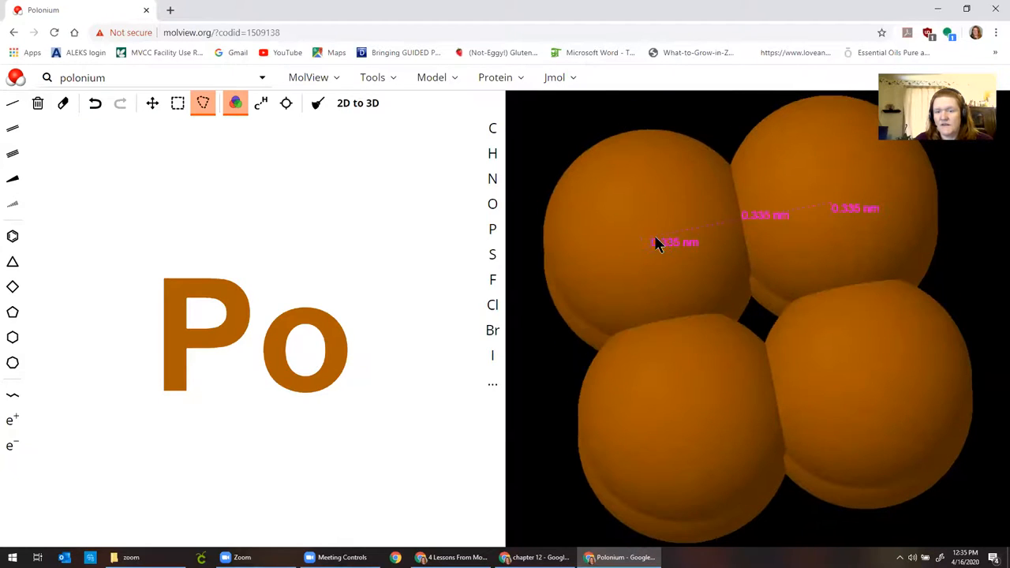
{"action": "left_click", "coordinate": [664, 346]}
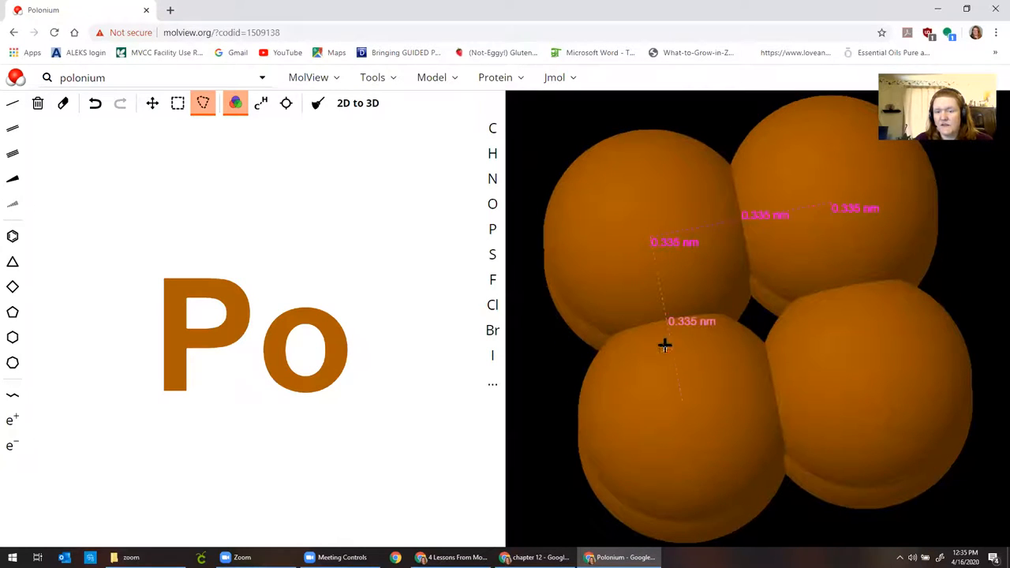
{"action": "left_click_drag", "start_coordinate": [664, 345], "coordinate": [686, 416]}
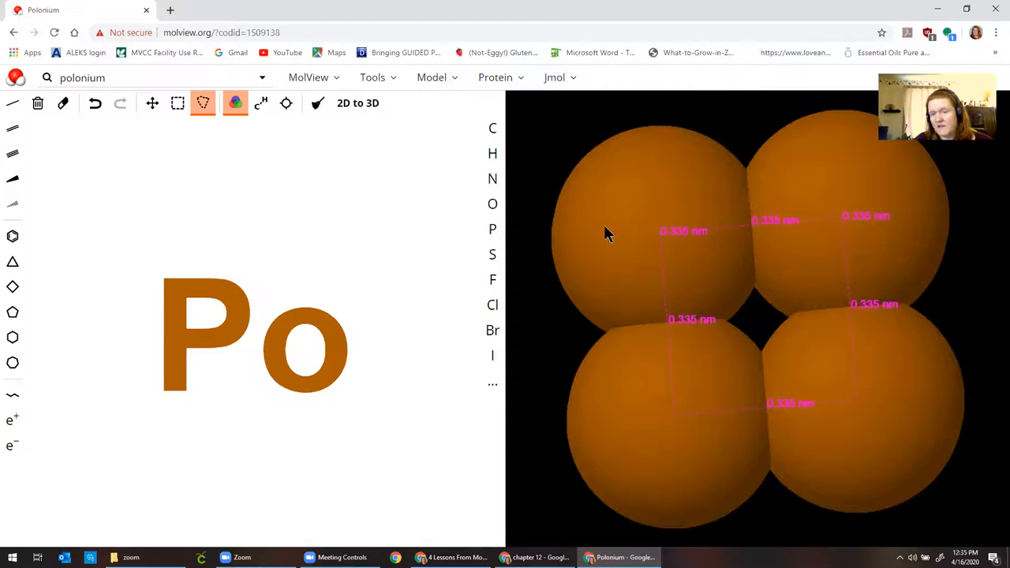
Orbit the cell to check the distance labels on both layers, ending near a face view
{"action": "left_click_drag", "start_coordinate": [607, 233], "coordinate": [809, 310]}
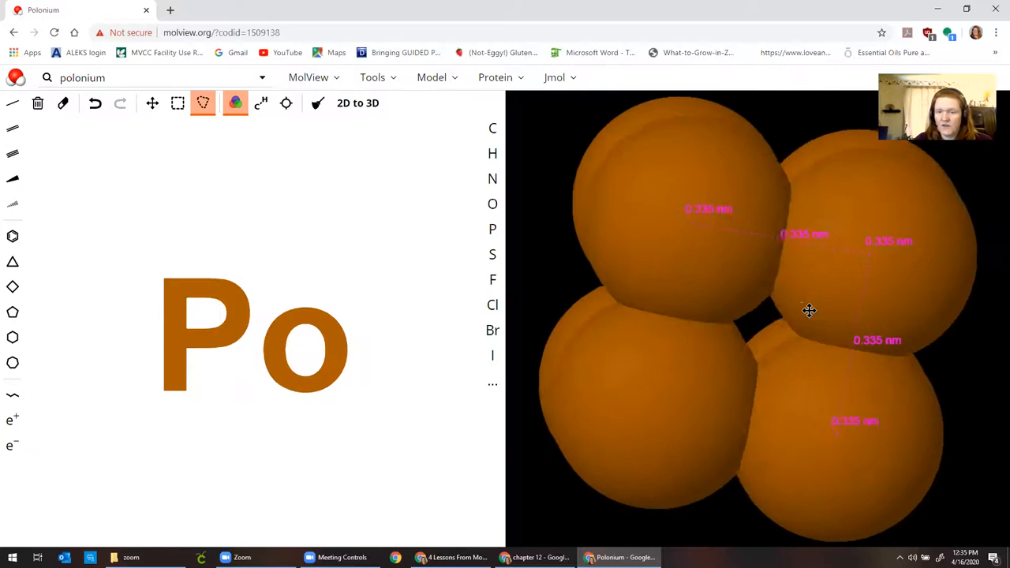
{"action": "left_click_drag", "start_coordinate": [809, 310], "coordinate": [884, 353]}
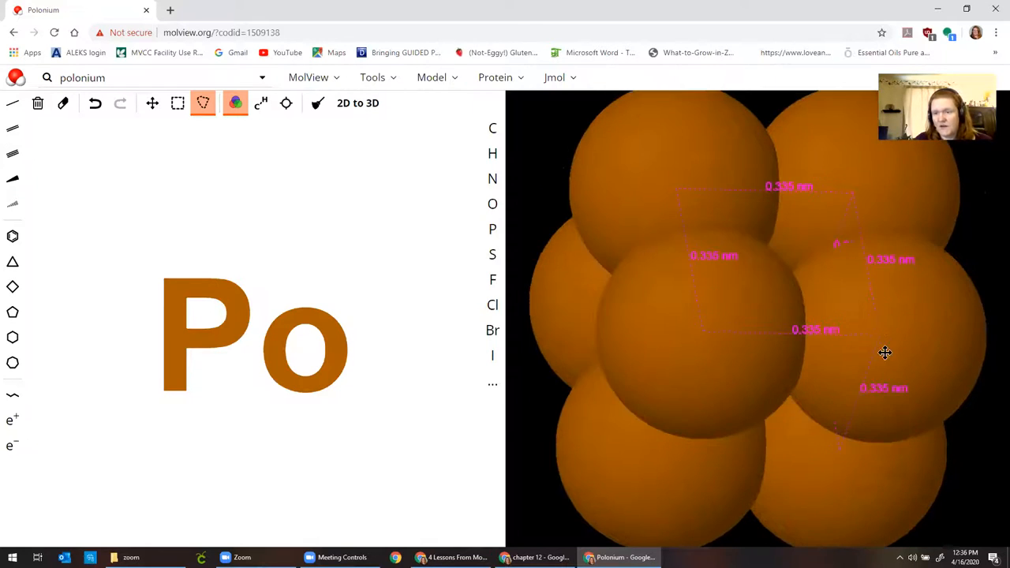
{"action": "left_click_drag", "start_coordinate": [885, 353], "coordinate": [720, 298]}
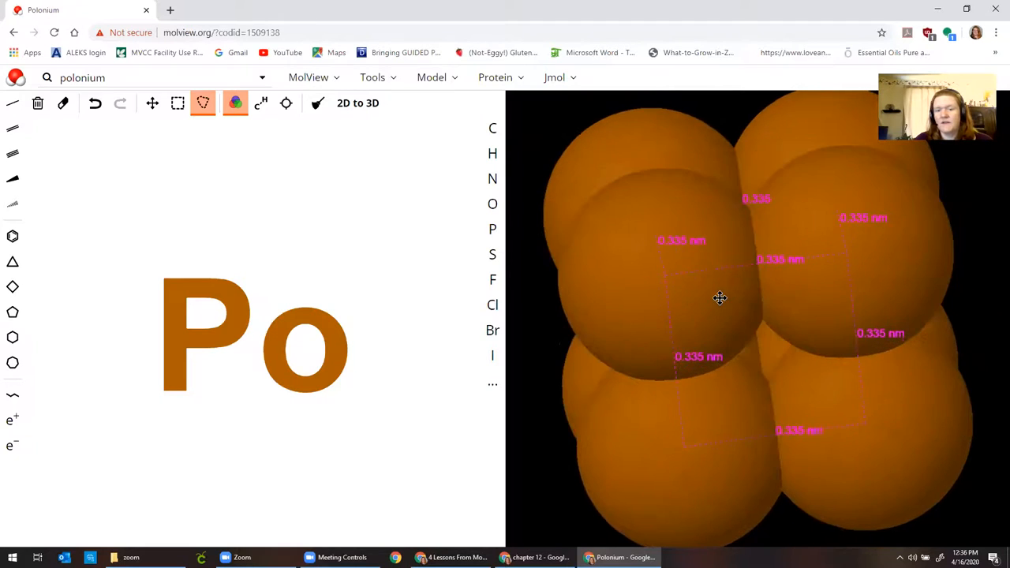
{"action": "left_click_drag", "start_coordinate": [720, 298], "coordinate": [740, 443]}
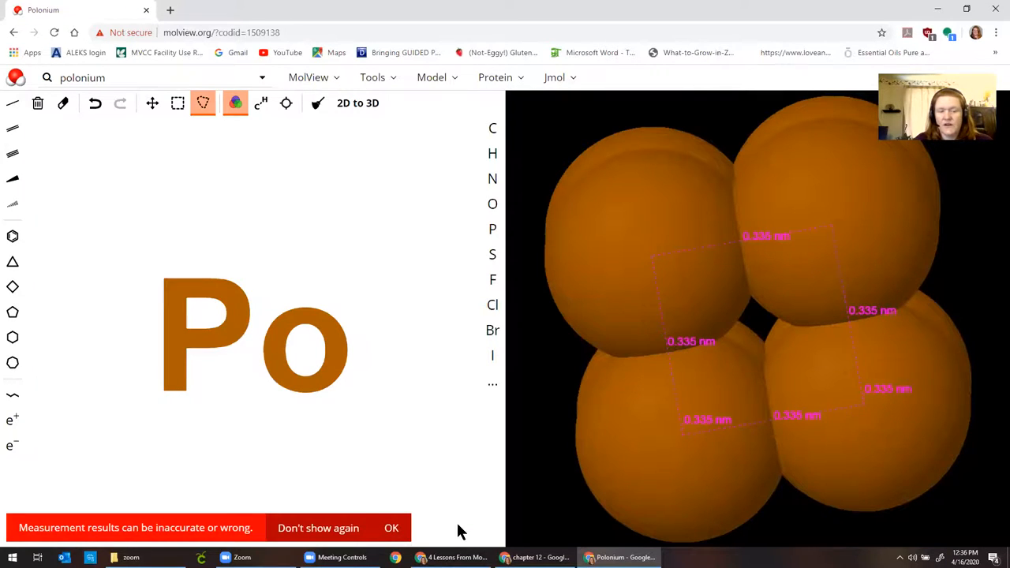
Dismiss the measurement accuracy warning with OK
{"action": "left_click", "coordinate": [392, 528]}
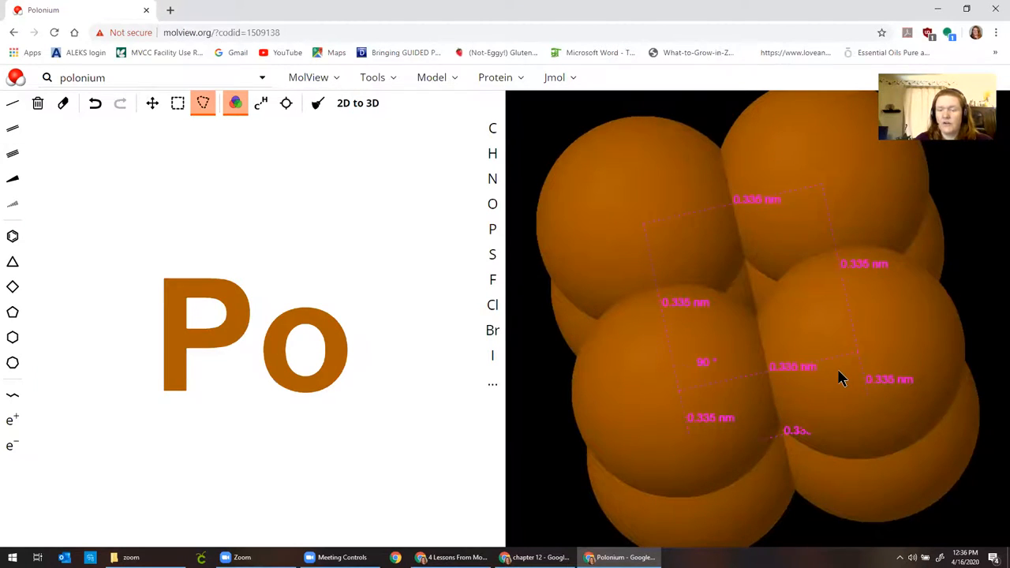
{"action": "mouse_move", "coordinate": [699, 385]}
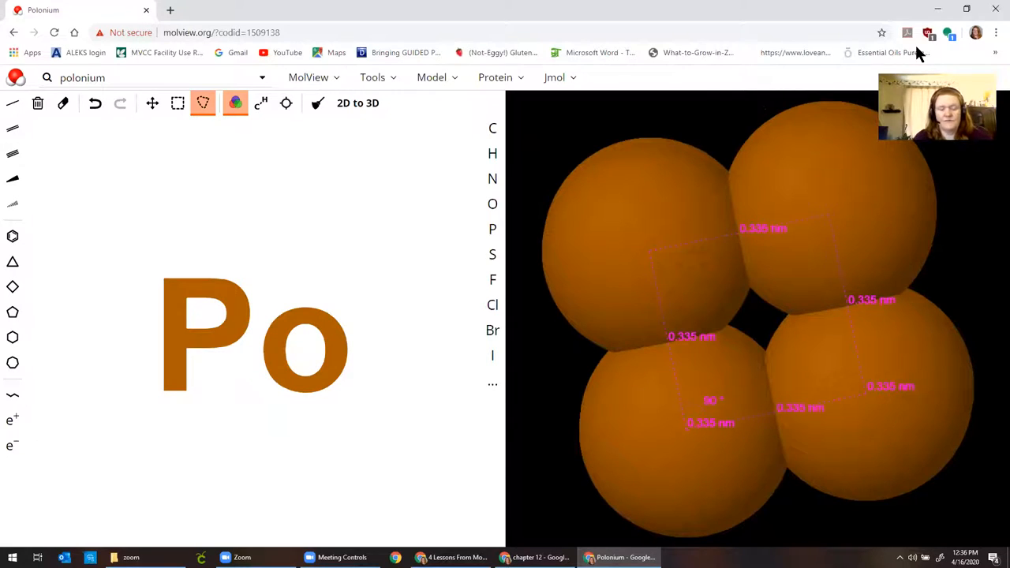
{"action": "mouse_move", "coordinate": [496, 26]}
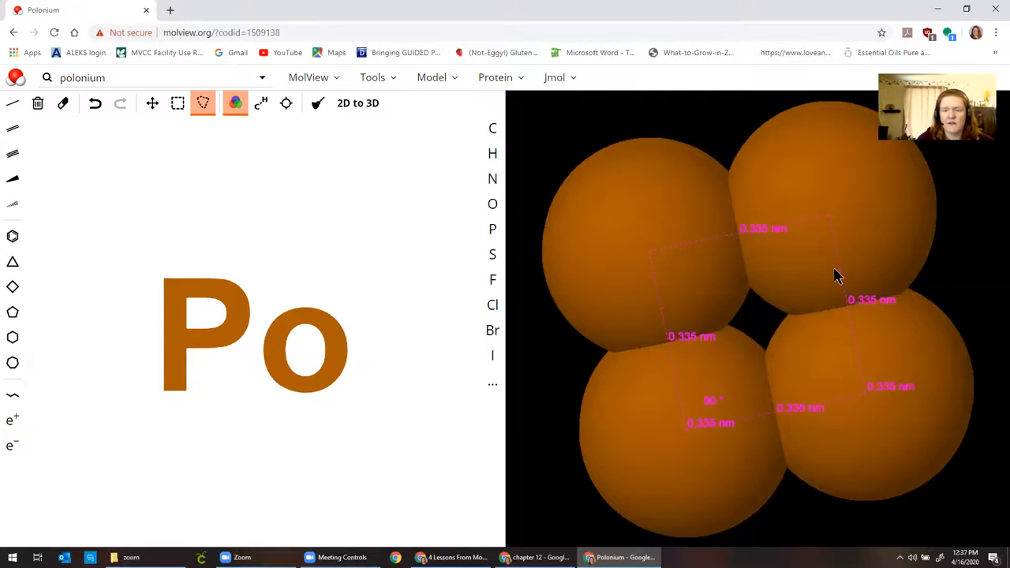
{"action": "left_click_drag", "start_coordinate": [836, 276], "coordinate": [690, 314]}
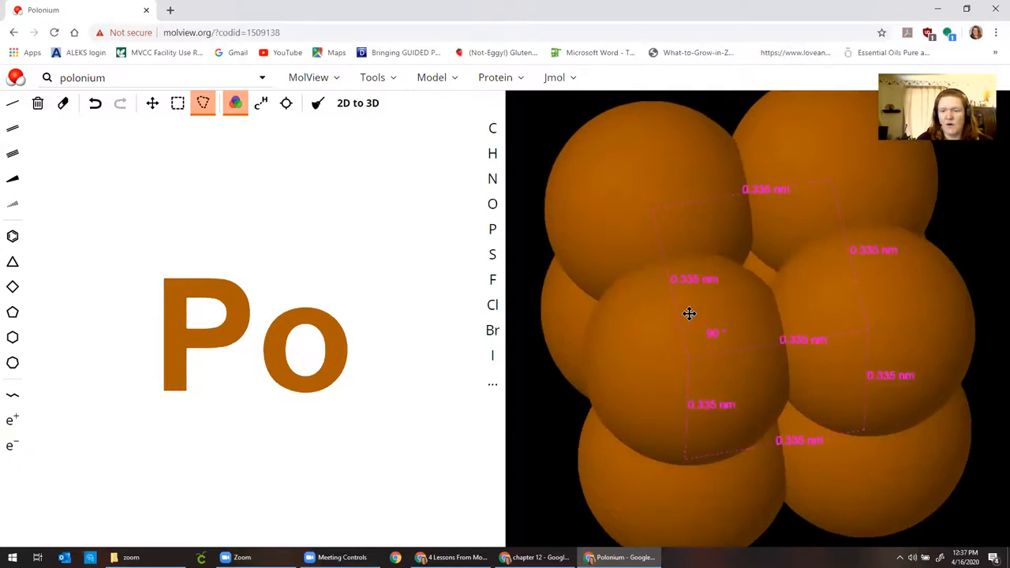
{"action": "left_click_drag", "start_coordinate": [690, 314], "coordinate": [676, 230]}
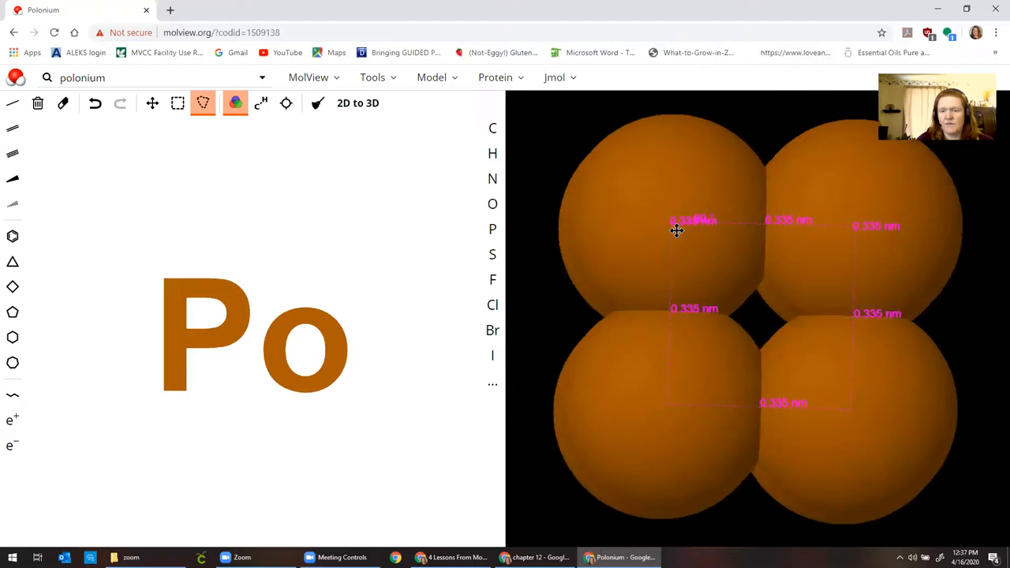
{"action": "left_click_drag", "start_coordinate": [677, 230], "coordinate": [685, 406]}
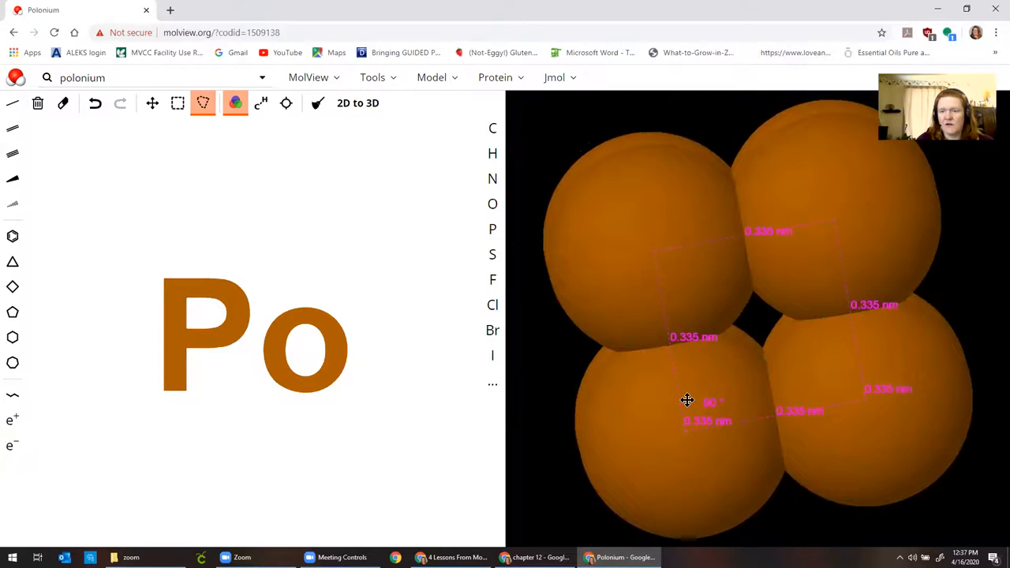
{"action": "mouse_move", "coordinate": [690, 406]}
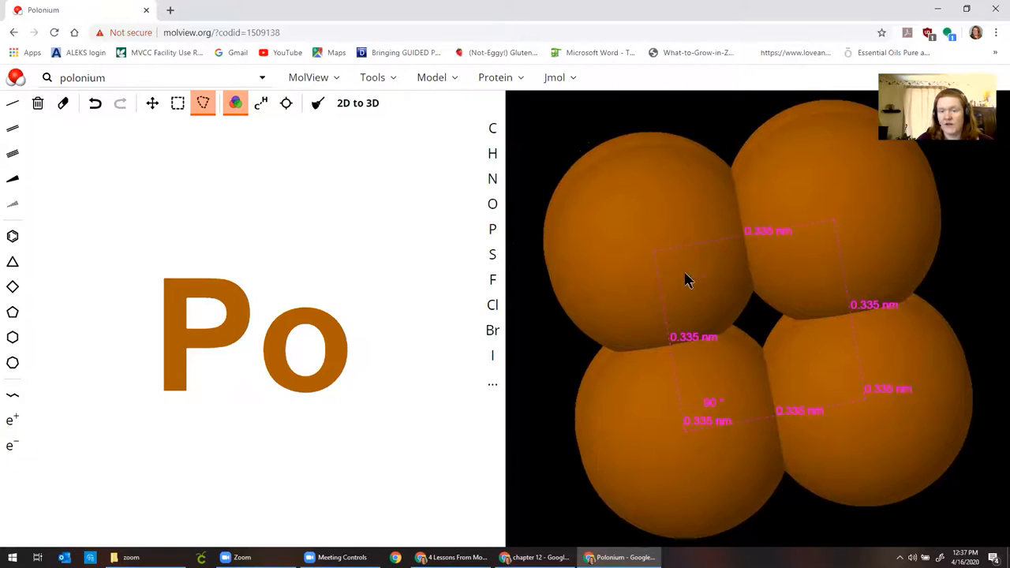
{"action": "mouse_move", "coordinate": [784, 326]}
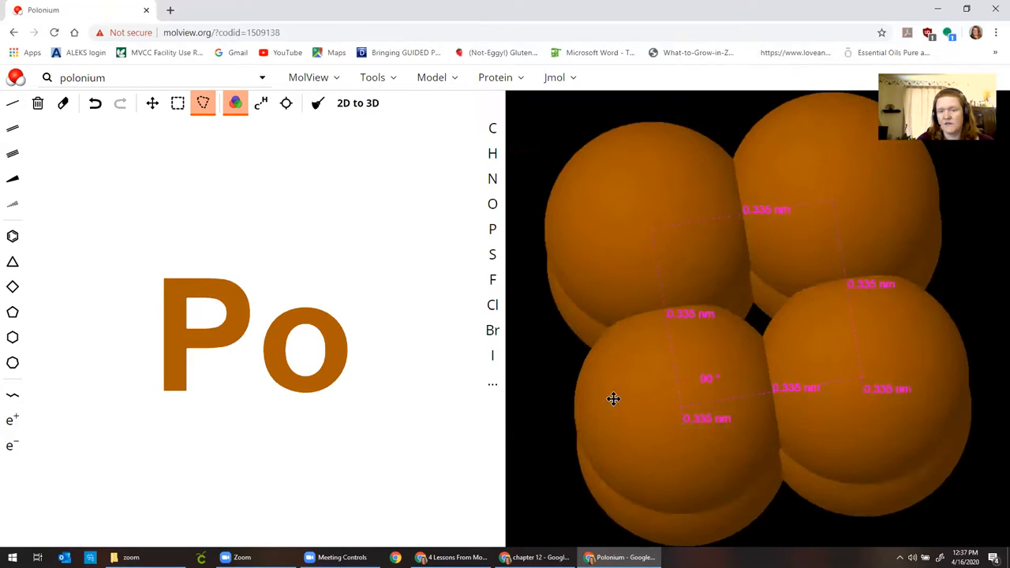
{"action": "left_click_drag", "start_coordinate": [613, 398], "coordinate": [896, 379]}
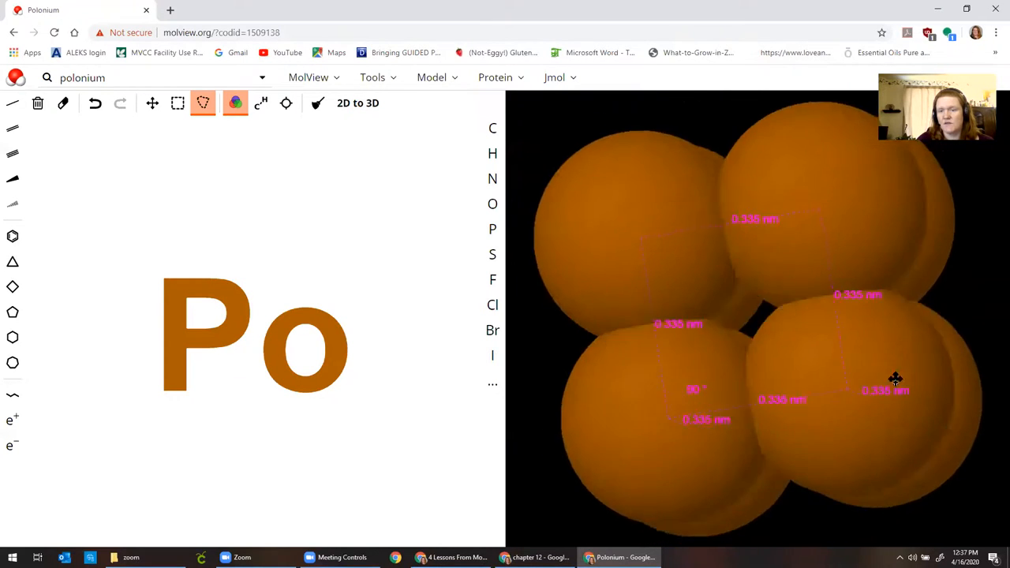
{"action": "left_click_drag", "start_coordinate": [896, 378], "coordinate": [915, 398]}
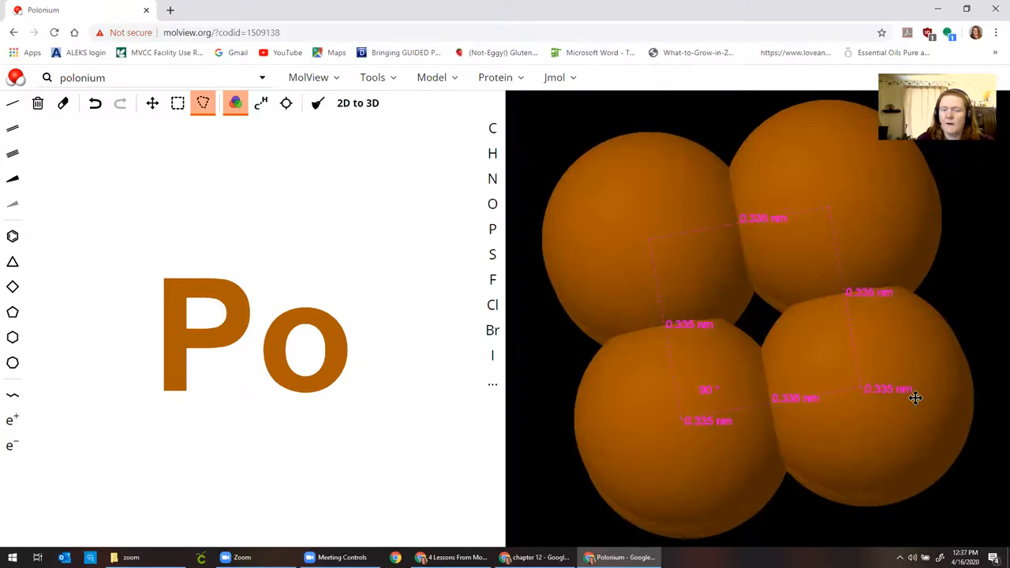
{"action": "mouse_move", "coordinate": [384, 90]}
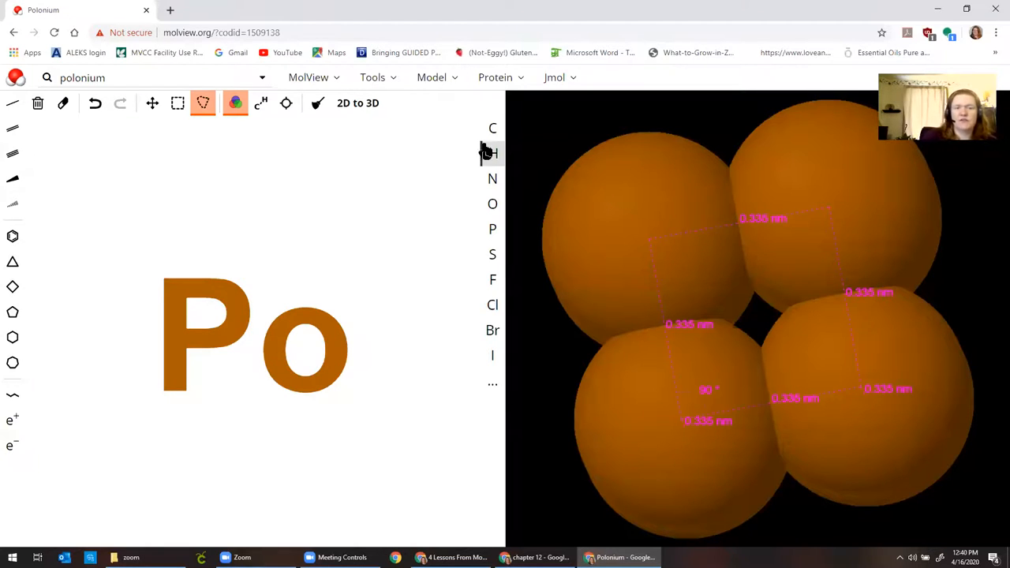
Export the measured polonium cell view via Tools > Export > 3D model image
{"action": "left_click", "coordinate": [432, 77]}
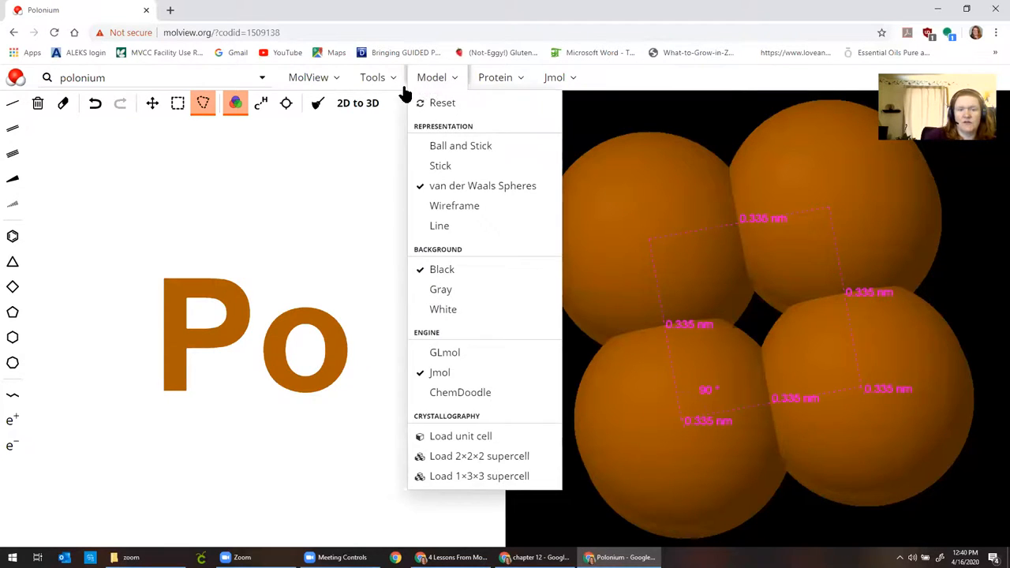
{"action": "left_click", "coordinate": [371, 78]}
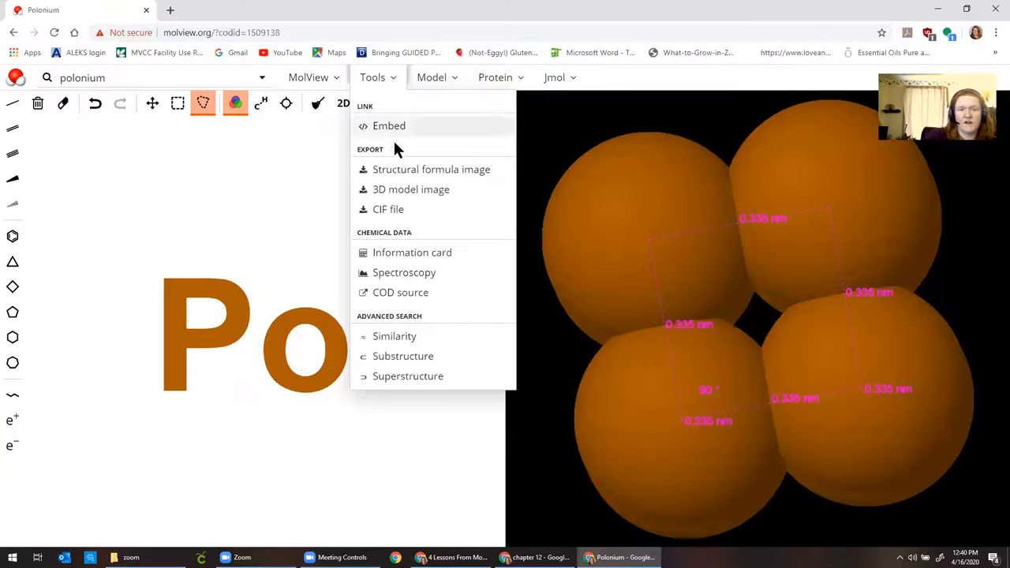
{"action": "left_click", "coordinate": [412, 189]}
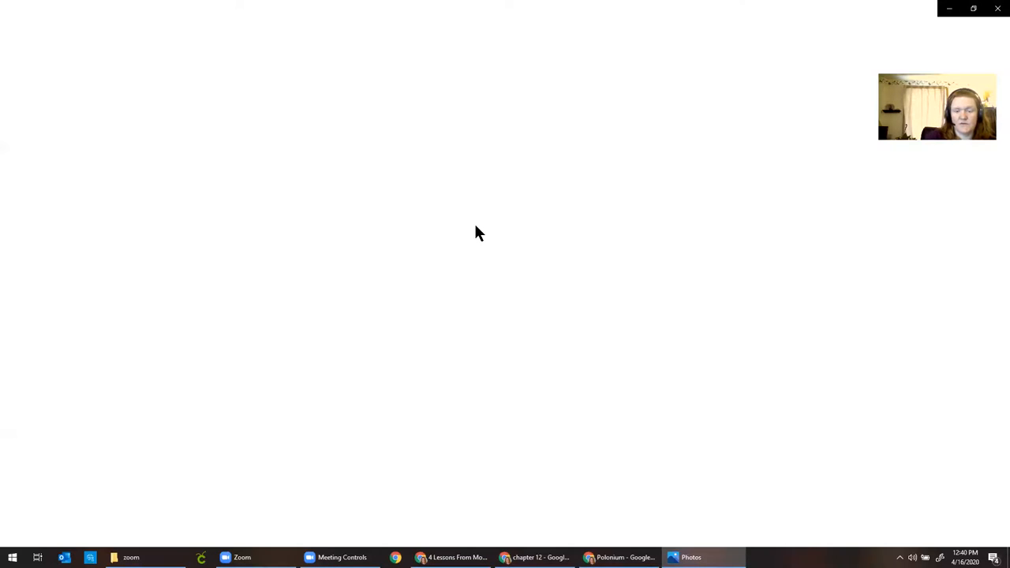
Close the Photos viewer to return to the MolView polonium cell
{"action": "left_click", "coordinate": [704, 558]}
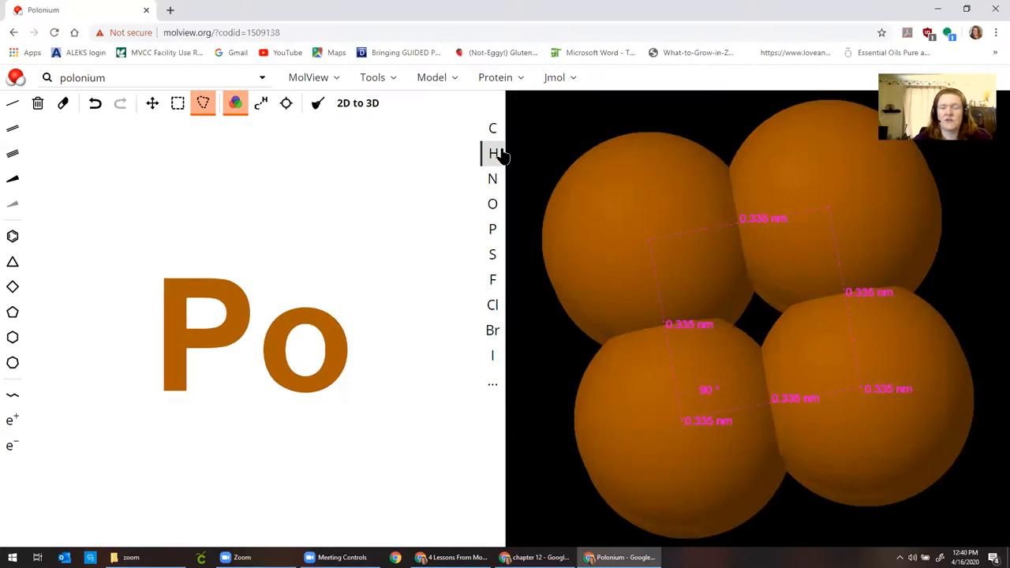
{"action": "mouse_move", "coordinate": [669, 263]}
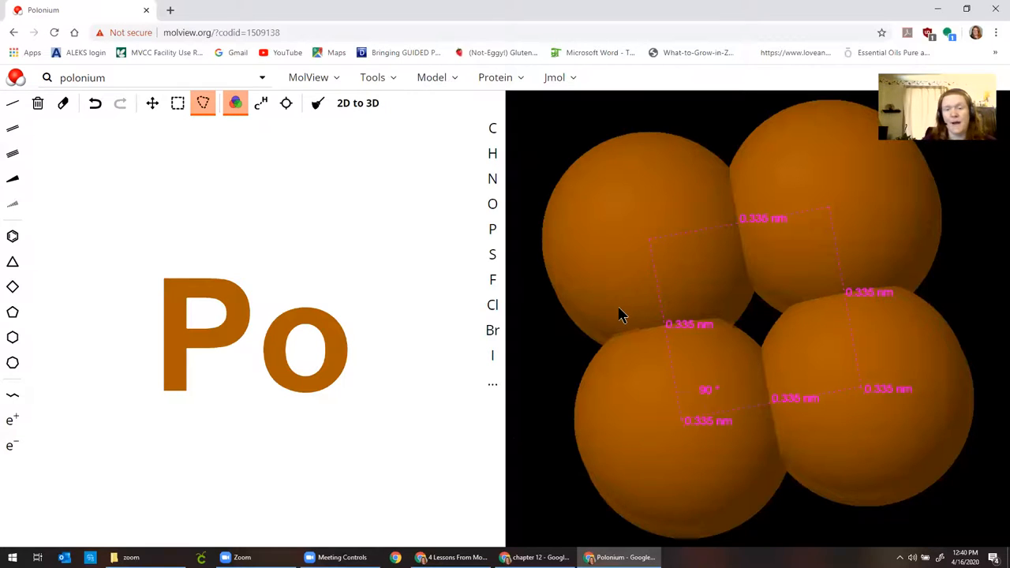
{"action": "mouse_move", "coordinate": [742, 430]}
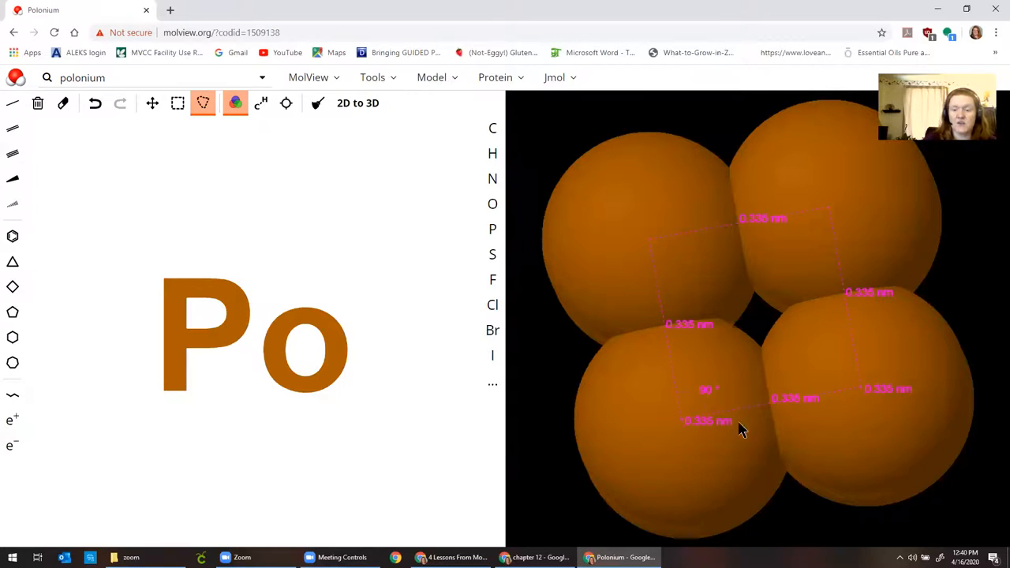
{"action": "mouse_move", "coordinate": [707, 429]}
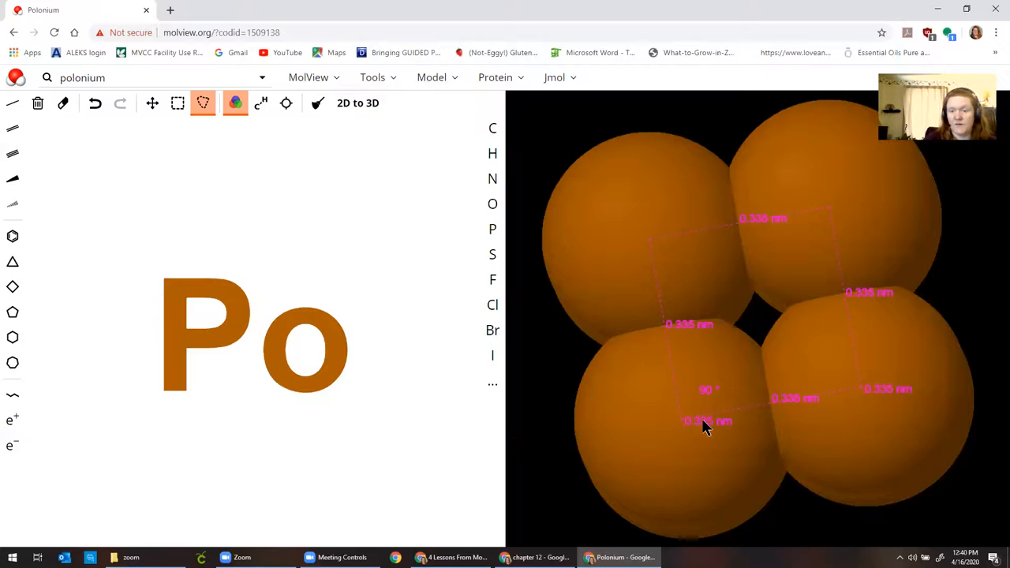
{"action": "mouse_move", "coordinate": [684, 262]}
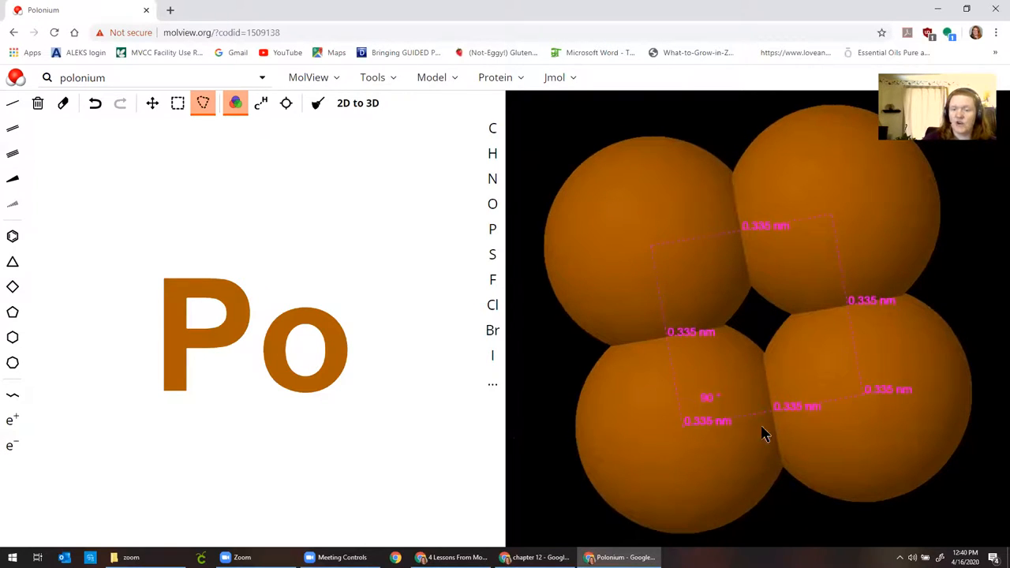
{"action": "mouse_move", "coordinate": [685, 191]}
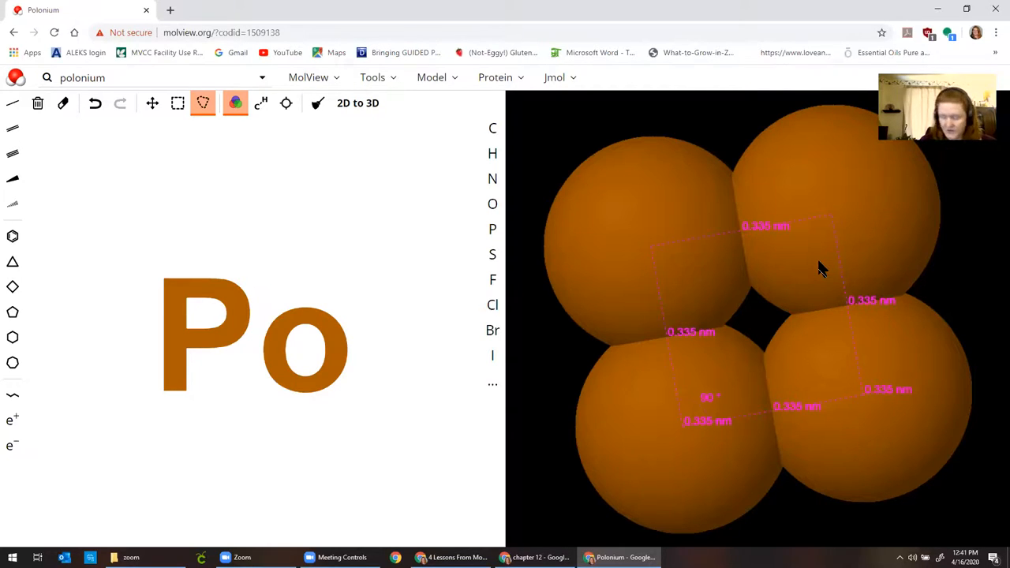
{"action": "mouse_move", "coordinate": [823, 239]}
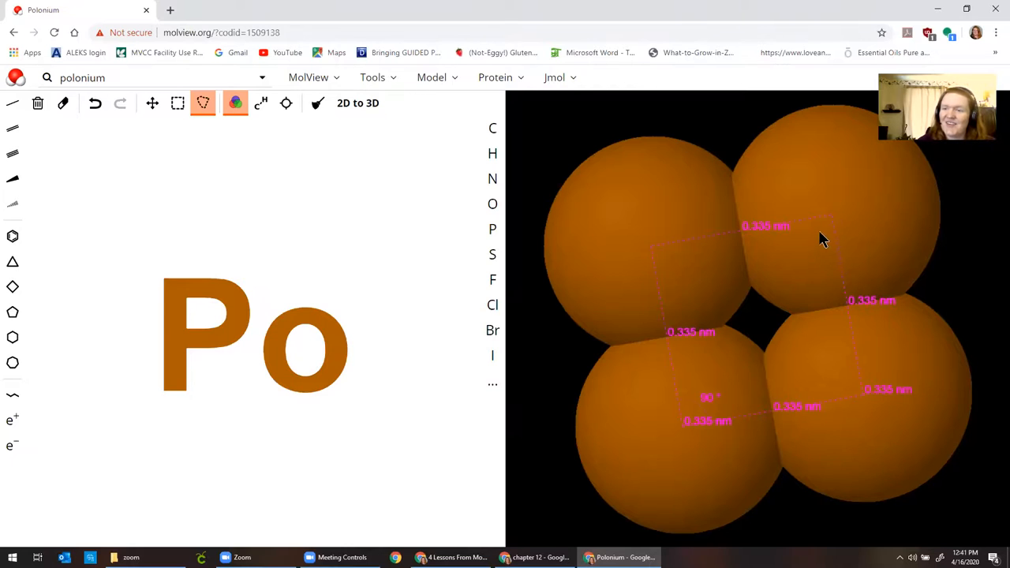
{"action": "mouse_move", "coordinate": [829, 221]}
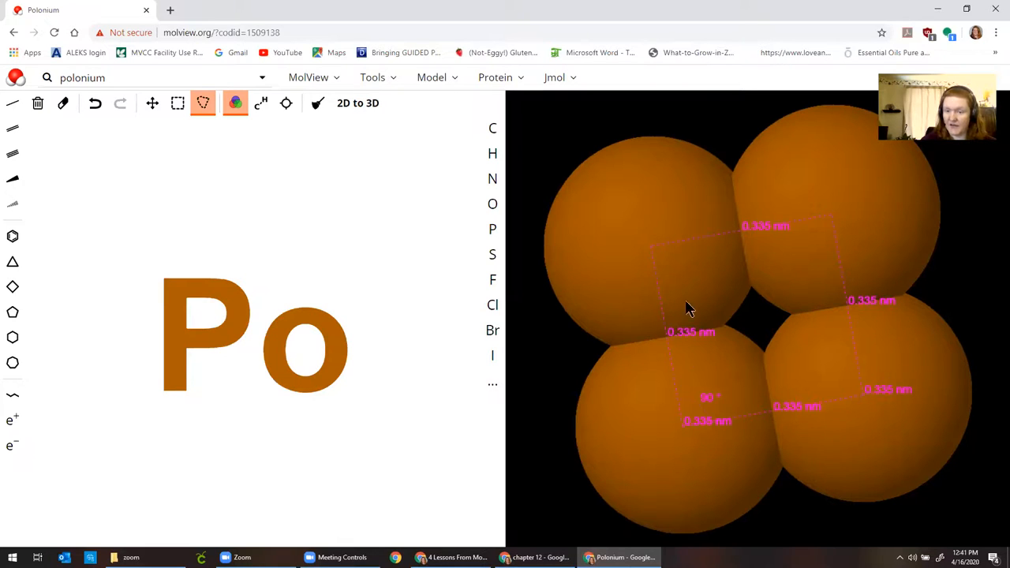
{"action": "mouse_move", "coordinate": [831, 254]}
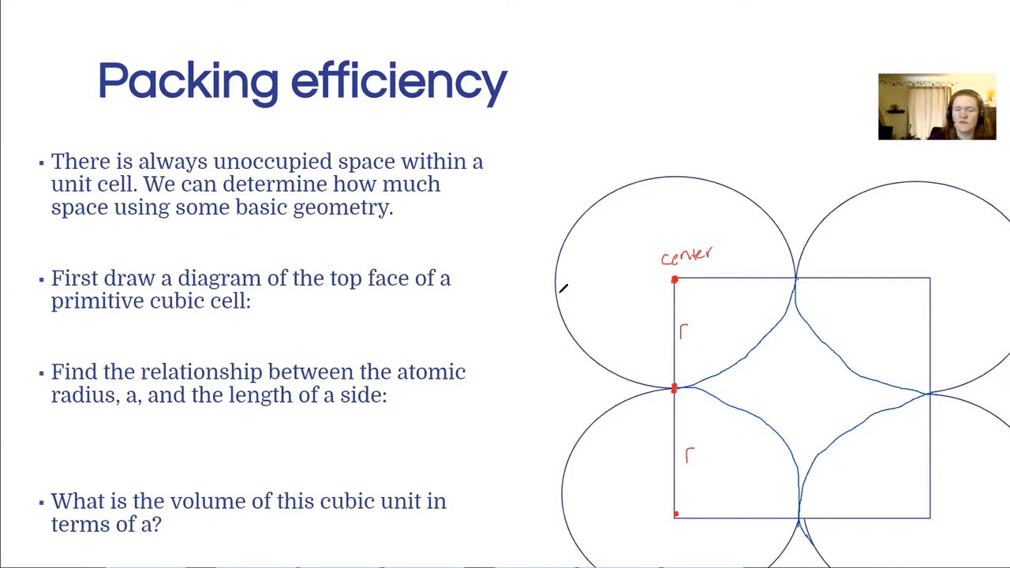
{"action": "mouse_move", "coordinate": [575, 380]}
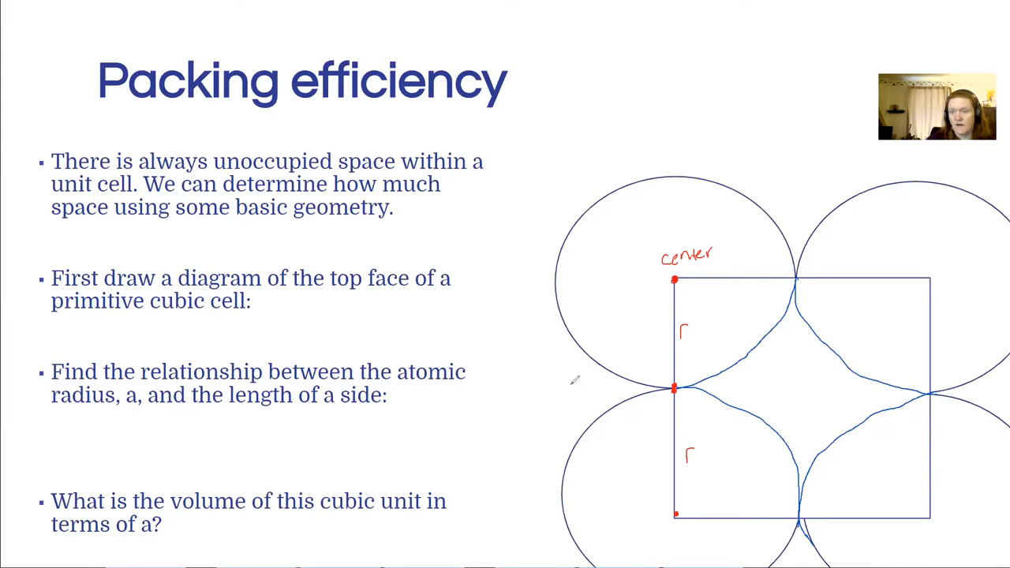